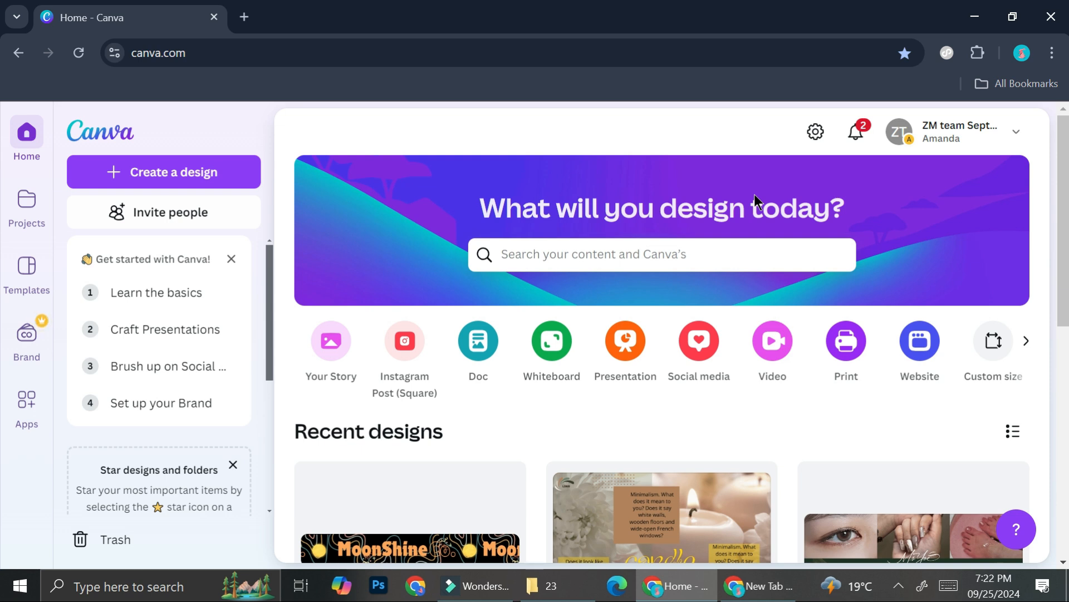
Step: Search Canva's templates for 'card' and browse the thank-you, birthday and loyalty card results
{"action": "left_click", "coordinate": [602, 254]}
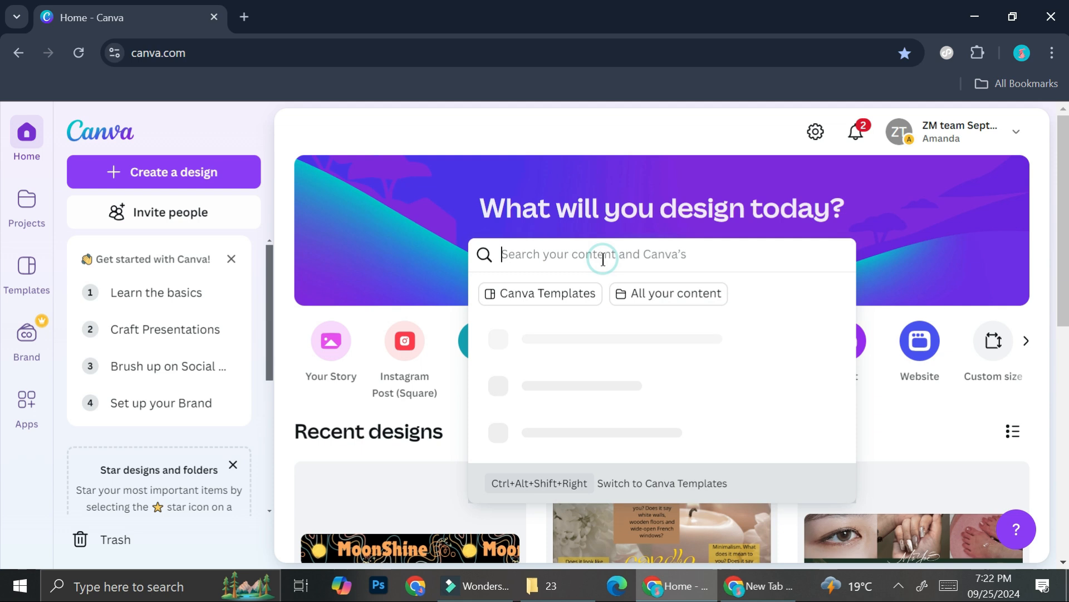
{"action": "type", "text": "card"}
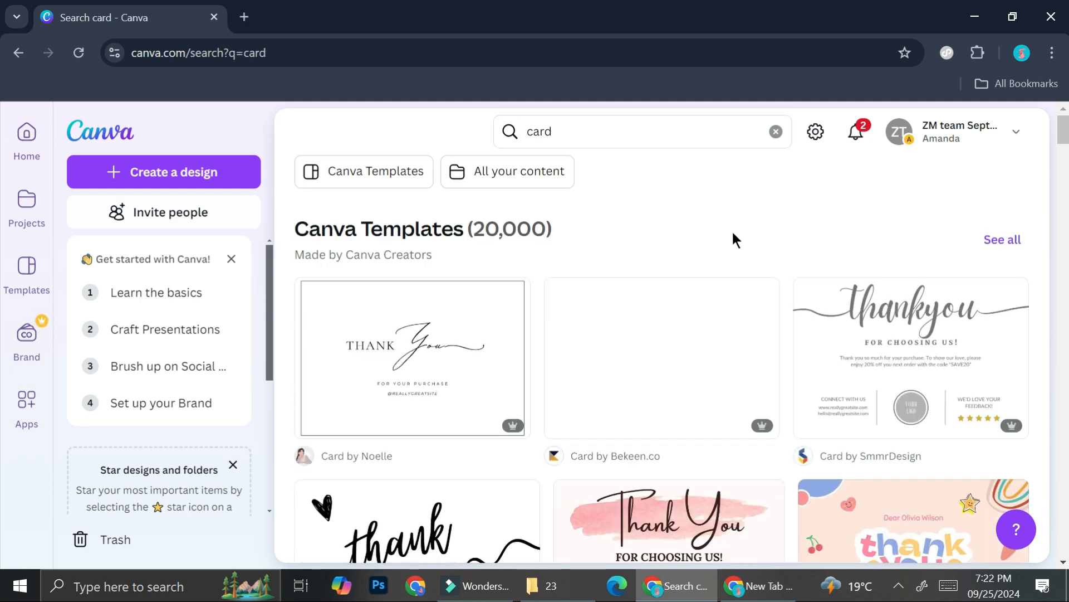
{"action": "scroll", "scroll_direction": "down", "scroll_amount": 3}
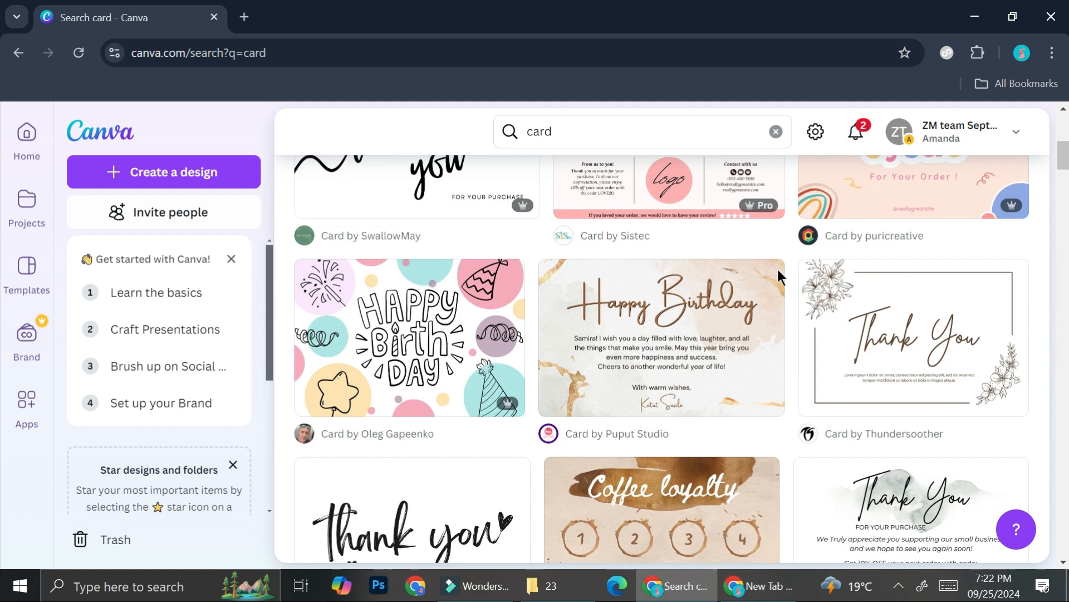
{"action": "scroll", "scroll_direction": "down", "scroll_amount": 3}
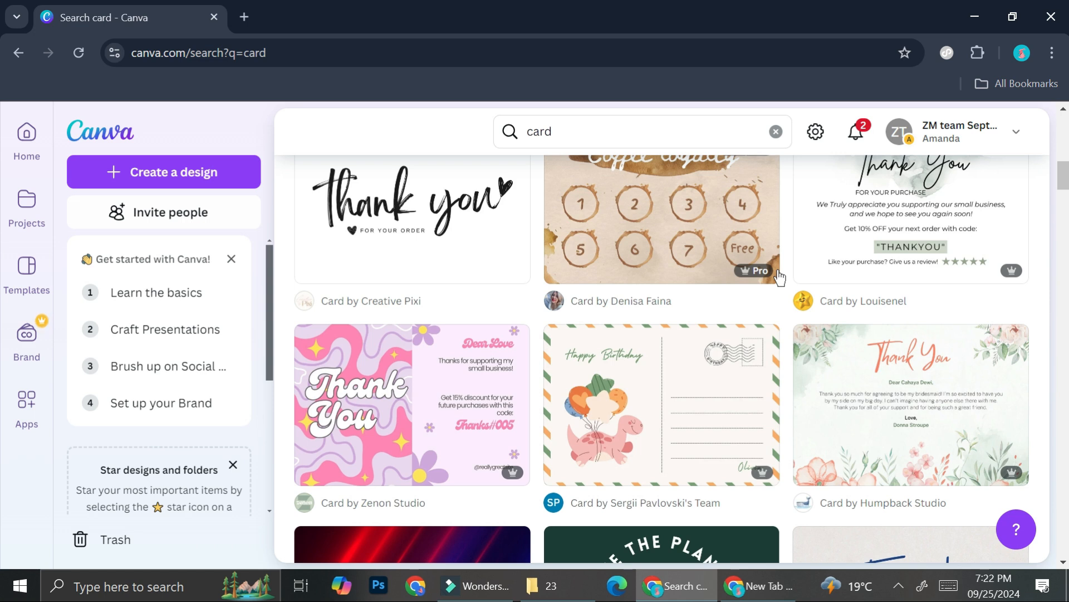
{"action": "mouse_move", "coordinate": [114, 193]}
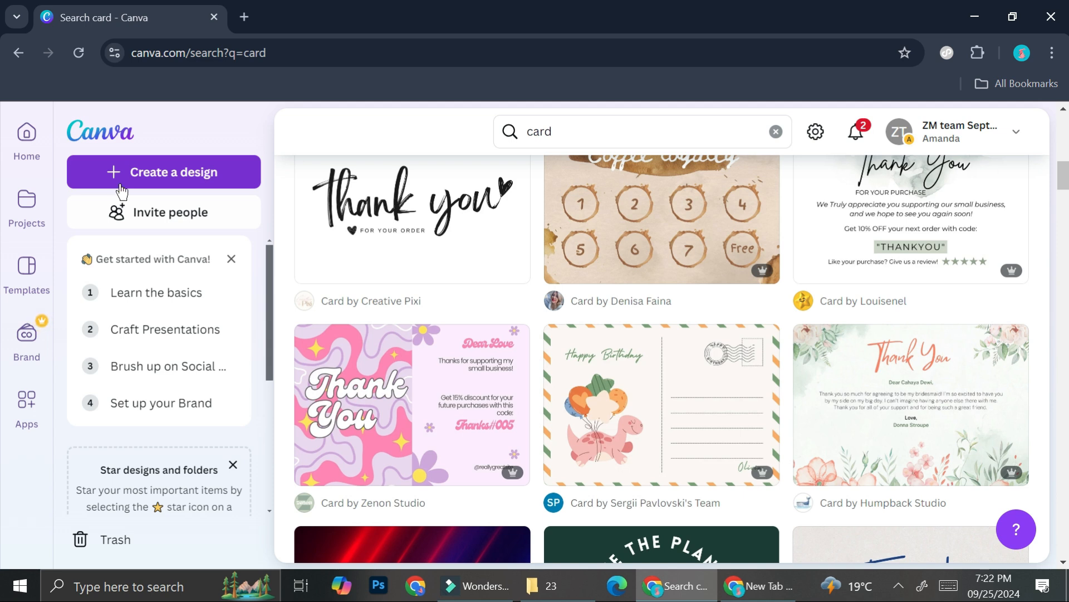
{"action": "left_click", "coordinate": [163, 172]}
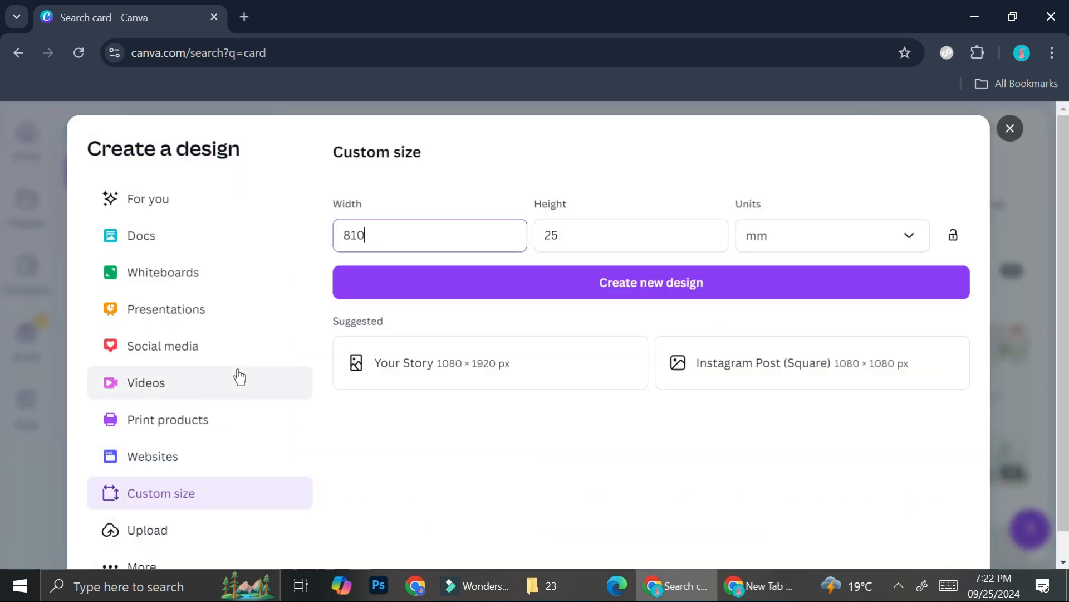
{"action": "mouse_move", "coordinate": [458, 173]}
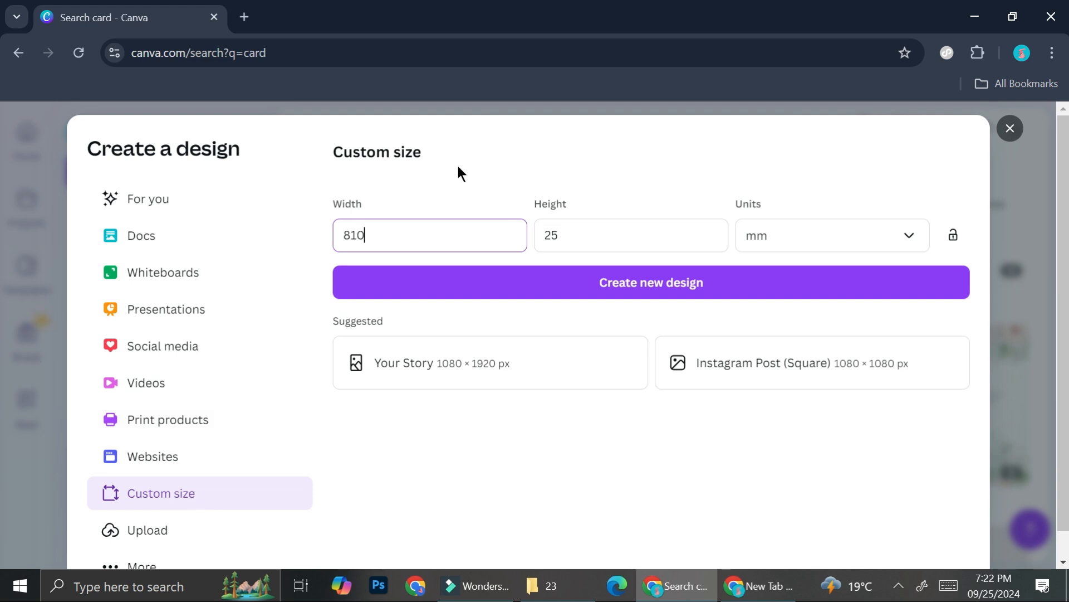
{"action": "mouse_move", "coordinate": [1010, 128]}
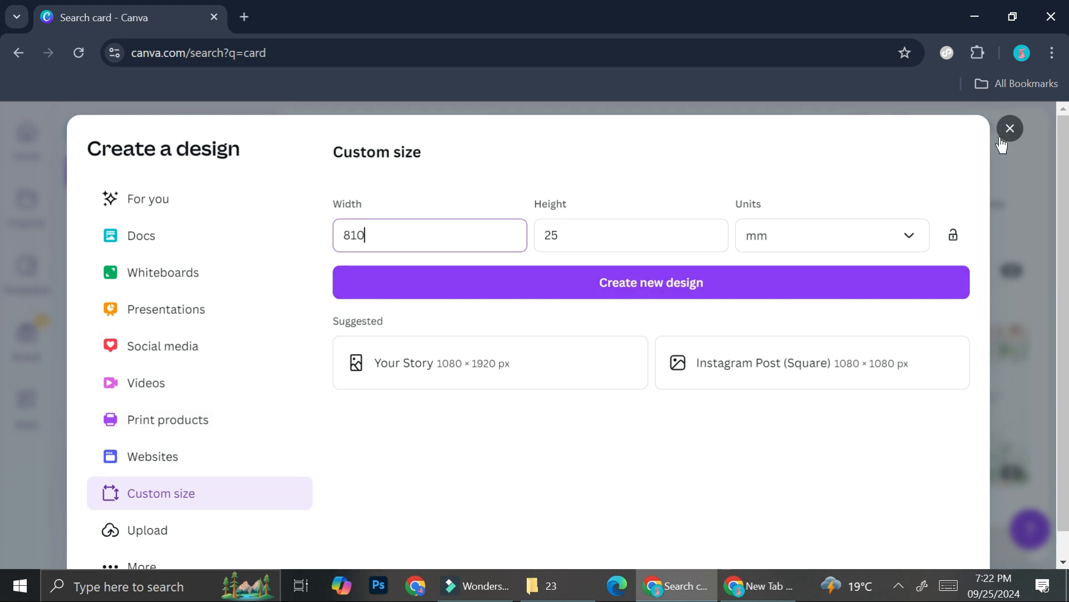
{"action": "left_click", "coordinate": [830, 235]}
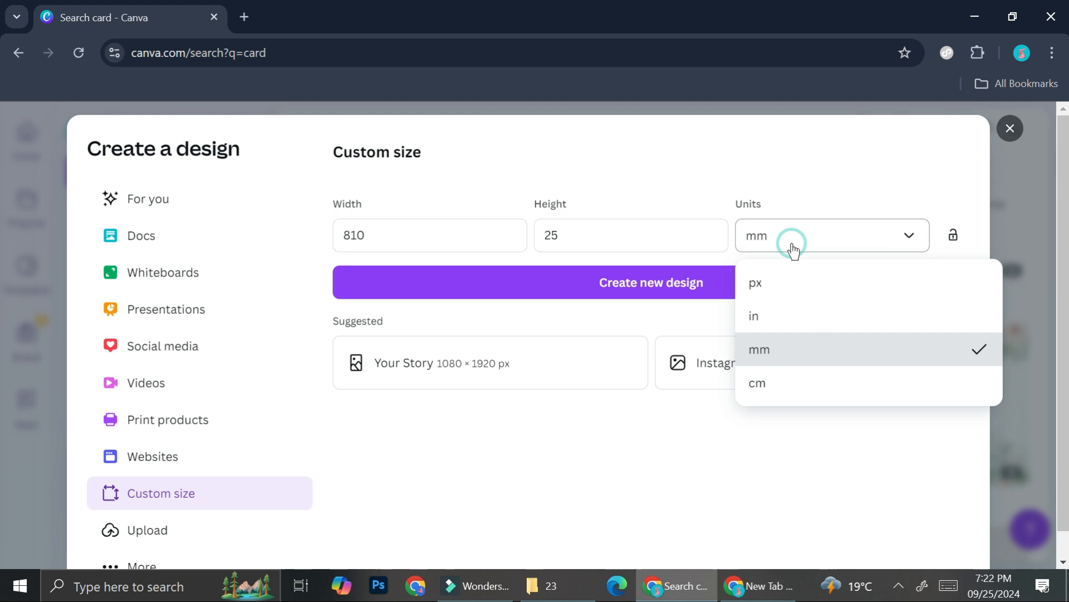
{"action": "mouse_move", "coordinate": [762, 316]}
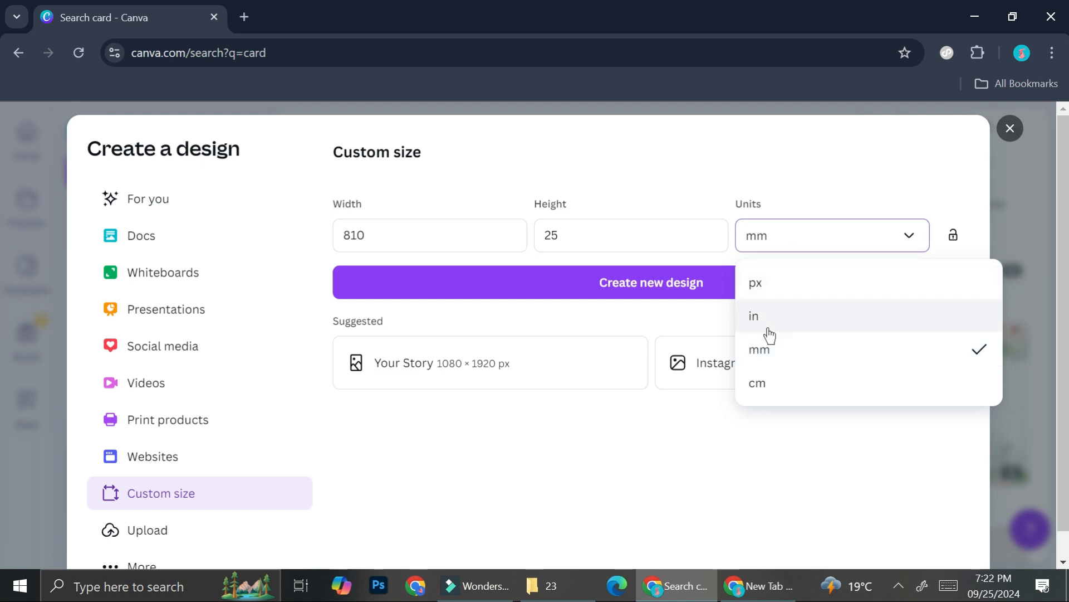
{"action": "mouse_move", "coordinate": [1031, 144]}
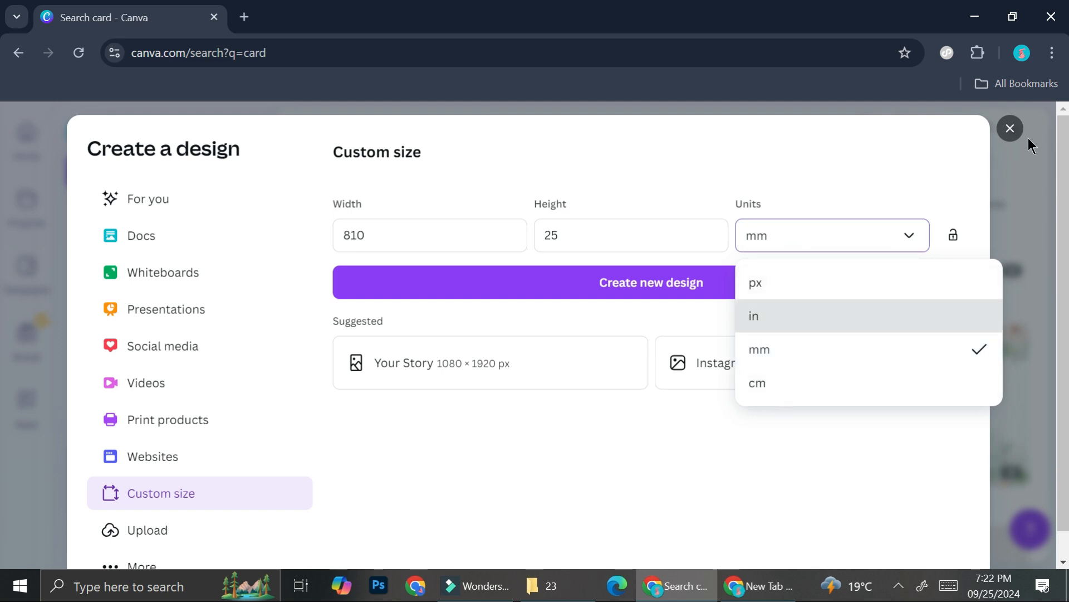
{"action": "left_click", "coordinate": [1009, 128]}
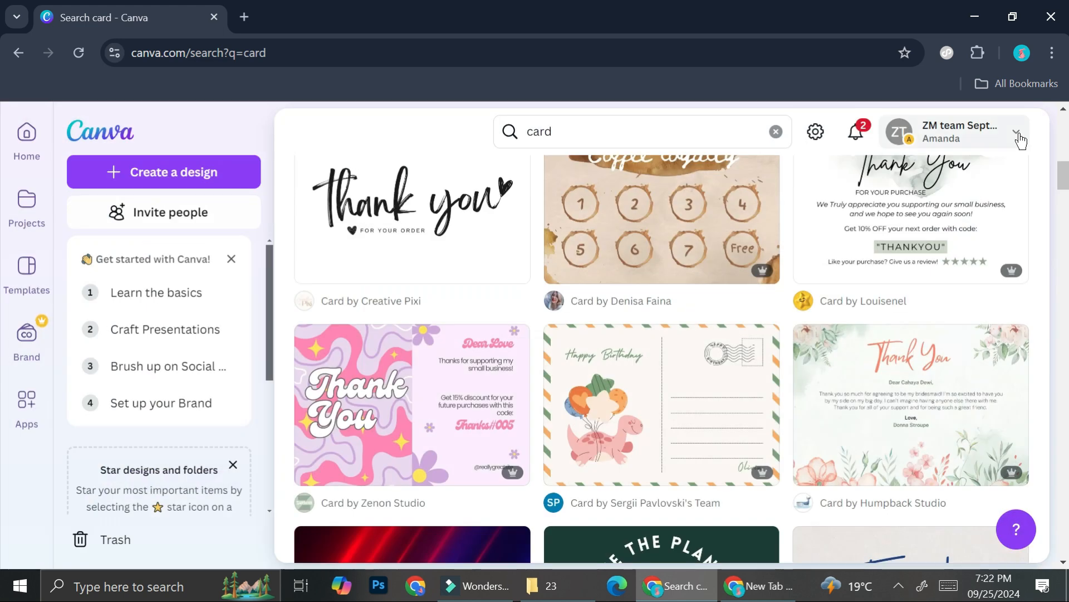
{"action": "mouse_move", "coordinate": [474, 210]}
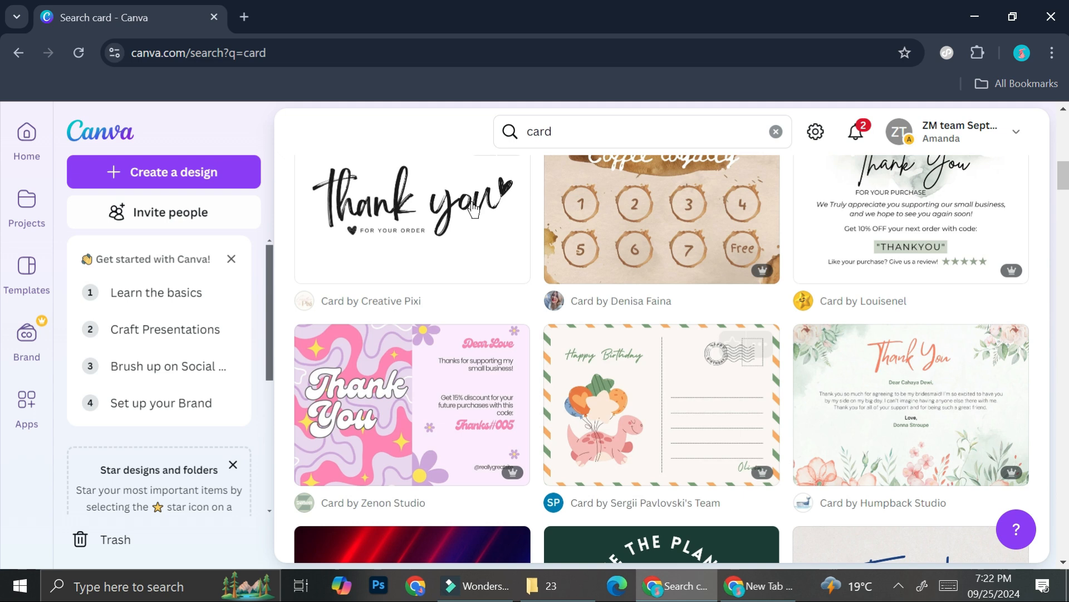
Step: Browse further down the results and preview the Blue and Yellow Birthday Party Invitation Card (14.8 × 10.5 cm)
{"action": "scroll", "scroll_direction": "down", "scroll_amount": 3}
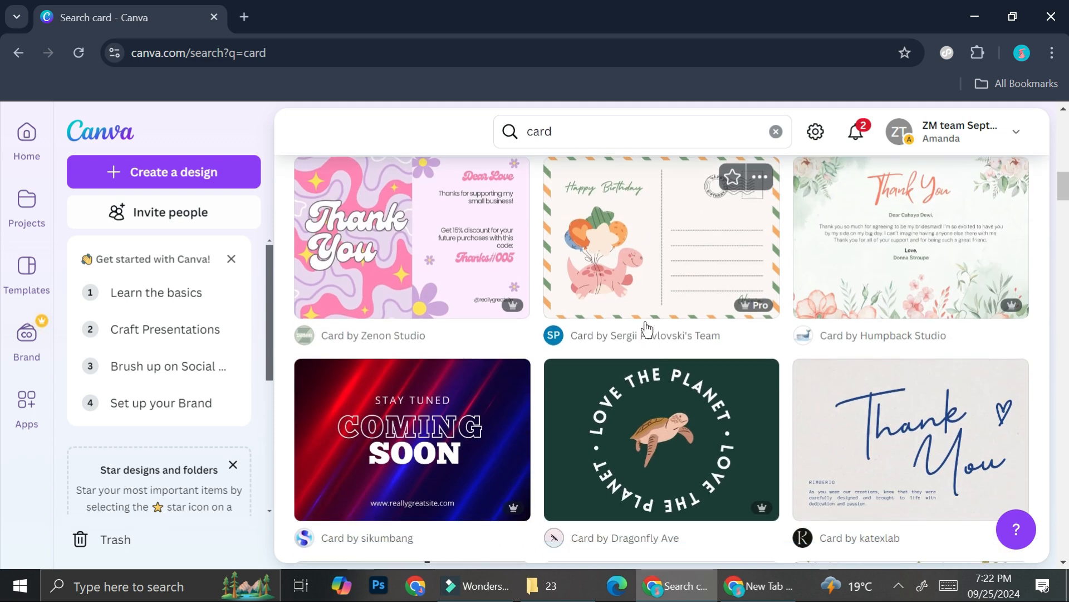
{"action": "scroll", "scroll_direction": "down", "scroll_amount": 3}
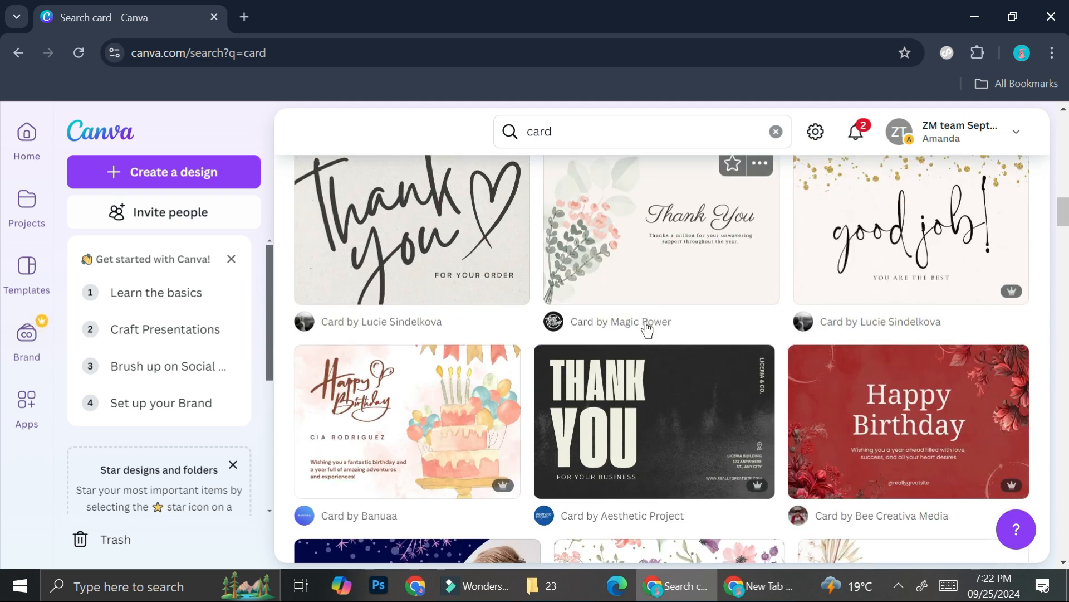
{"action": "scroll", "scroll_direction": "down", "scroll_amount": 3}
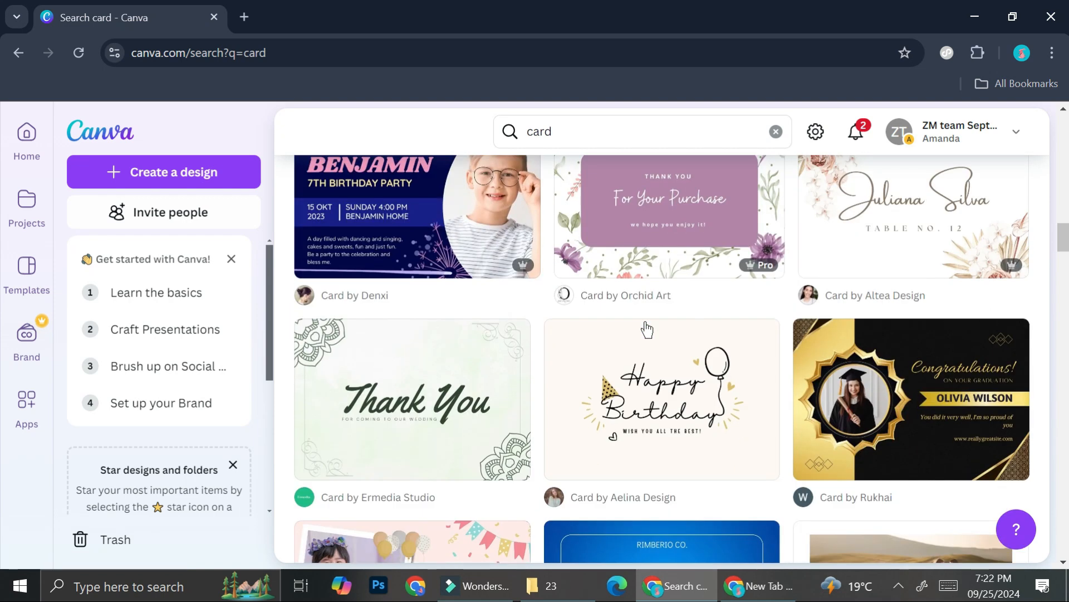
{"action": "scroll", "scroll_direction": "down", "scroll_amount": 3}
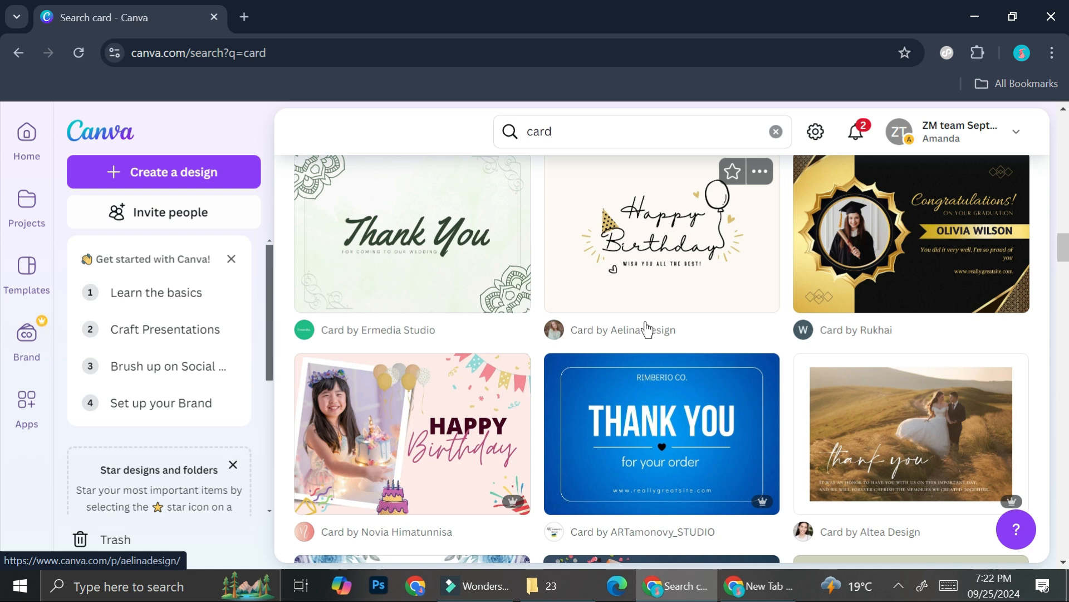
{"action": "scroll", "scroll_direction": "down", "scroll_amount": 3}
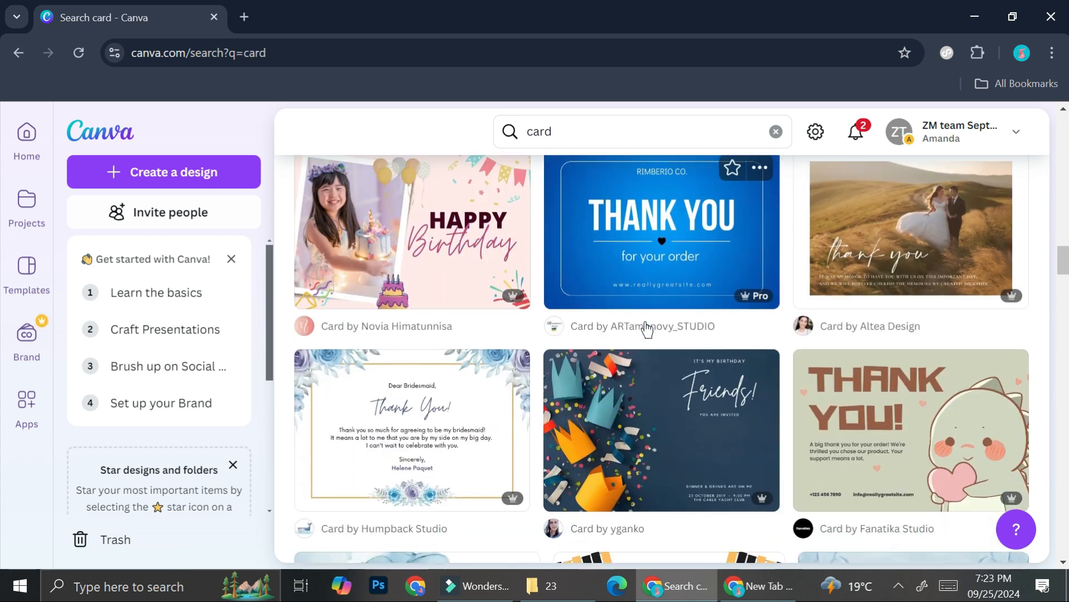
{"action": "scroll", "scroll_direction": "down", "scroll_amount": 3}
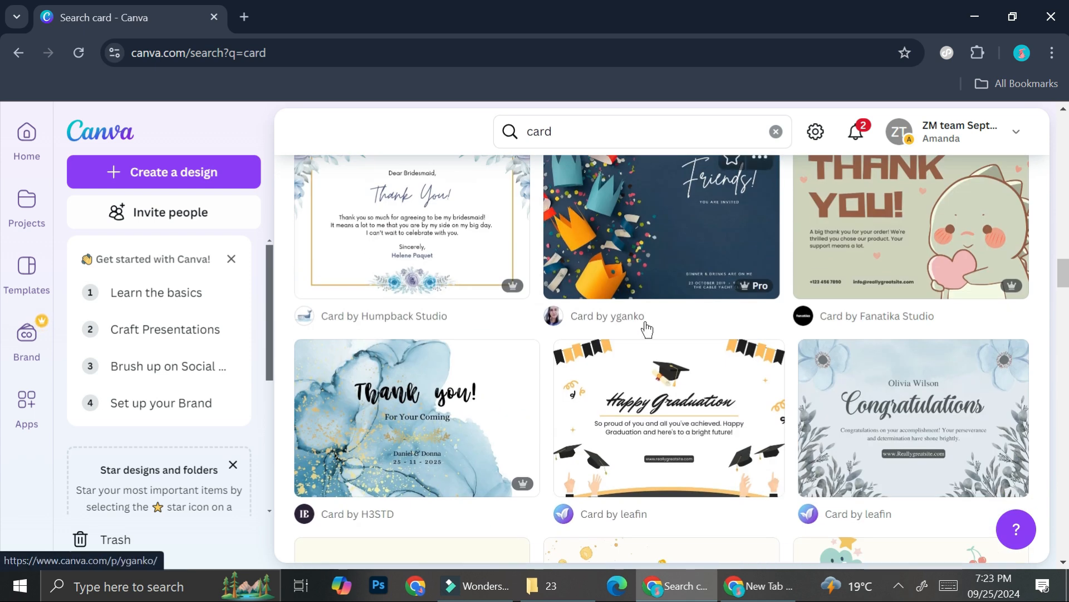
{"action": "left_click", "coordinate": [660, 225]}
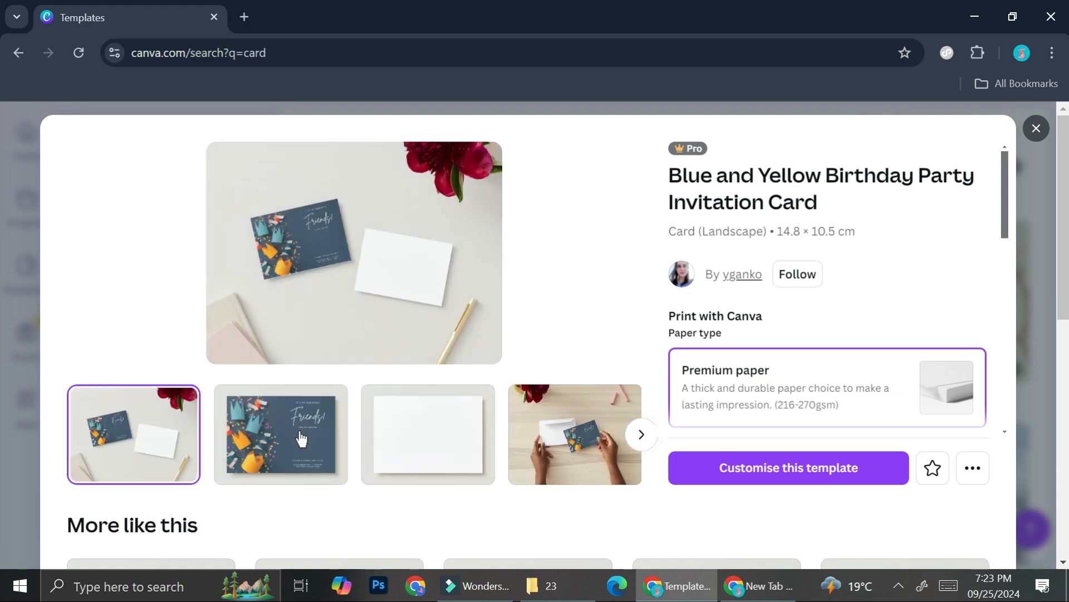
Step: View the card's front design large, then browse its 'More like this' section of 25 similar templates
{"action": "left_click", "coordinate": [279, 434]}
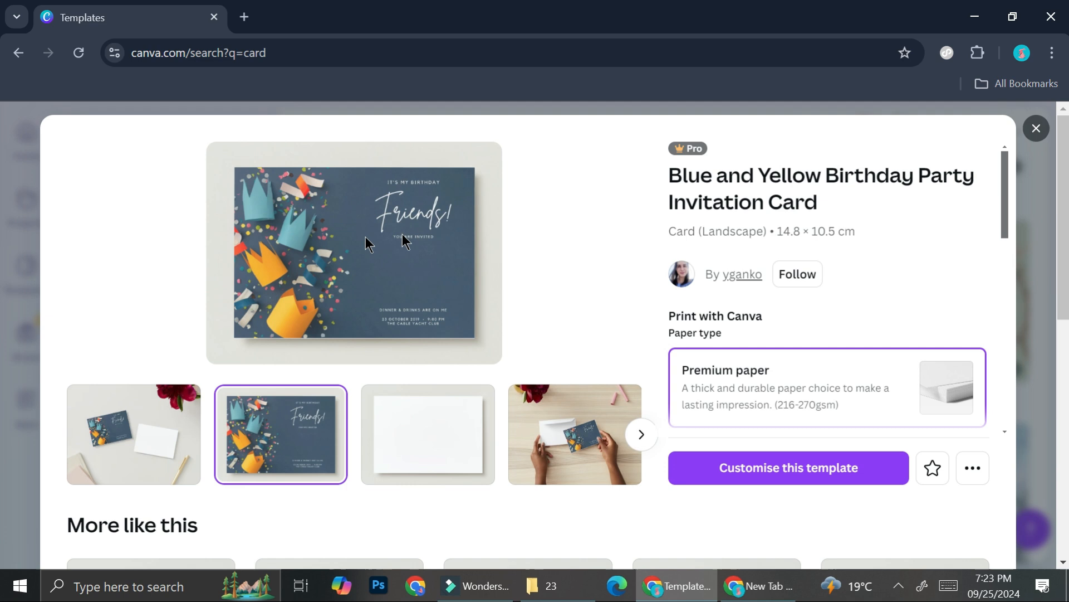
{"action": "scroll", "scroll_direction": "down", "scroll_amount": 3}
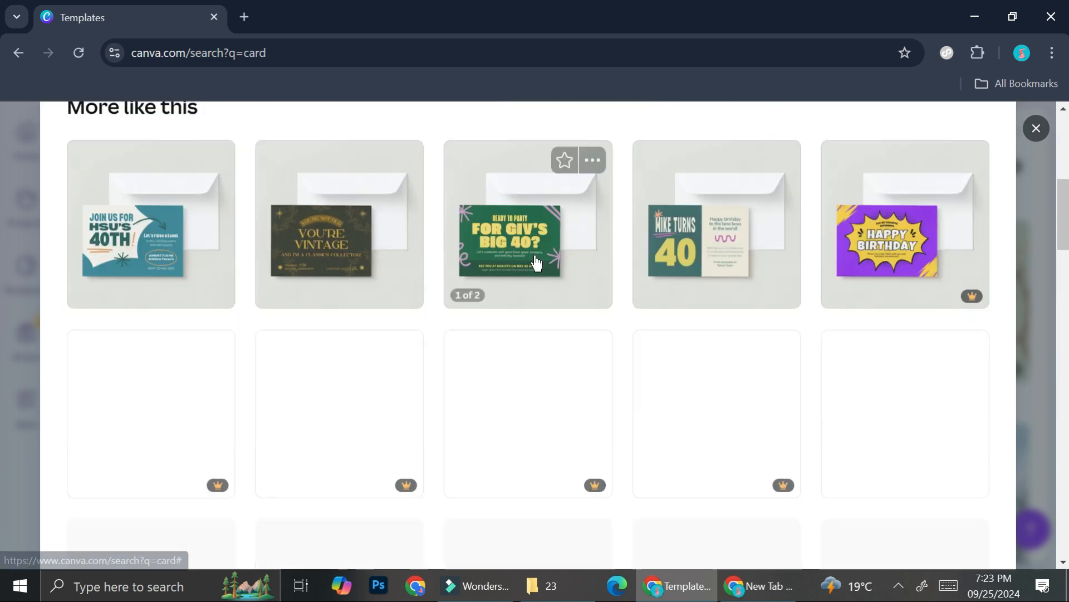
{"action": "scroll", "scroll_direction": "down", "scroll_amount": 3}
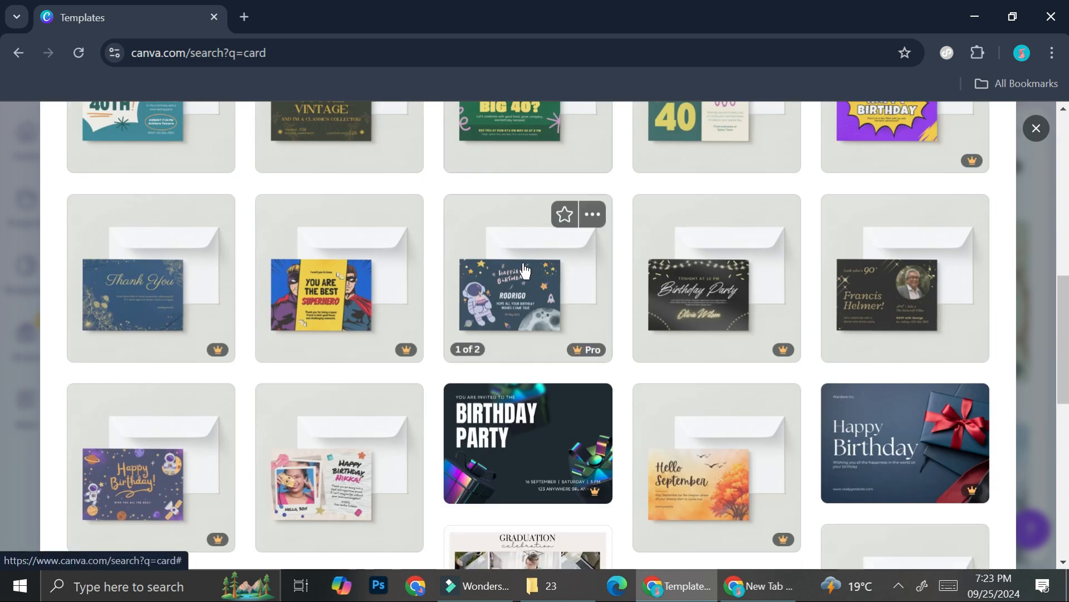
{"action": "scroll", "scroll_direction": "down", "scroll_amount": 3}
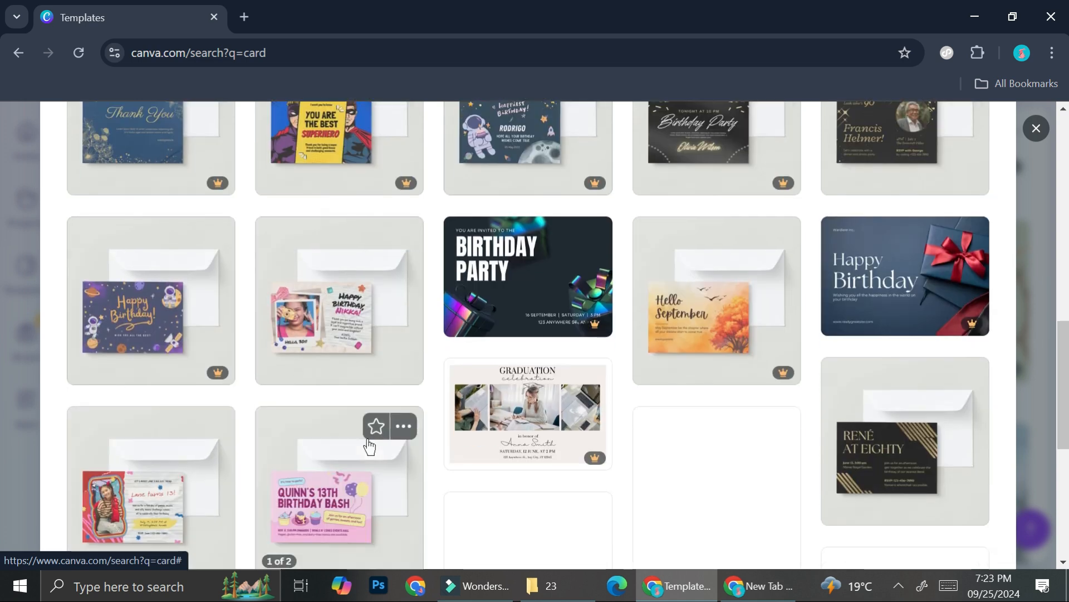
{"action": "scroll", "scroll_direction": "down", "scroll_amount": 3}
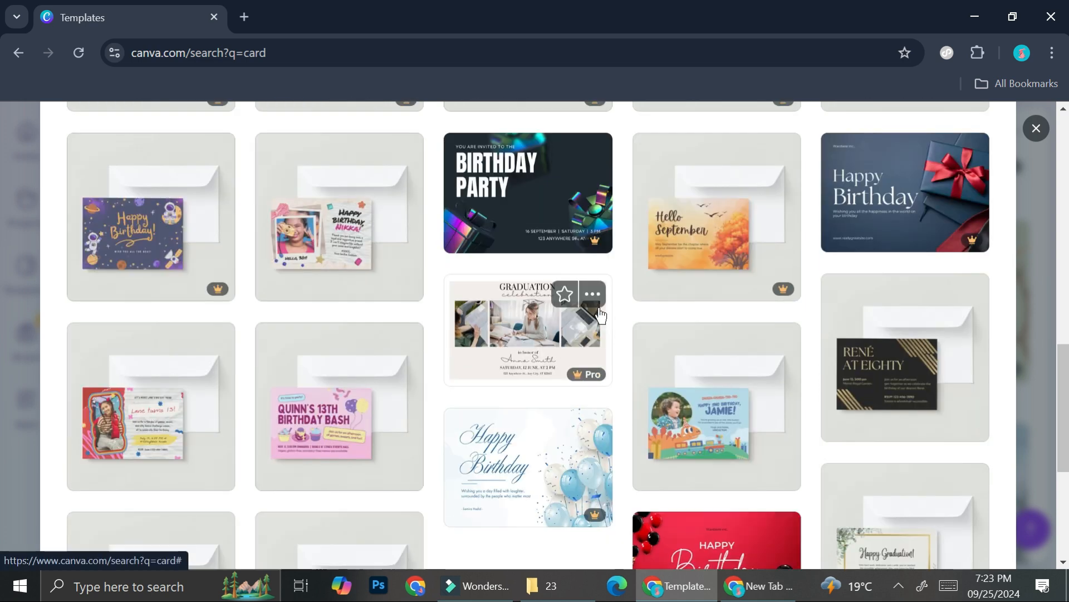
{"action": "mouse_move", "coordinate": [416, 365]}
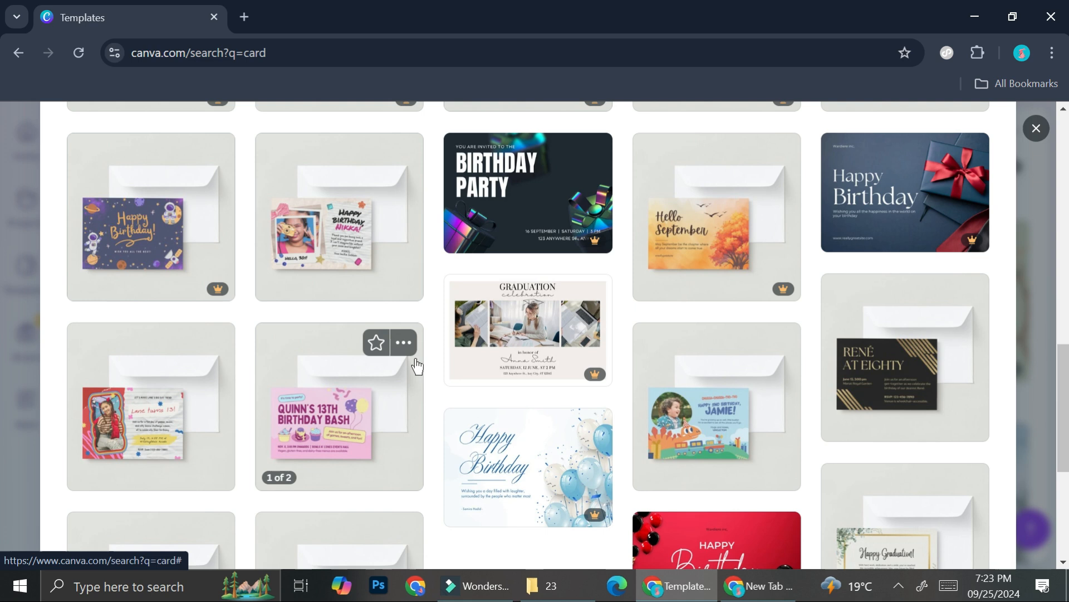
{"action": "scroll", "scroll_direction": "down", "scroll_amount": 3}
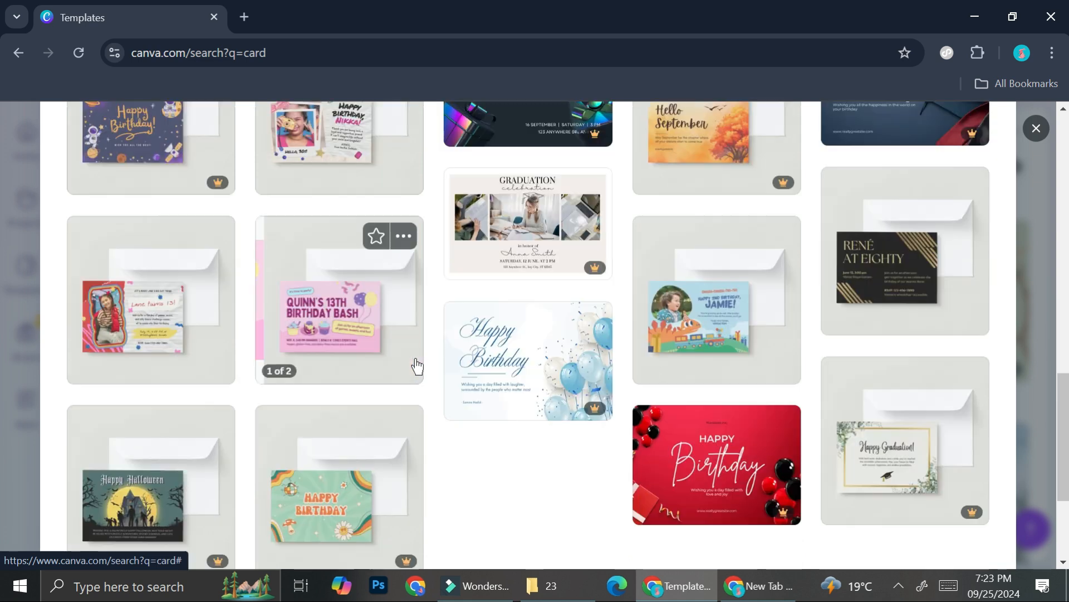
{"action": "scroll", "scroll_direction": "down", "scroll_amount": 3}
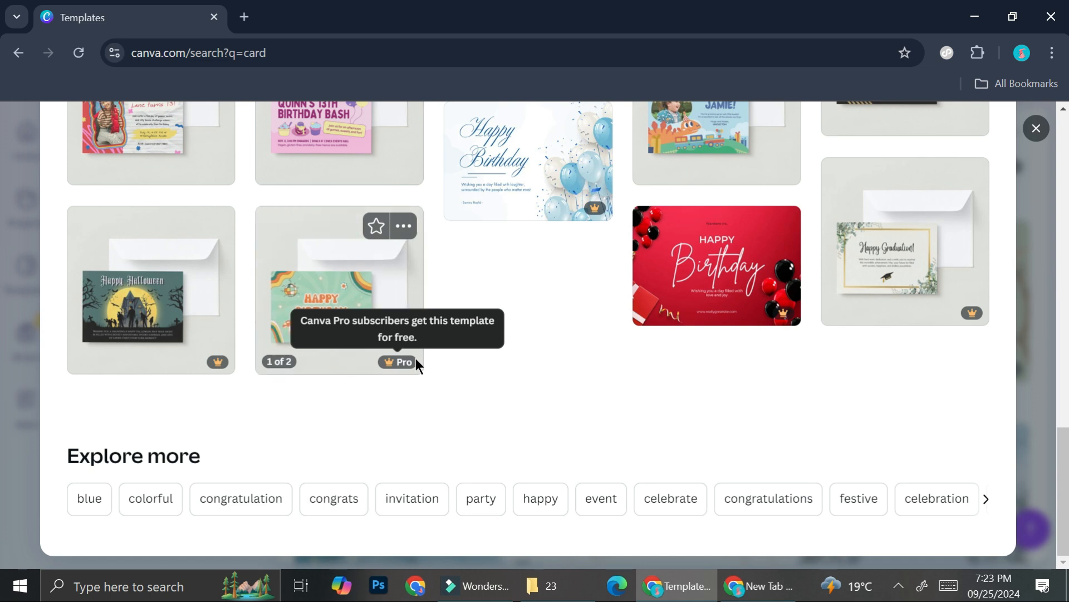
{"action": "scroll", "scroll_direction": "up", "scroll_amount": 3}
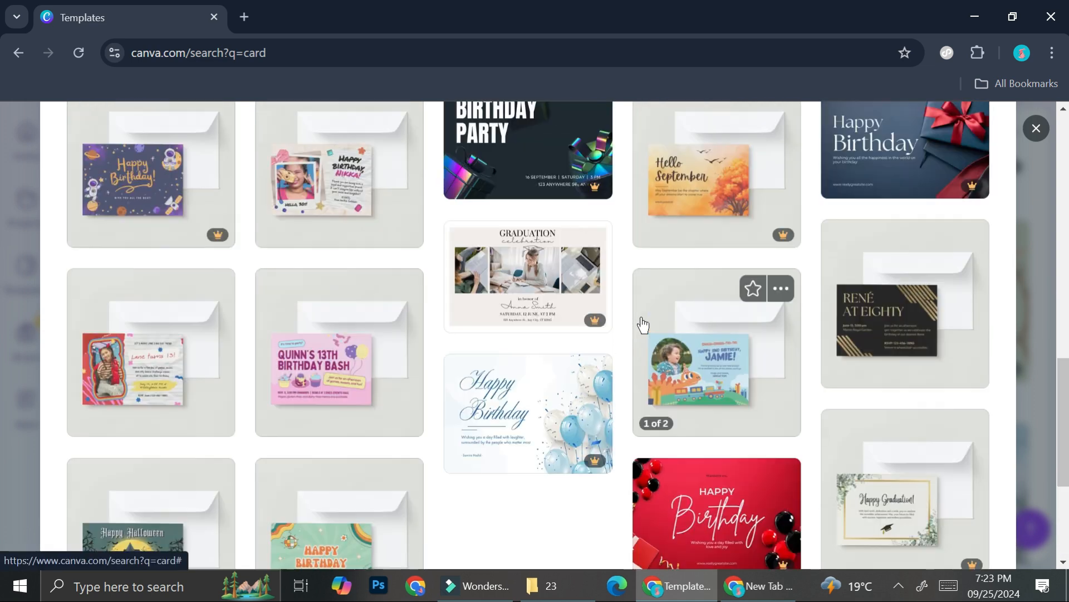
{"action": "mouse_move", "coordinate": [626, 187]}
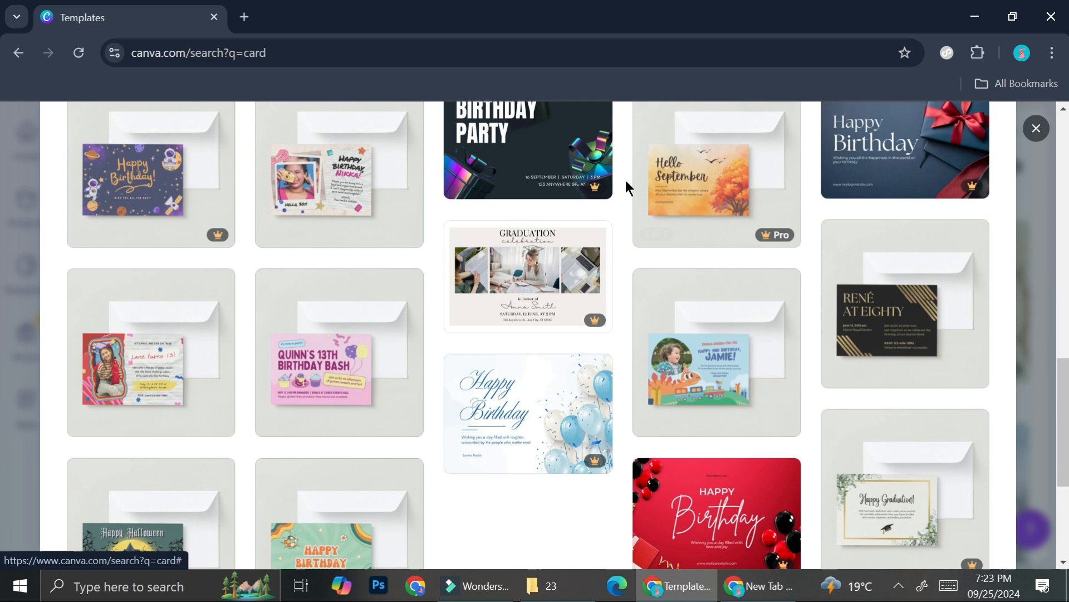
{"action": "scroll", "scroll_direction": "up", "scroll_amount": 3}
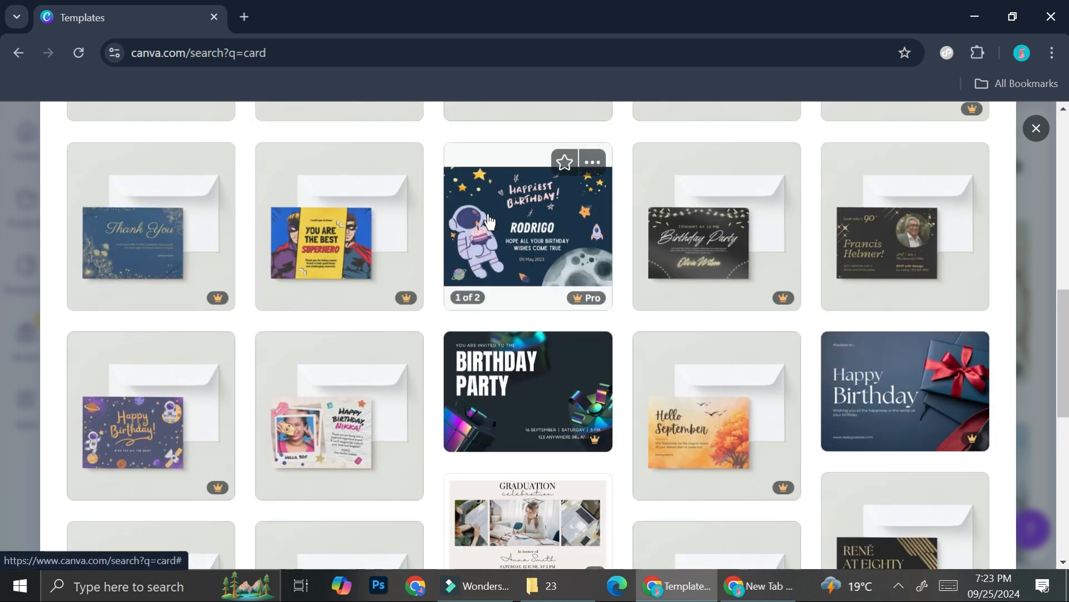
{"action": "scroll", "scroll_direction": "up", "scroll_amount": 3}
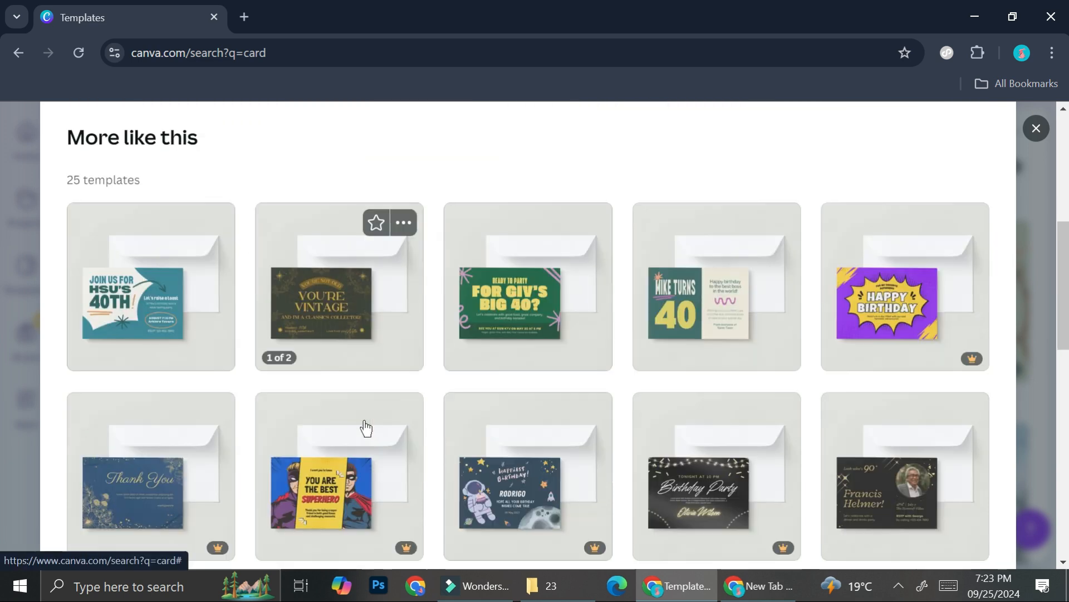
Step: Scroll the 'More like this' grid past birthday party, graduation and milestone birthday designs
{"action": "scroll", "scroll_direction": "down", "scroll_amount": 3}
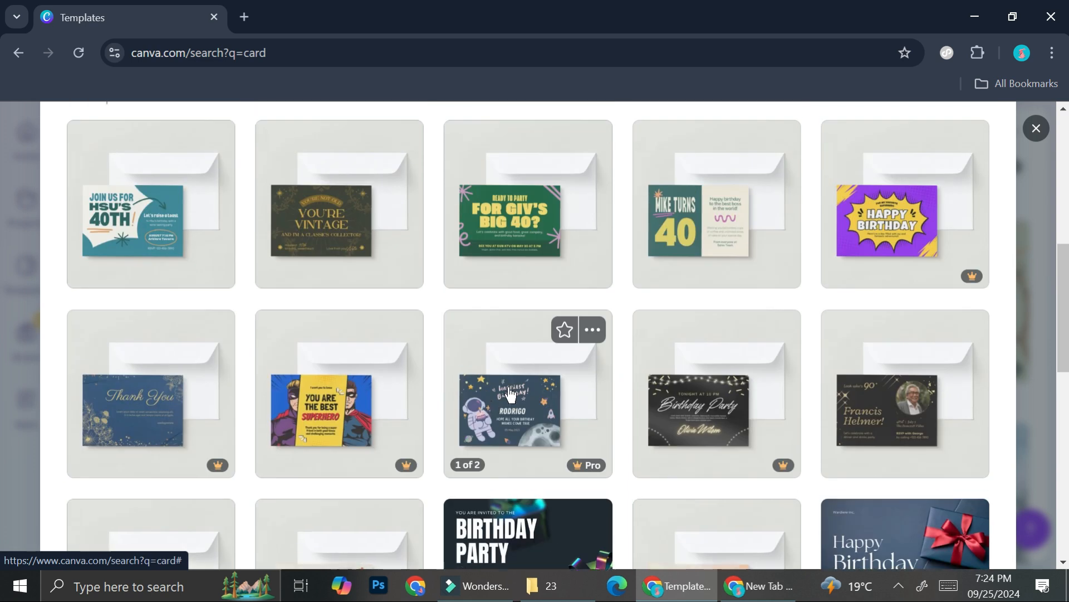
{"action": "scroll", "scroll_direction": "down", "scroll_amount": 3}
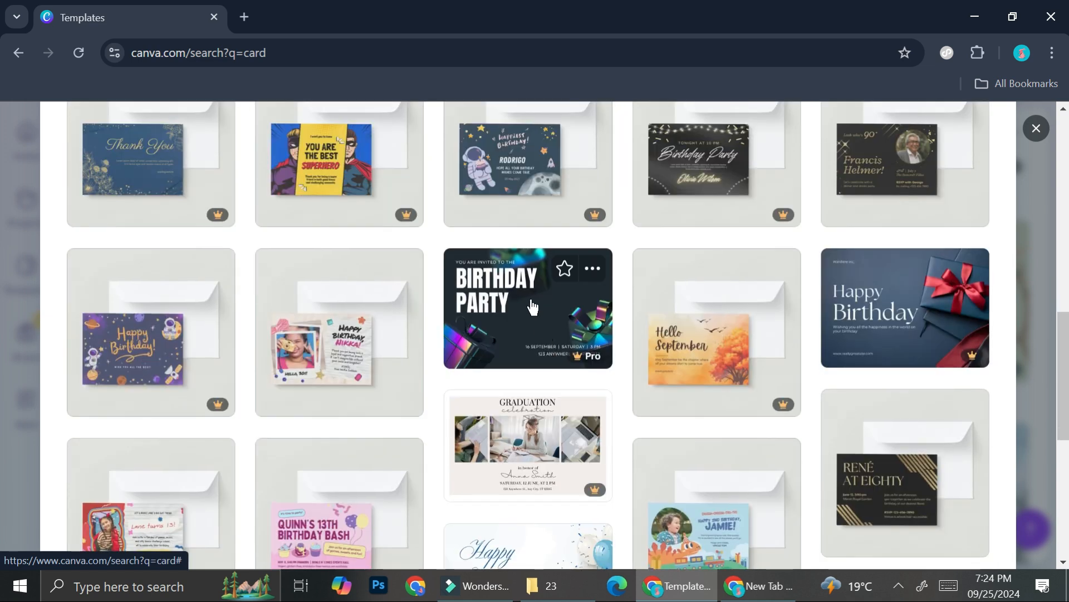
{"action": "mouse_move", "coordinate": [170, 355]}
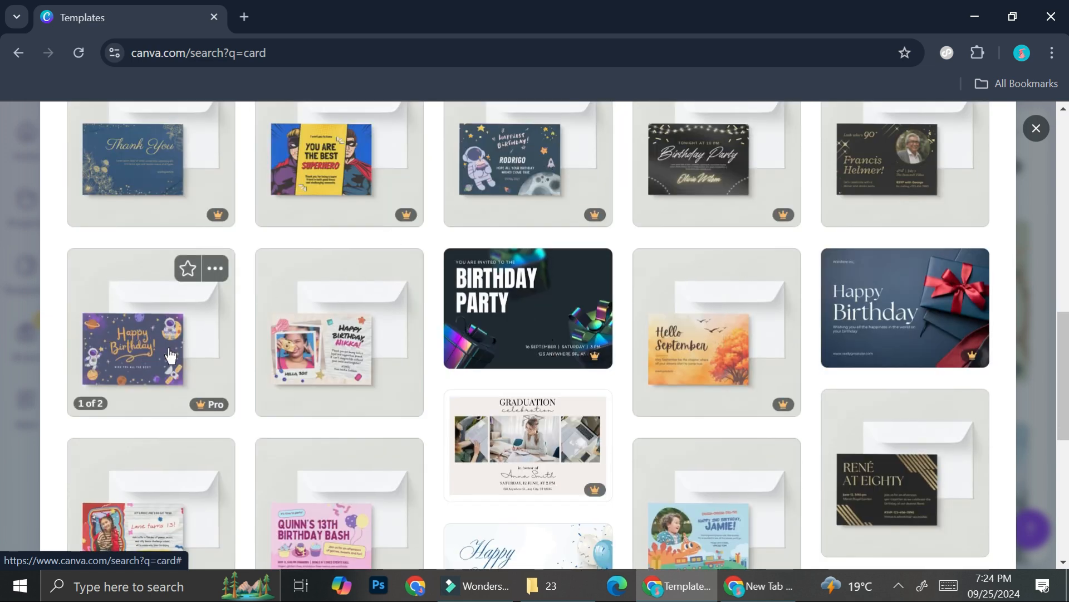
{"action": "mouse_move", "coordinate": [501, 164]}
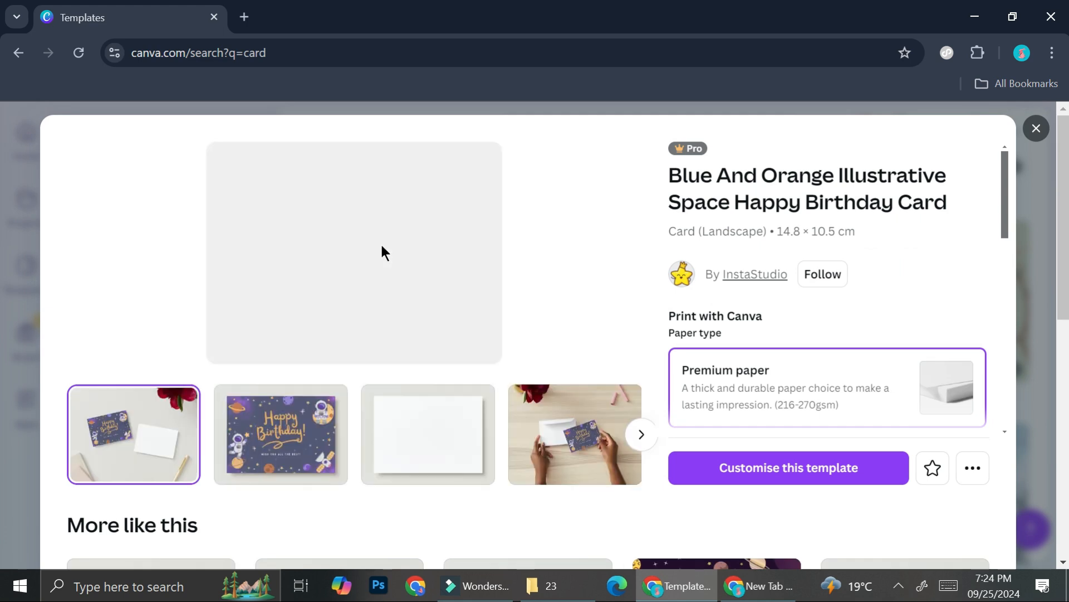
{"action": "mouse_move", "coordinate": [787, 468]}
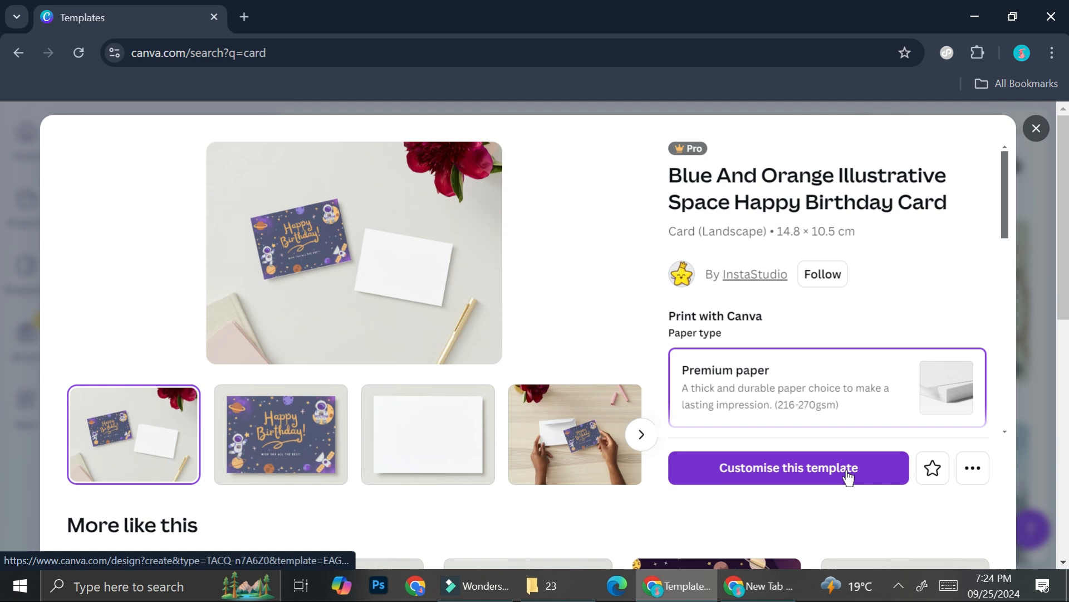
Step: Customise the space Happy Birthday template as a new design and dismiss the Invitations print panel
{"action": "left_click", "coordinate": [787, 467]}
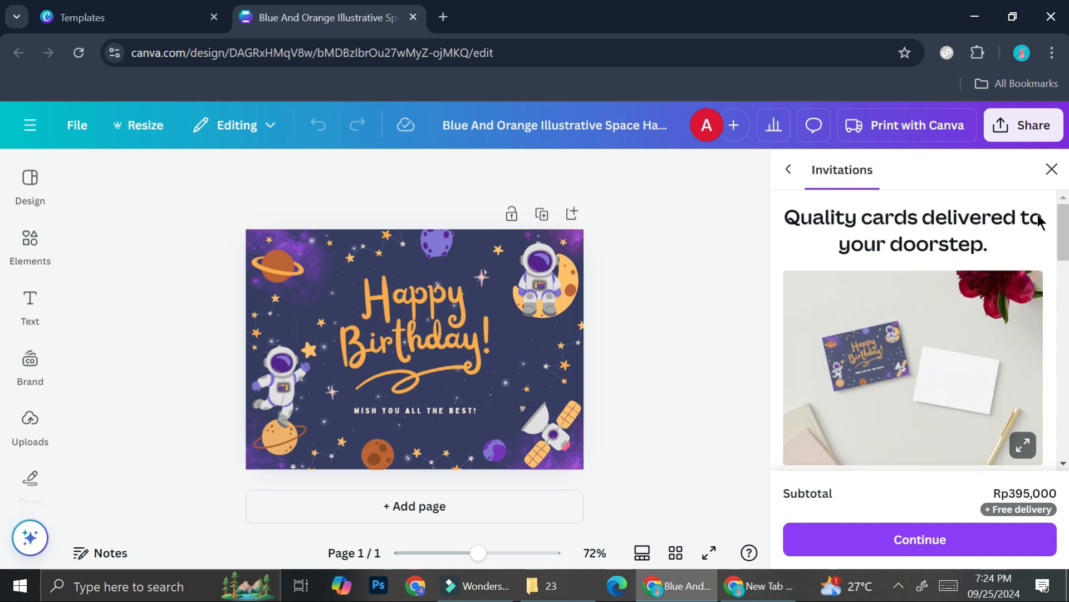
{"action": "left_click", "coordinate": [1052, 170]}
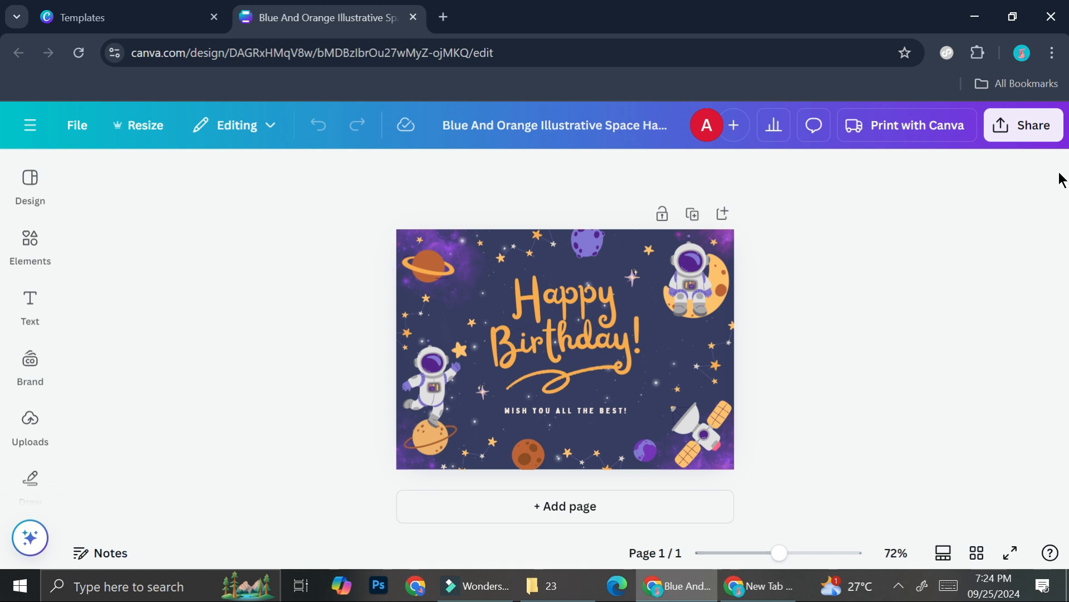
Step: Inspect the card's canvas elements by selecting the title, planets and decorations in turn
{"action": "left_click", "coordinate": [586, 243]}
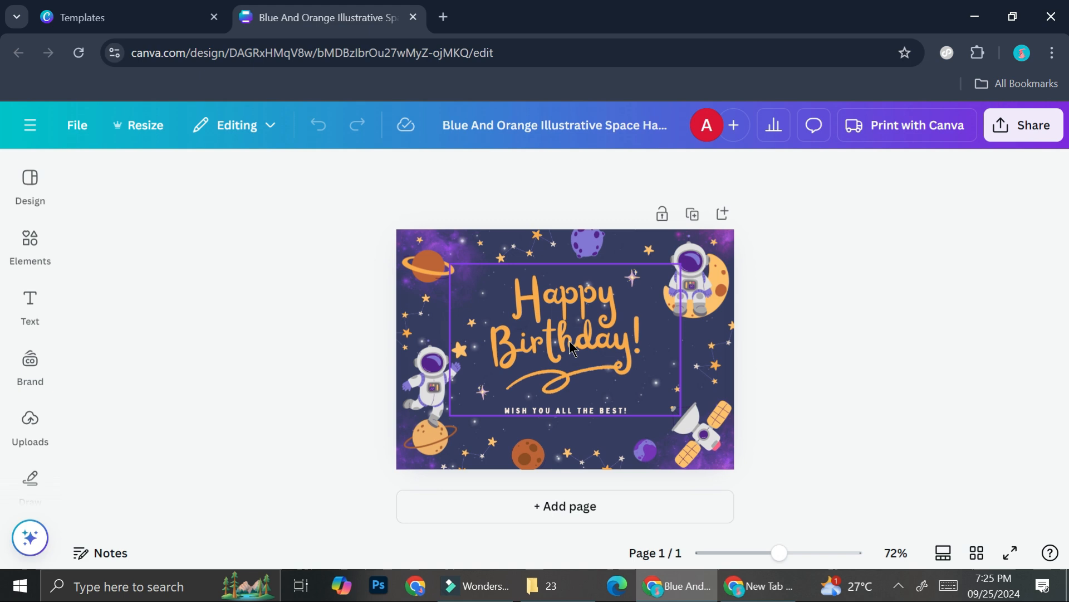
{"action": "left_click", "coordinate": [378, 235]}
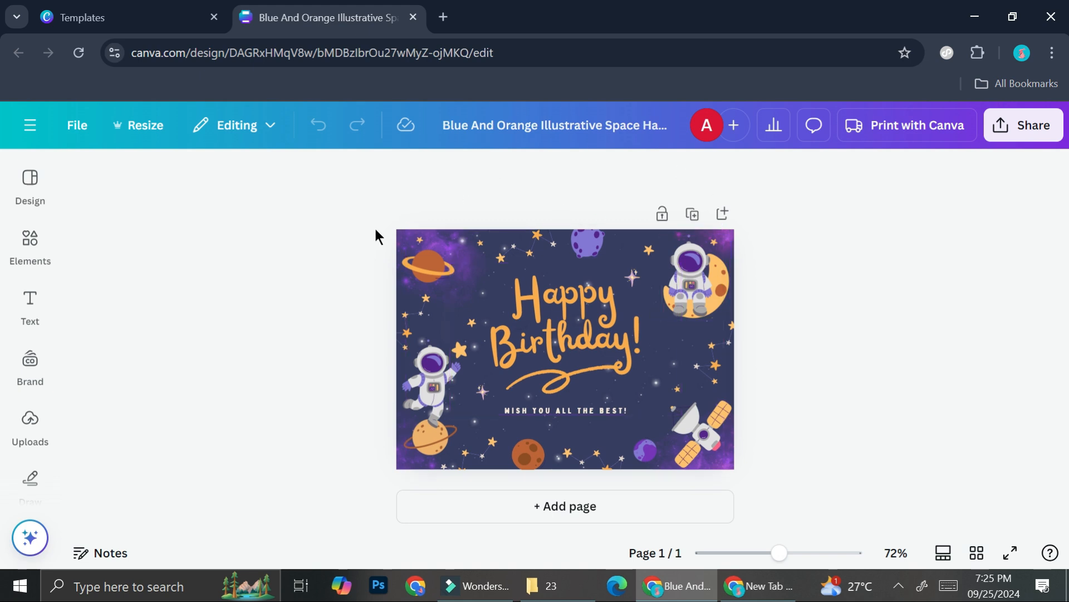
{"action": "mouse_move", "coordinate": [744, 362]}
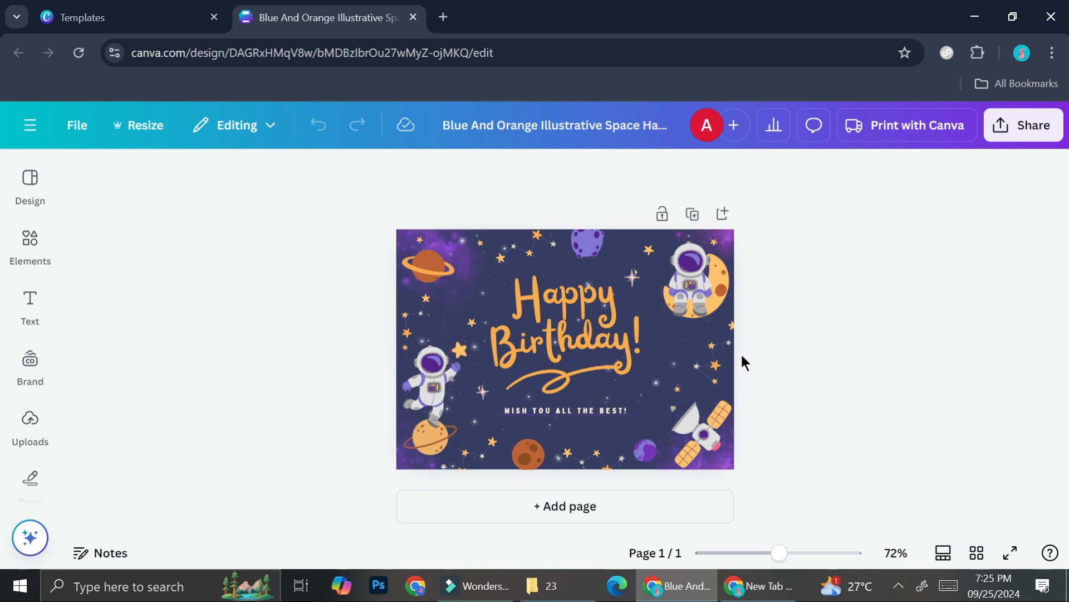
{"action": "left_click", "coordinate": [600, 321]}
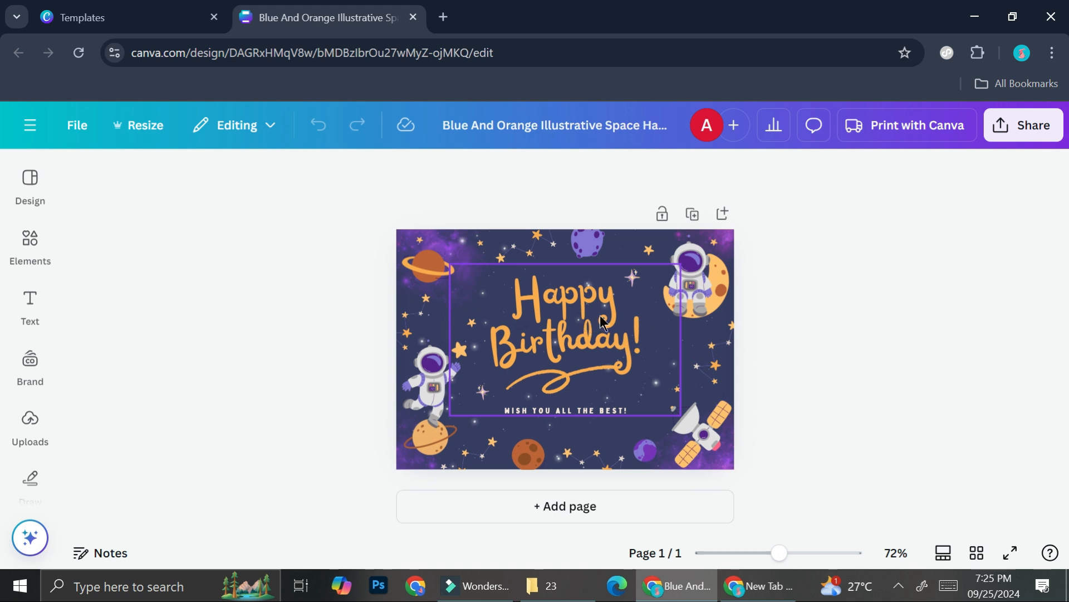
{"action": "left_click", "coordinate": [572, 209]}
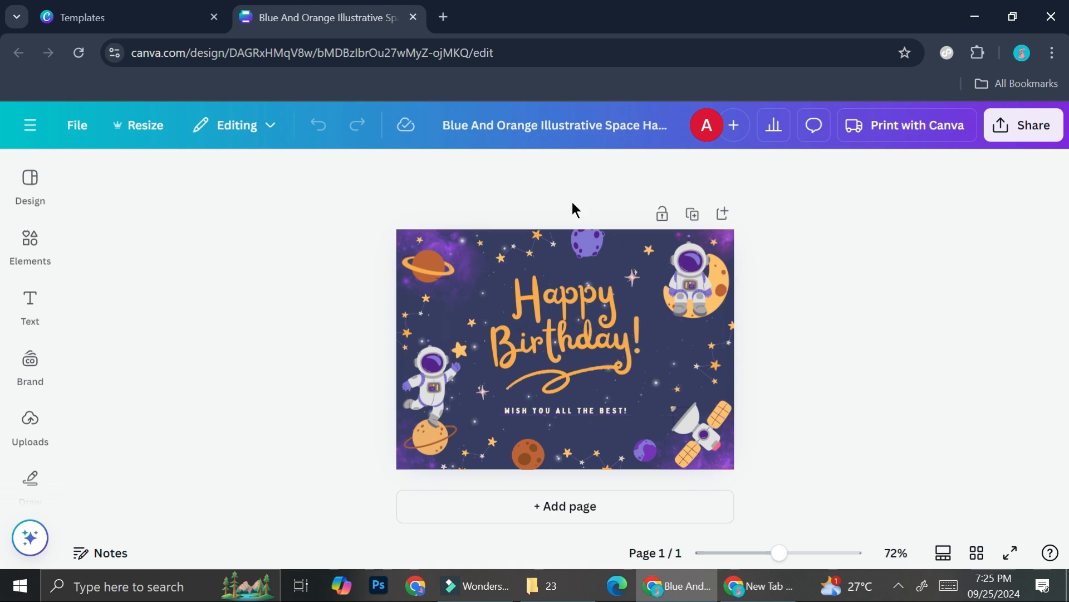
{"action": "mouse_move", "coordinate": [750, 252]}
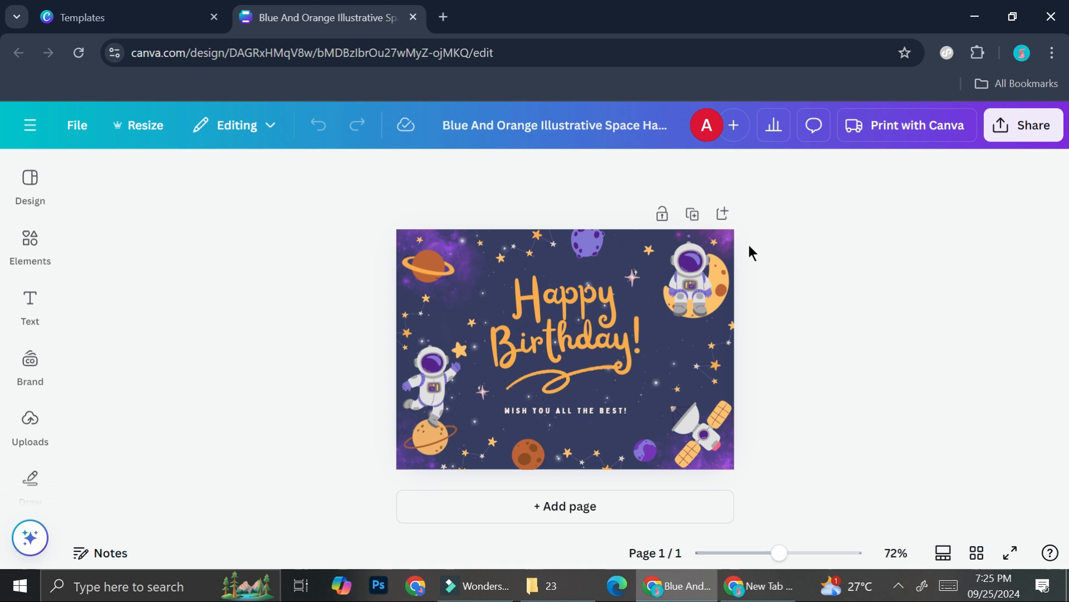
{"action": "left_click", "coordinate": [593, 300]}
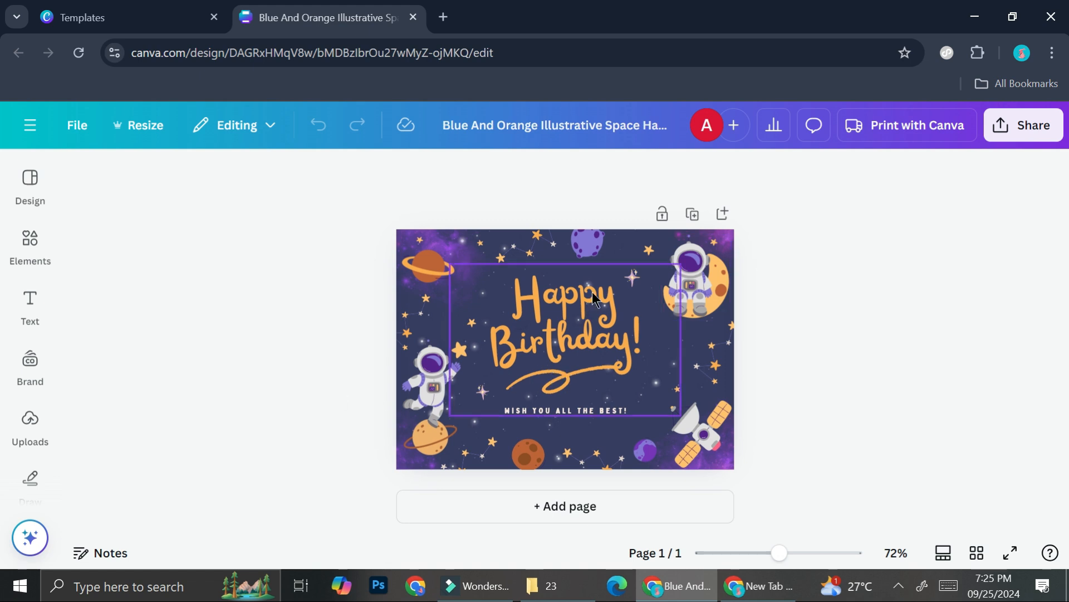
{"action": "left_click", "coordinate": [626, 223]}
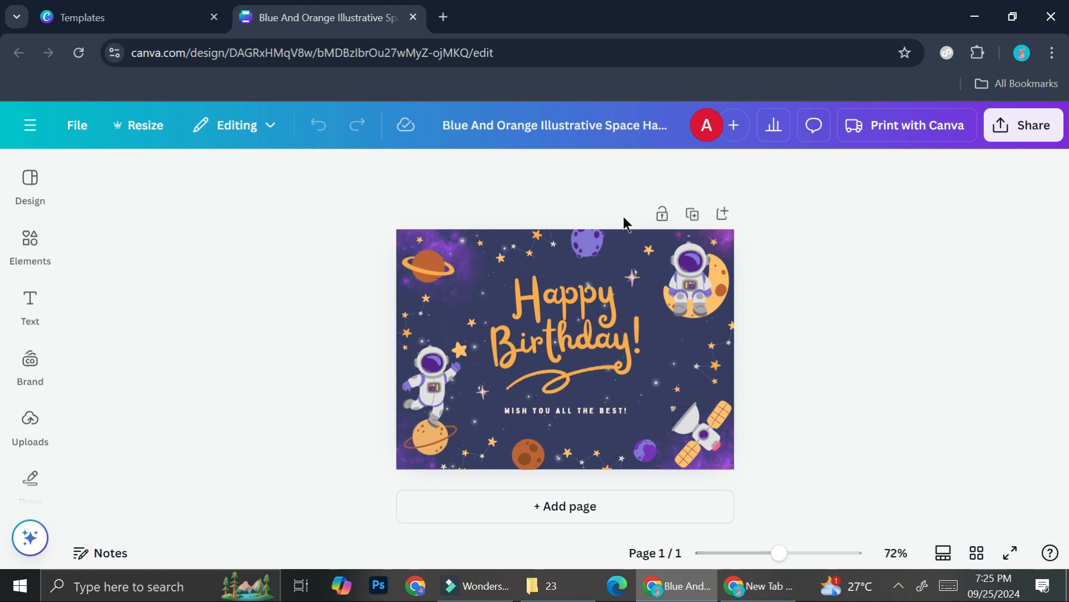
{"action": "left_click", "coordinate": [431, 379]}
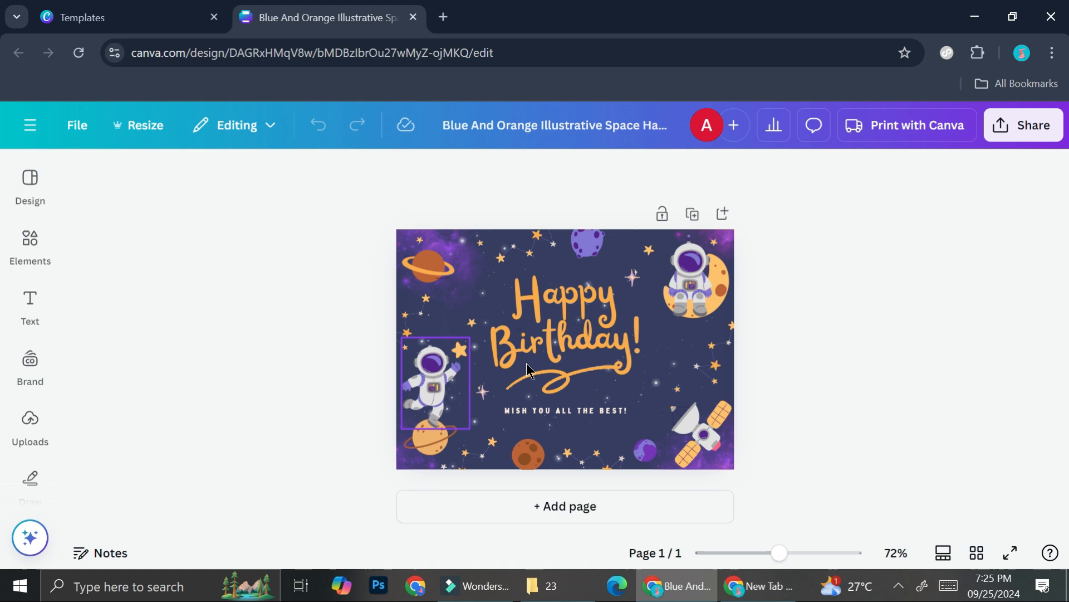
{"action": "left_click", "coordinate": [794, 311]}
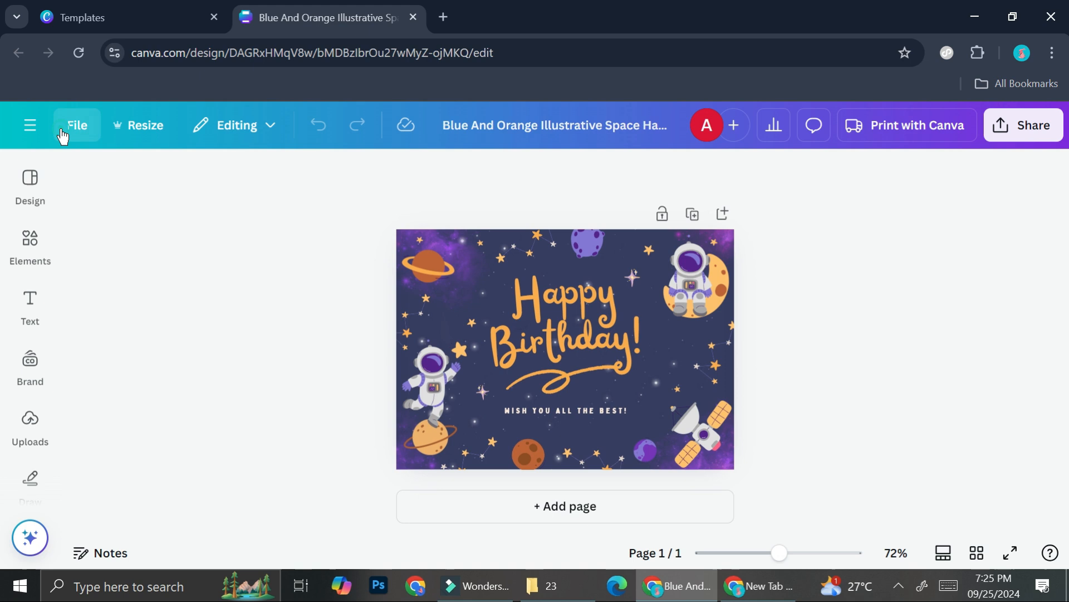
Step: From File > Settings choose 'Add guides', turning on rulers and showing the guide presets
{"action": "left_click", "coordinate": [76, 124]}
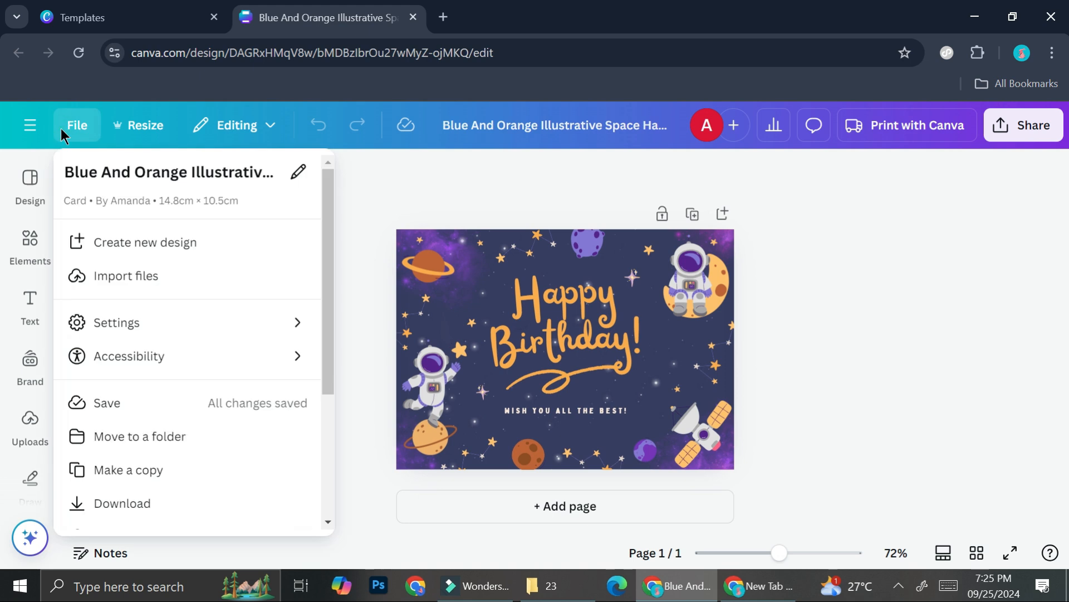
{"action": "mouse_move", "coordinate": [637, 300]}
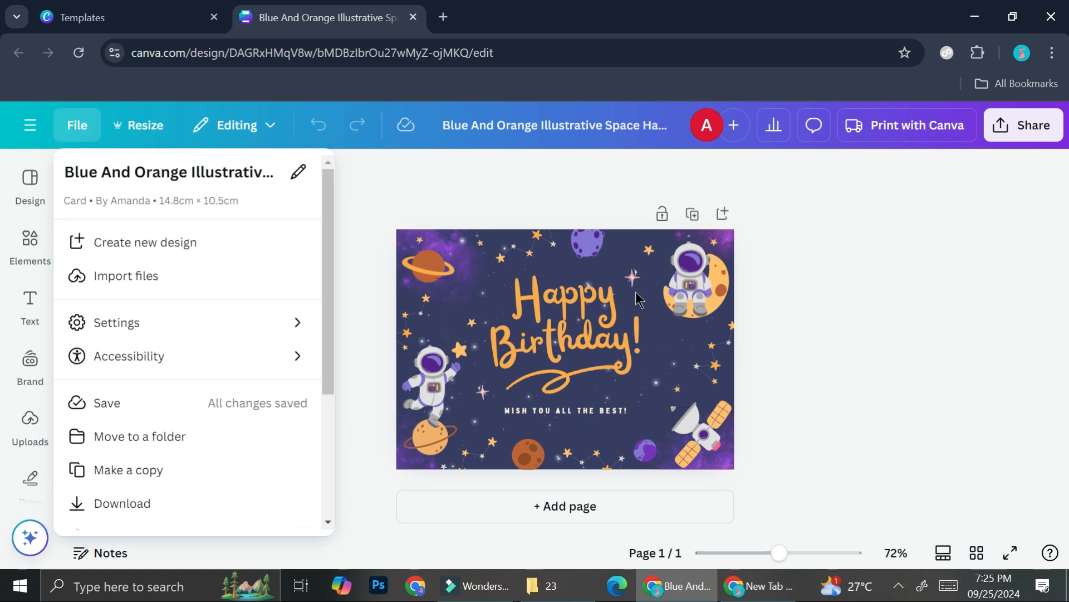
{"action": "mouse_move", "coordinate": [375, 316]}
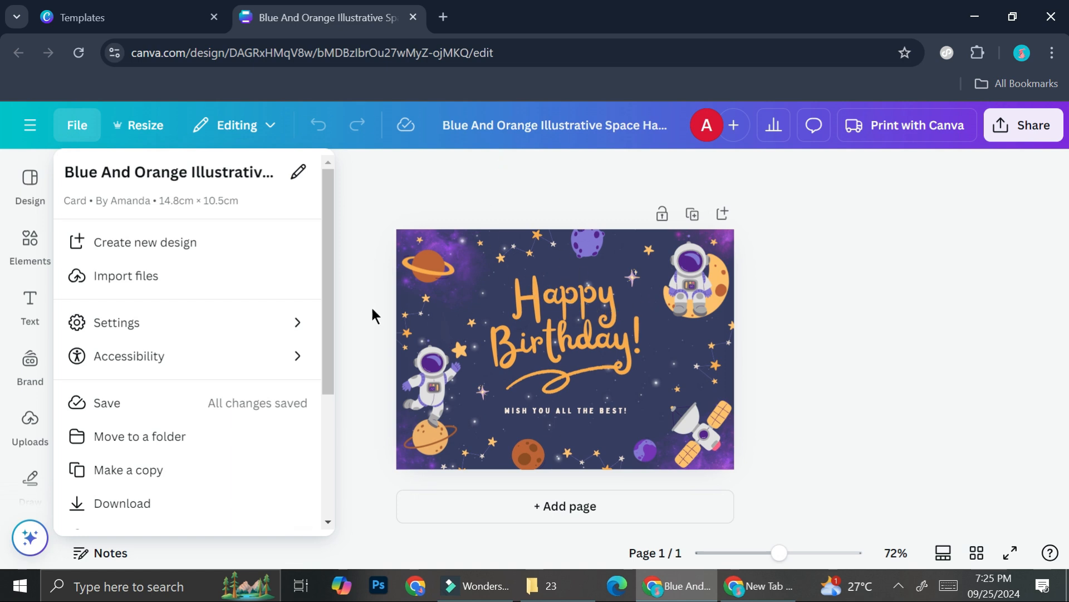
{"action": "mouse_move", "coordinate": [233, 323]}
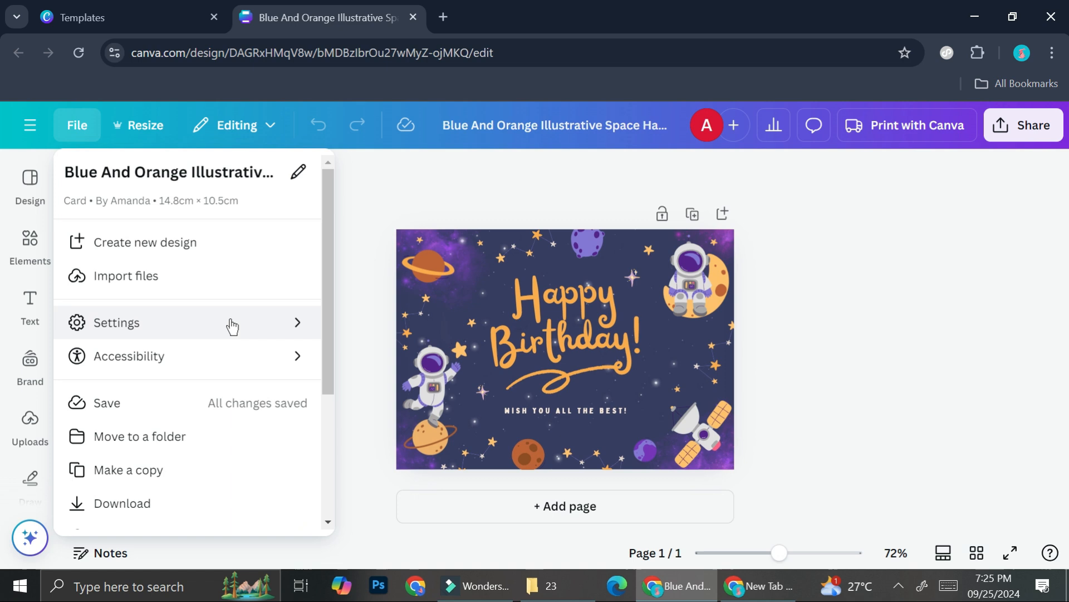
{"action": "left_click", "coordinate": [116, 323]}
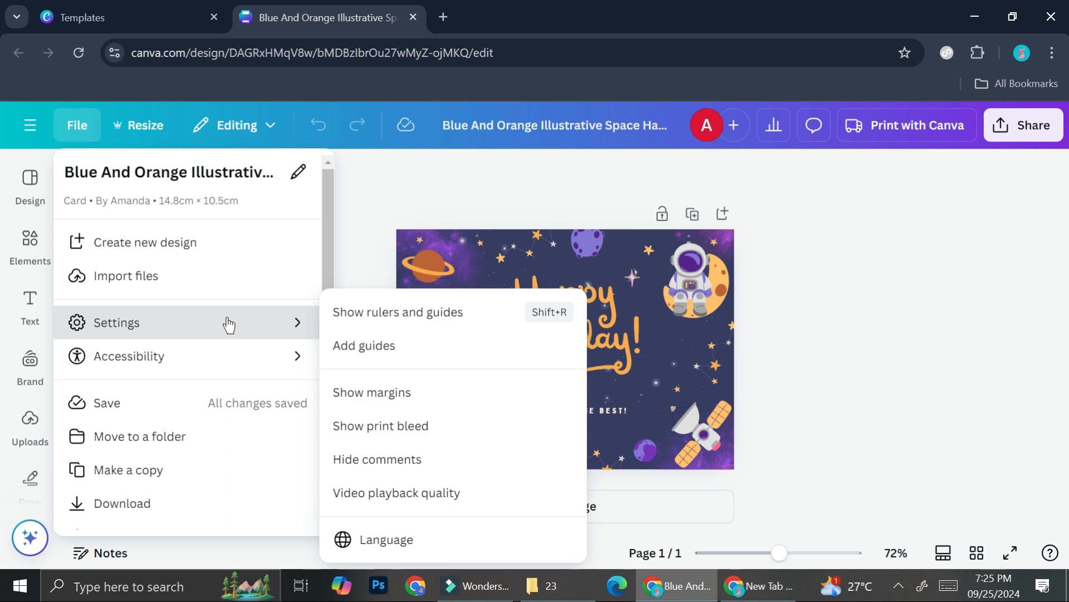
{"action": "left_click", "coordinate": [364, 345]}
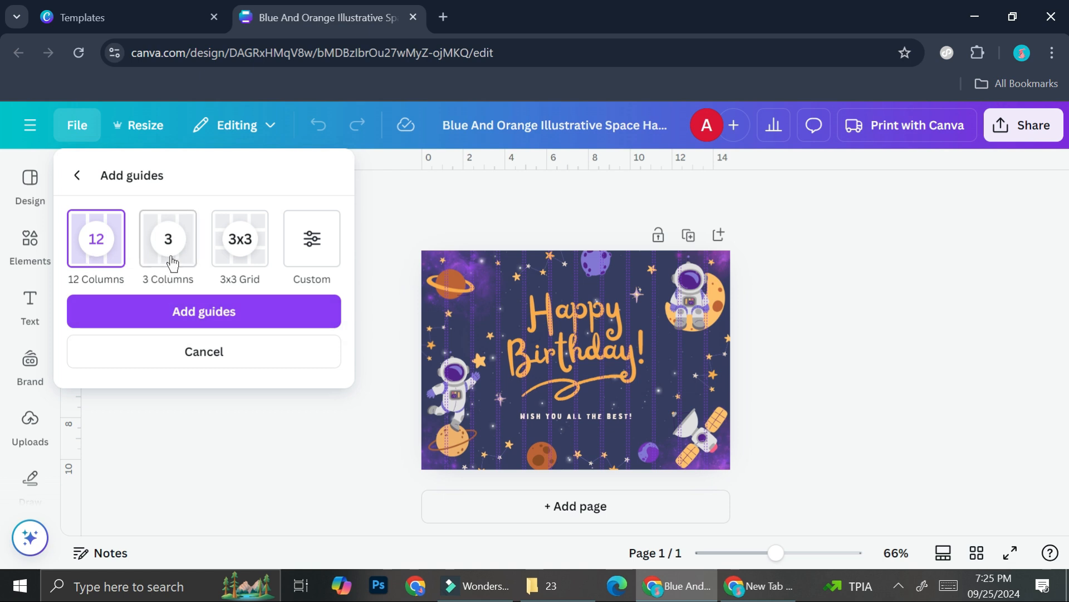
{"action": "mouse_move", "coordinate": [516, 299]}
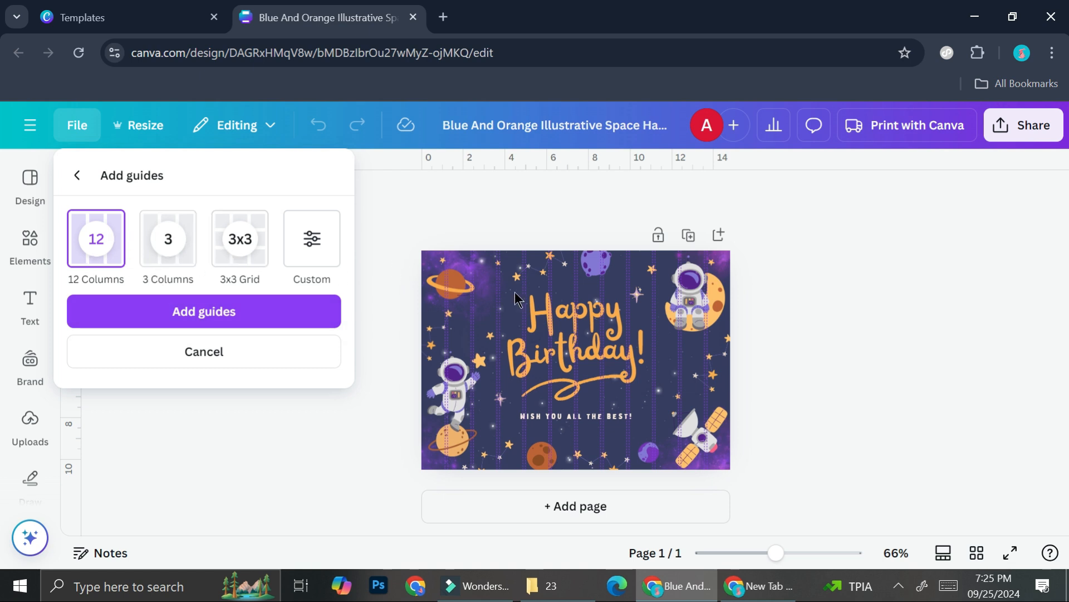
{"action": "mouse_move", "coordinate": [311, 239]}
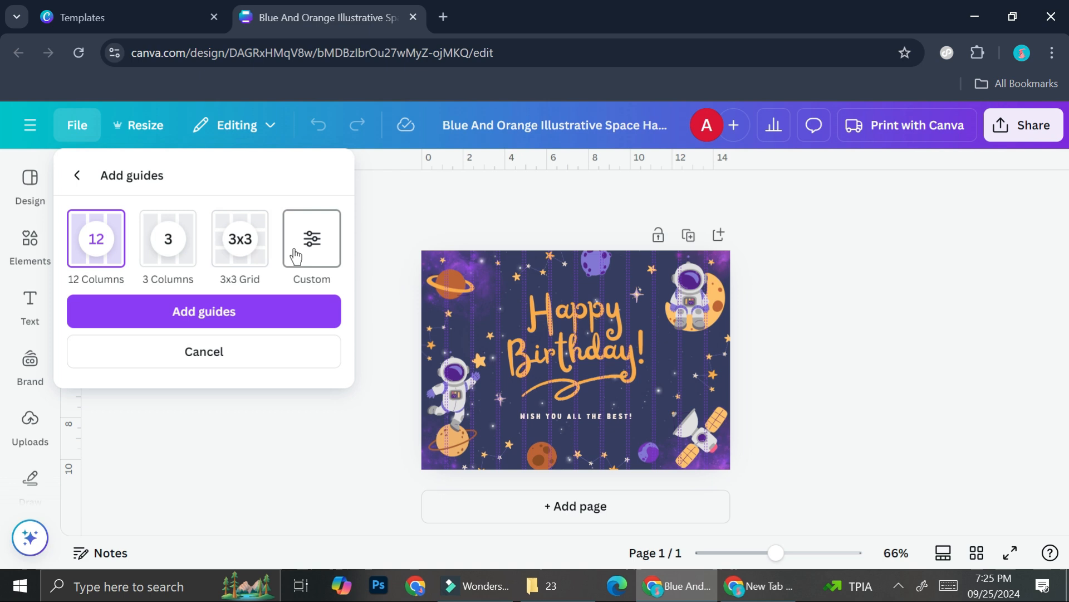
{"action": "mouse_move", "coordinate": [296, 292]}
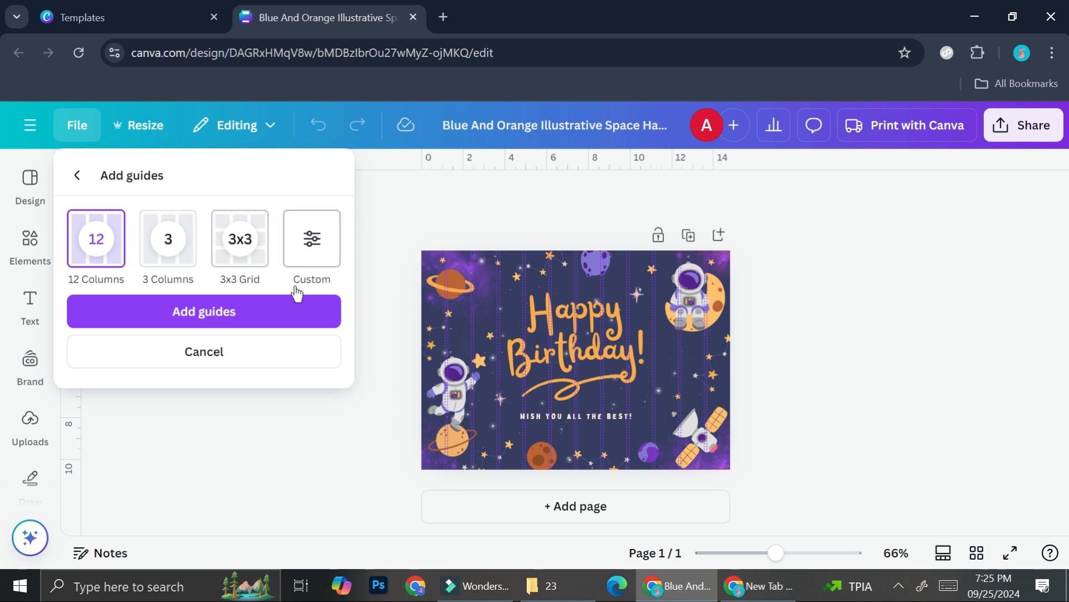
{"action": "mouse_move", "coordinate": [311, 246]}
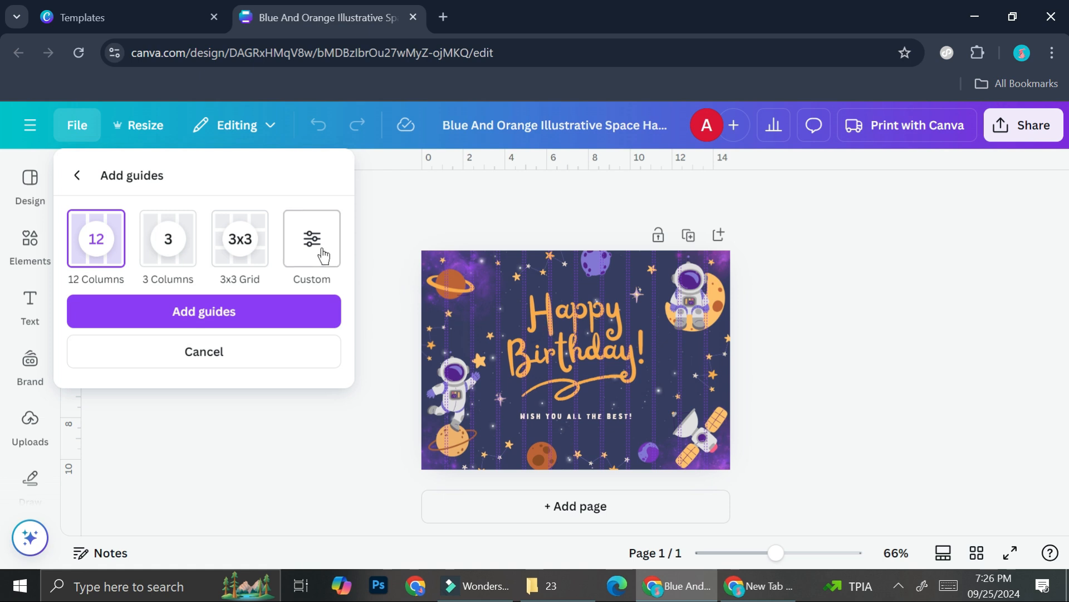
Step: Add locked custom guides with 2 columns, marking the card's fold down the middle
{"action": "left_click", "coordinate": [310, 239]}
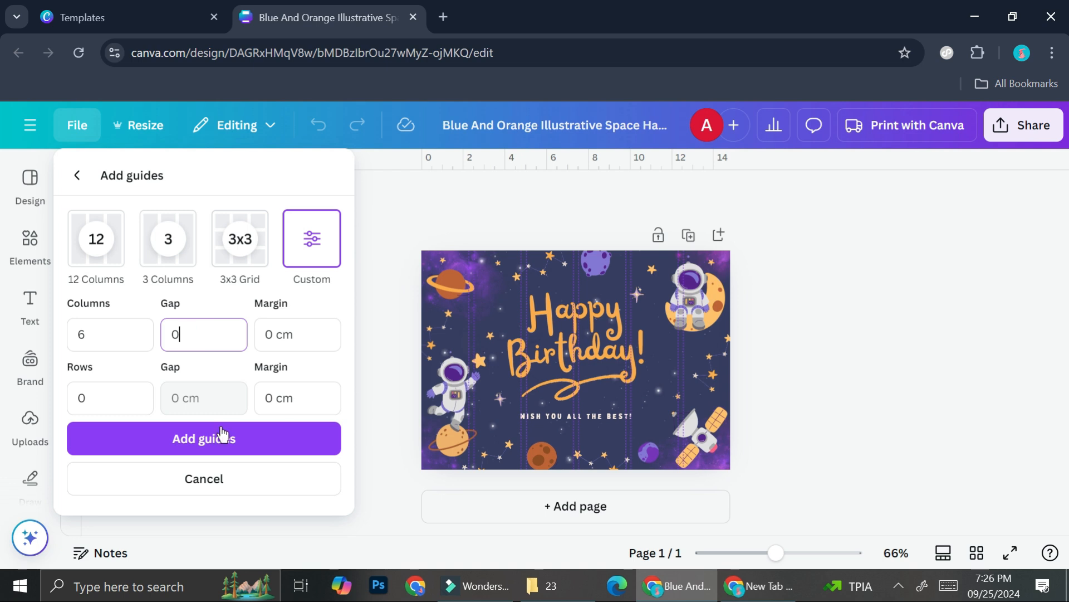
{"action": "left_click", "coordinate": [109, 334]}
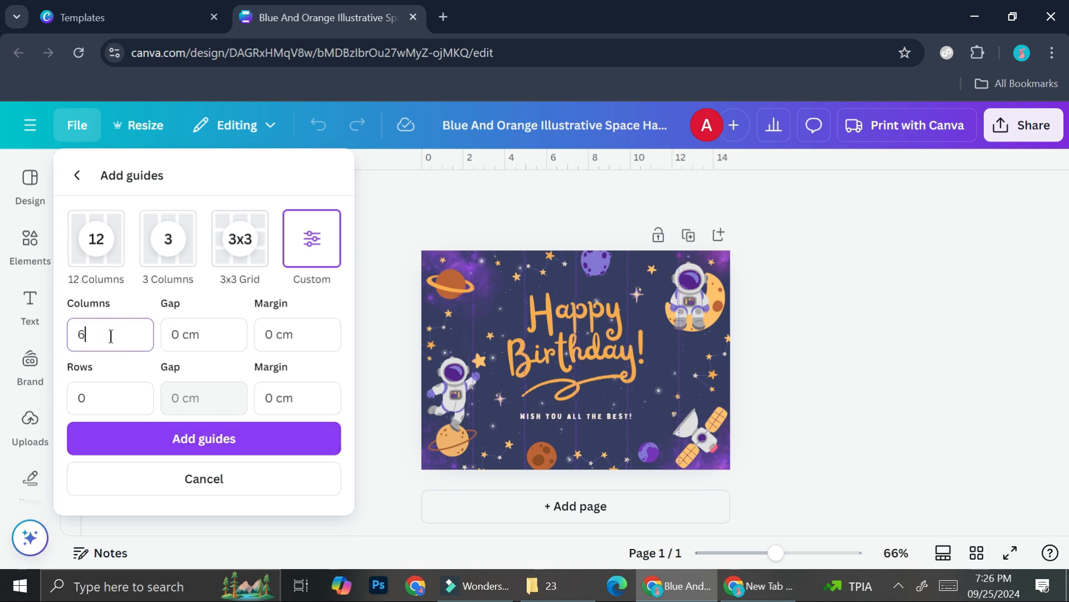
{"action": "type", "text": "2"}
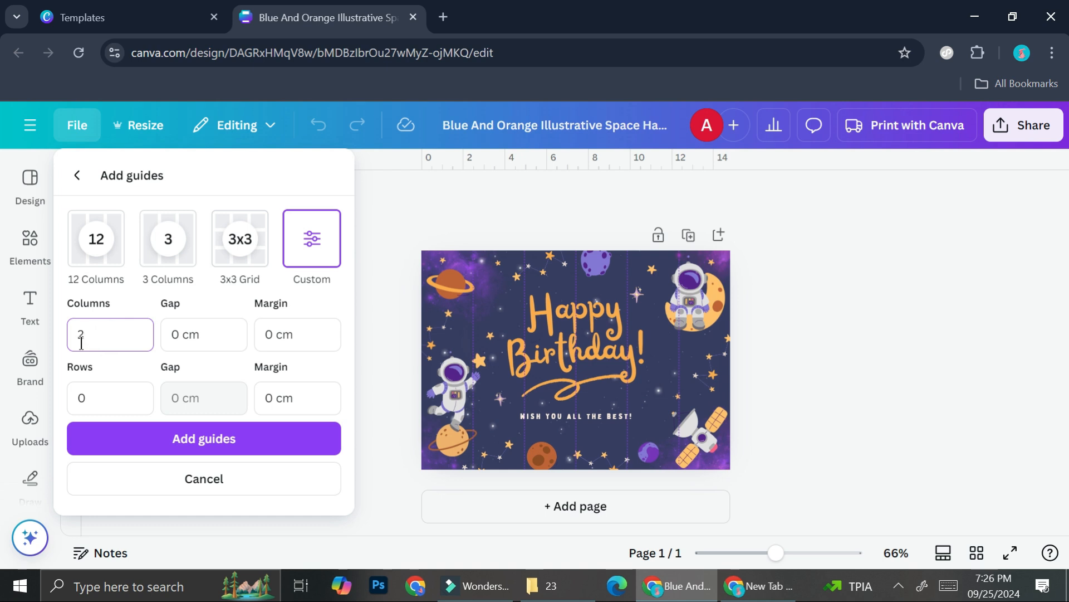
{"action": "left_click", "coordinate": [204, 438]}
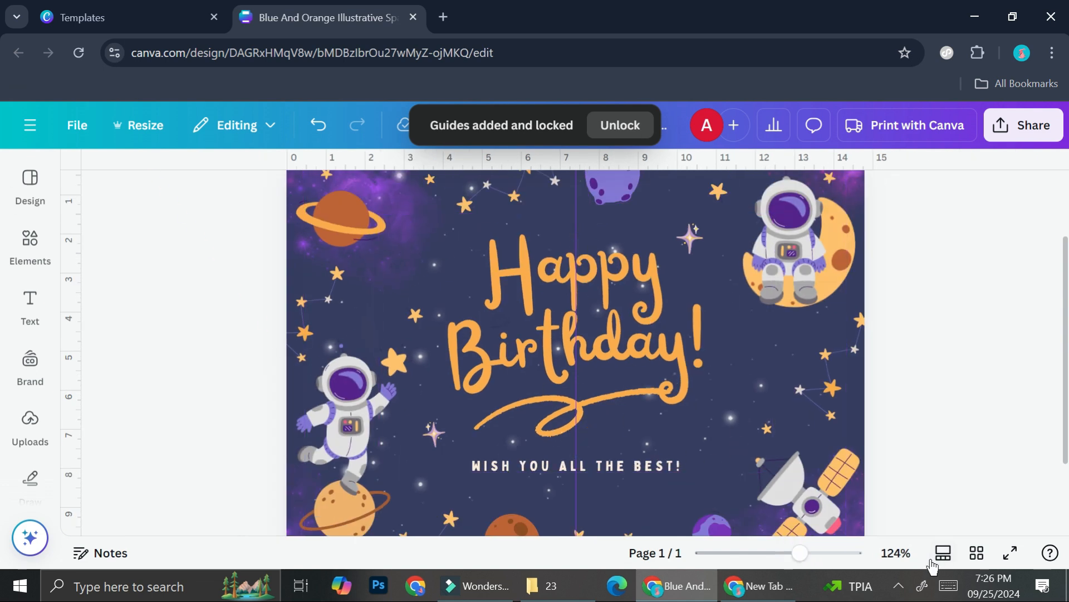
Step: Shrink the Happy Birthday greeting group and move it onto the right half of the card
{"action": "left_click", "coordinate": [571, 264]}
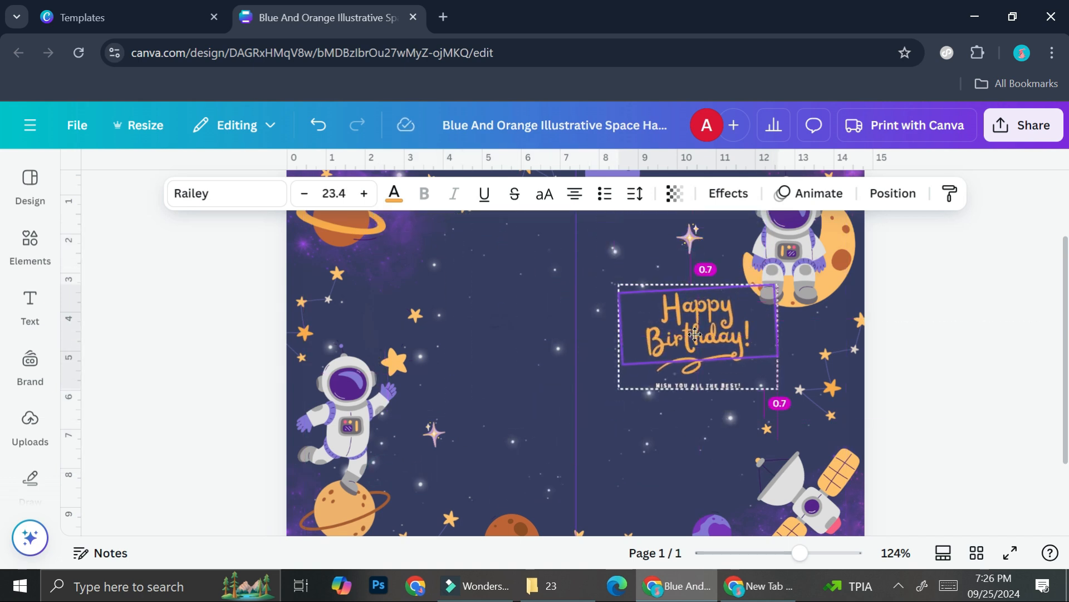
{"action": "left_click", "coordinate": [696, 327]}
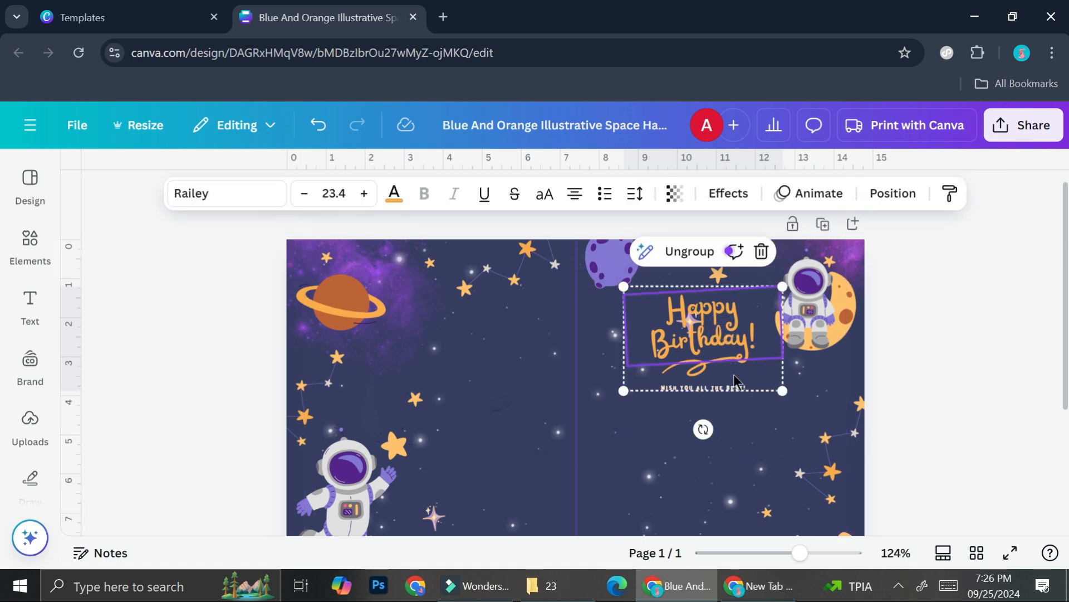
{"action": "mouse_move", "coordinate": [782, 345]}
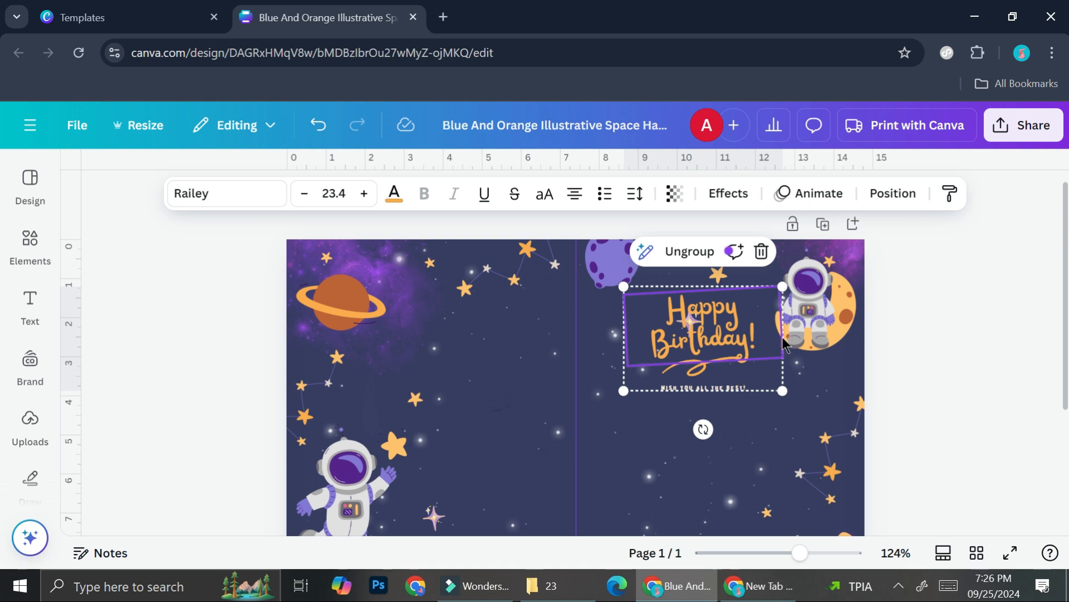
{"action": "mouse_move", "coordinate": [85, 314]}
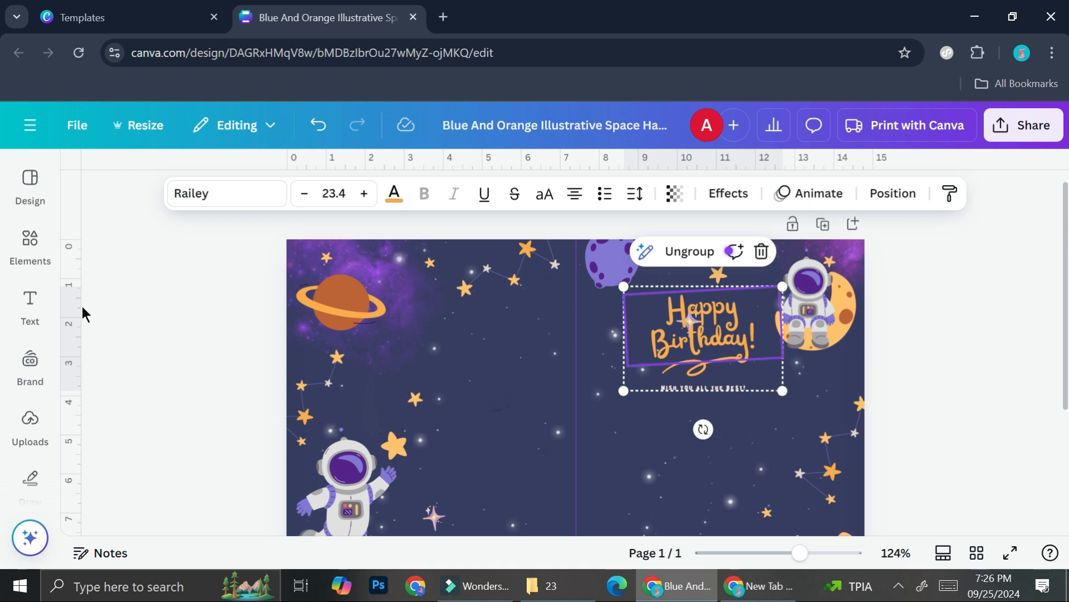
Step: Add an empty heading box on the left half and browse the Font Combinations list
{"action": "left_click", "coordinate": [30, 307]}
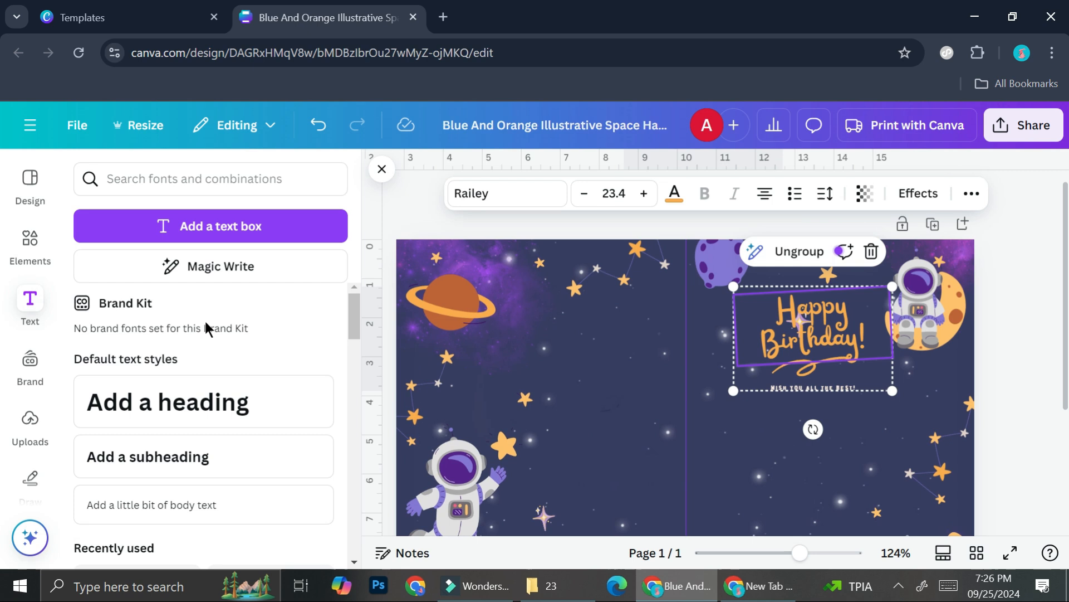
{"action": "scroll", "scroll_direction": "down", "scroll_amount": 3}
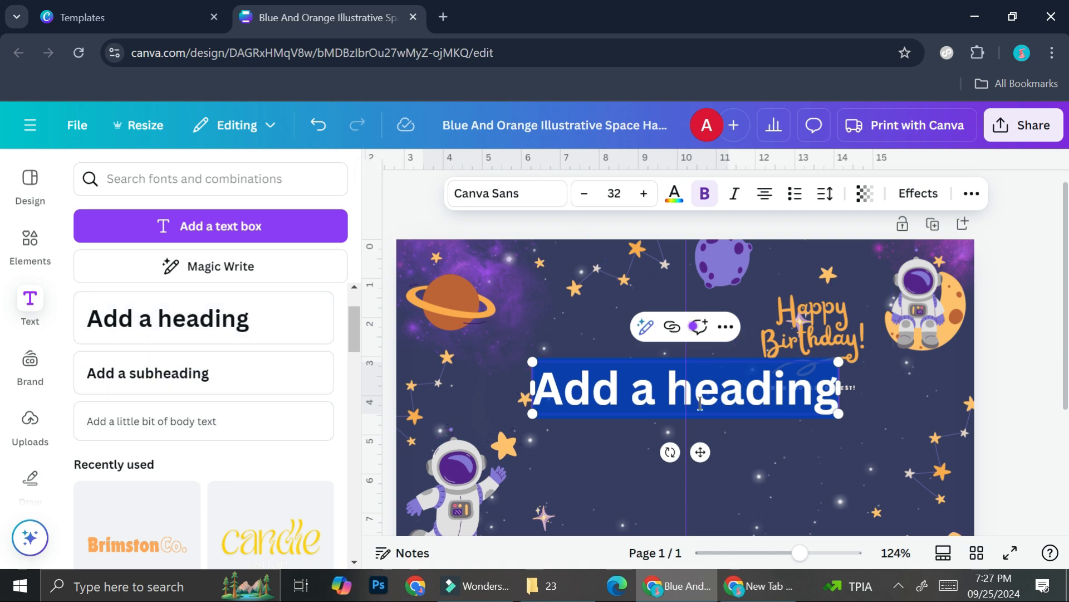
{"action": "mouse_move", "coordinate": [750, 355]}
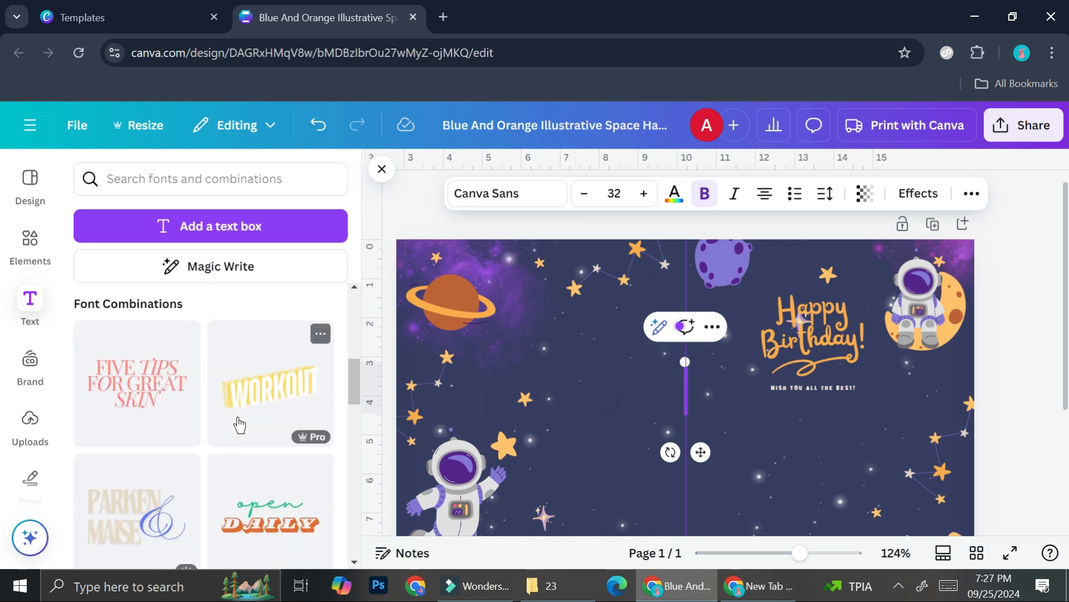
{"action": "scroll", "scroll_direction": "down", "scroll_amount": 3}
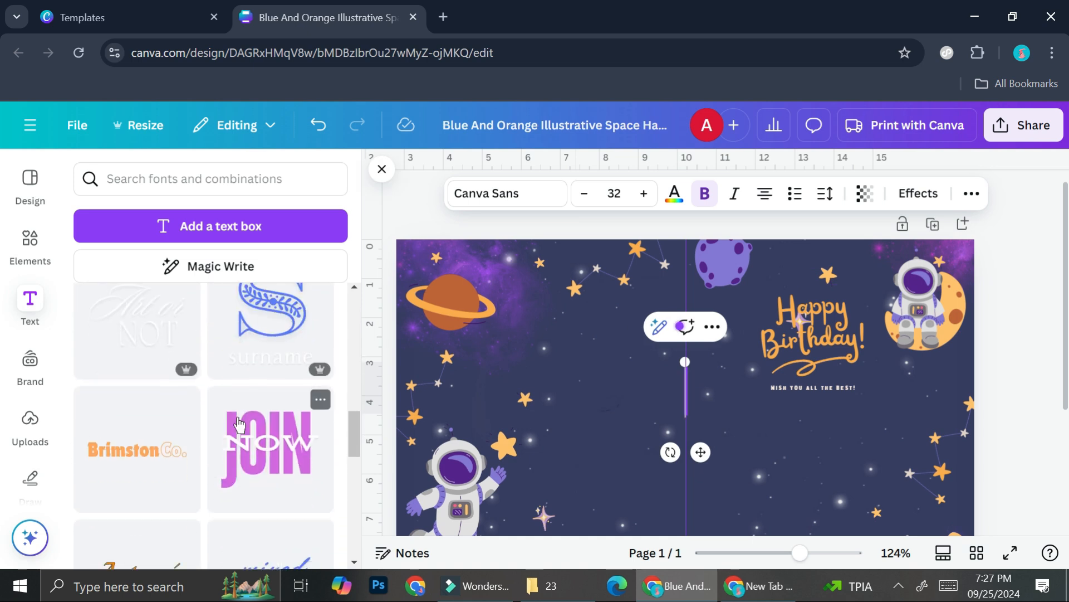
{"action": "scroll", "scroll_direction": "down", "scroll_amount": 3}
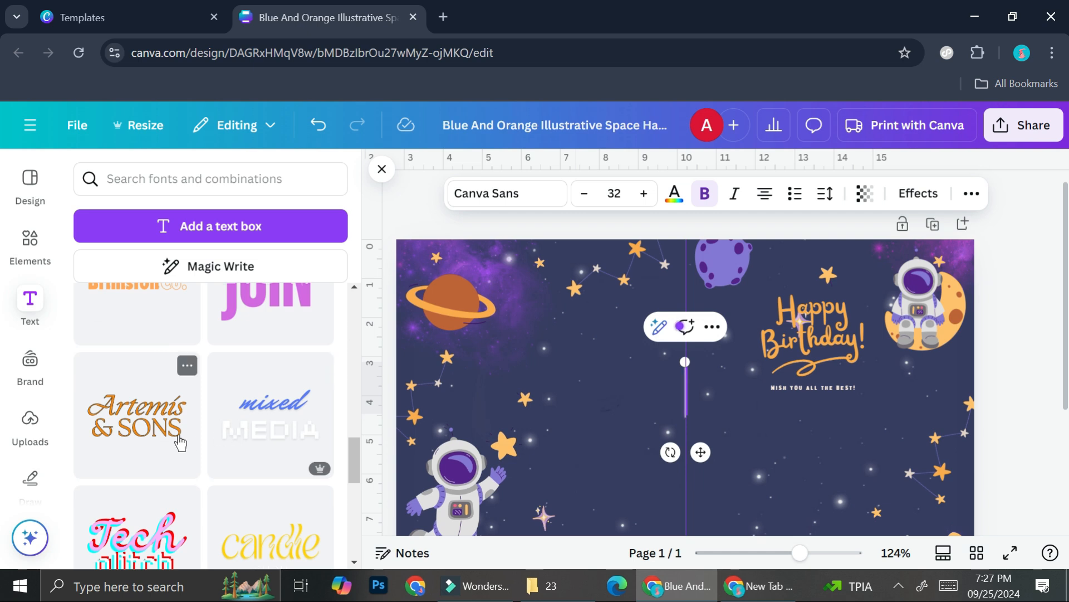
{"action": "scroll", "scroll_direction": "down", "scroll_amount": 3}
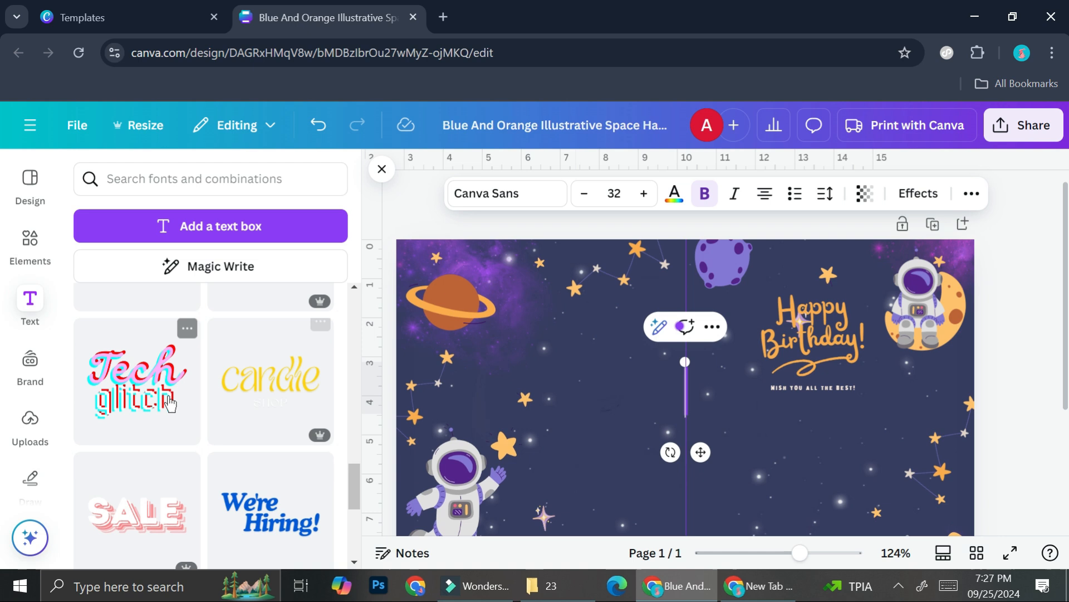
Step: Add the Tech glitch combination, delete the old orange greeting and reword the glitch text to 'Happy Birthday'
{"action": "left_click", "coordinate": [136, 380]}
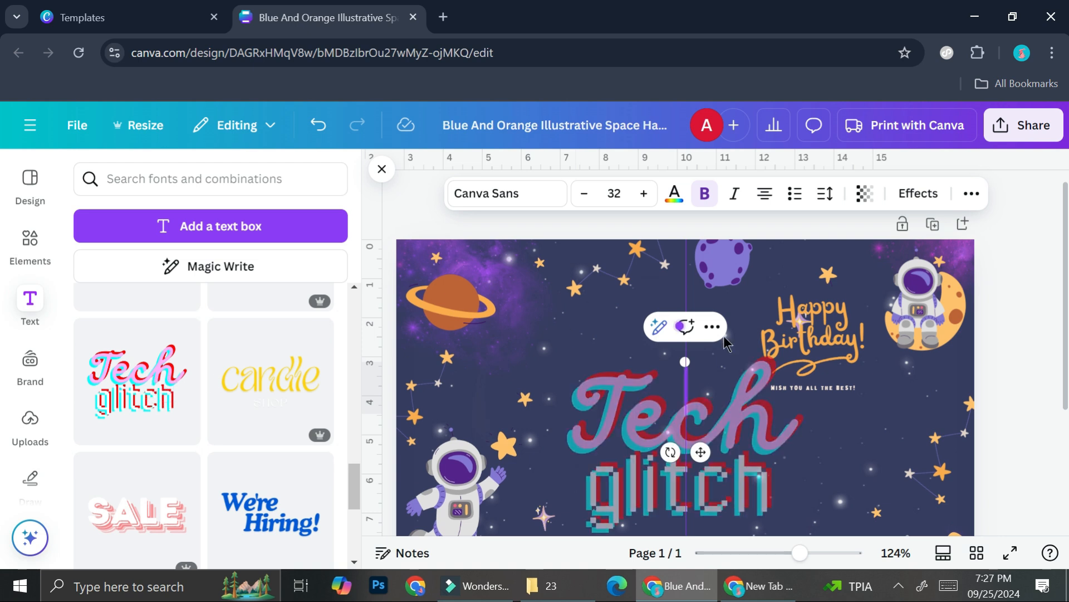
{"action": "left_click", "coordinate": [682, 409]}
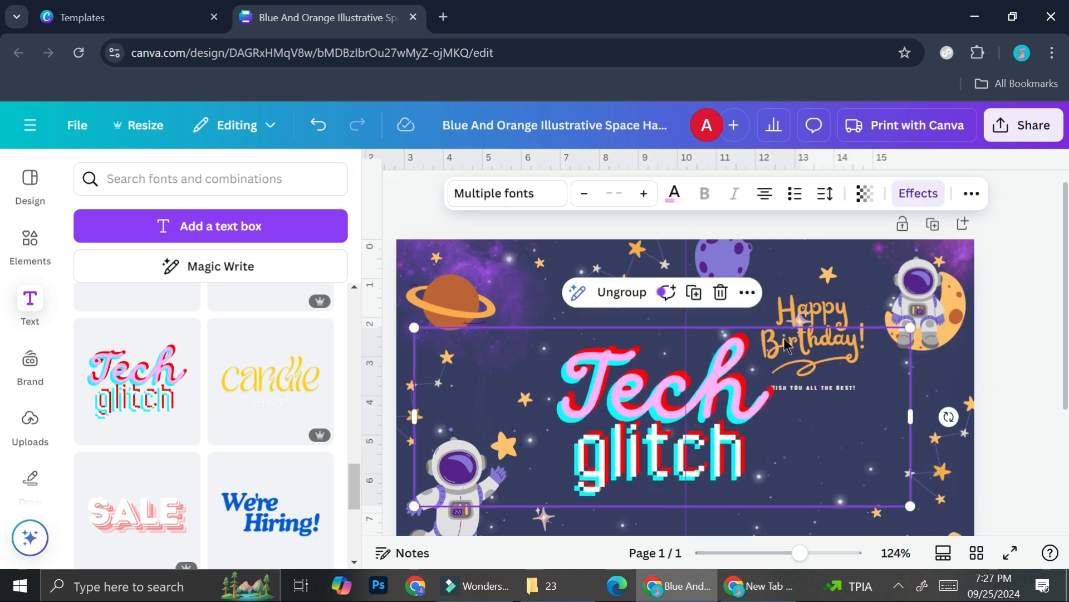
{"action": "left_click", "coordinate": [815, 321]}
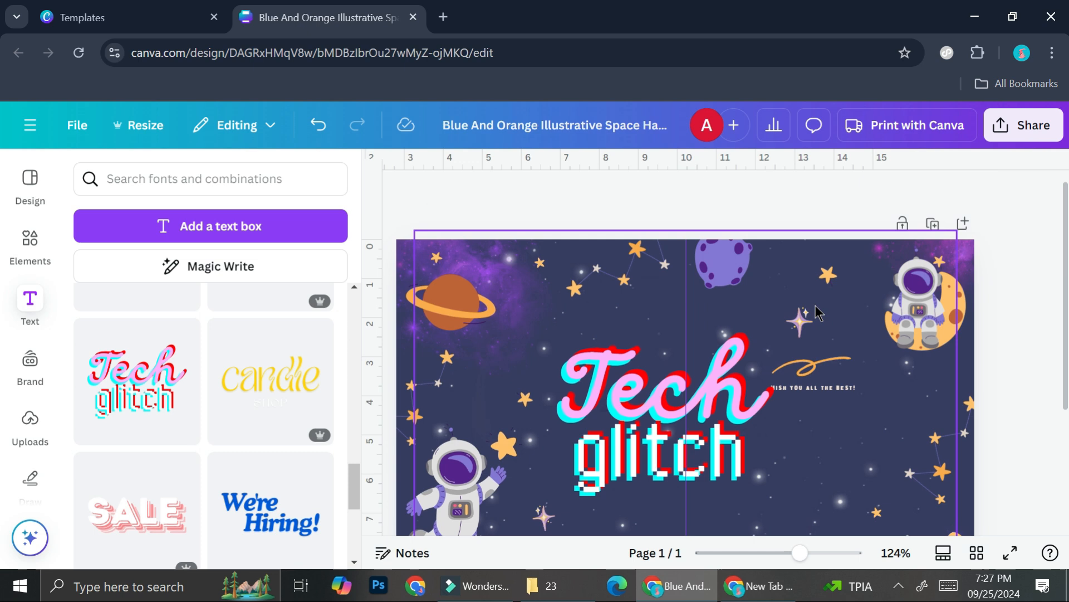
{"action": "left_click", "coordinate": [655, 385]}
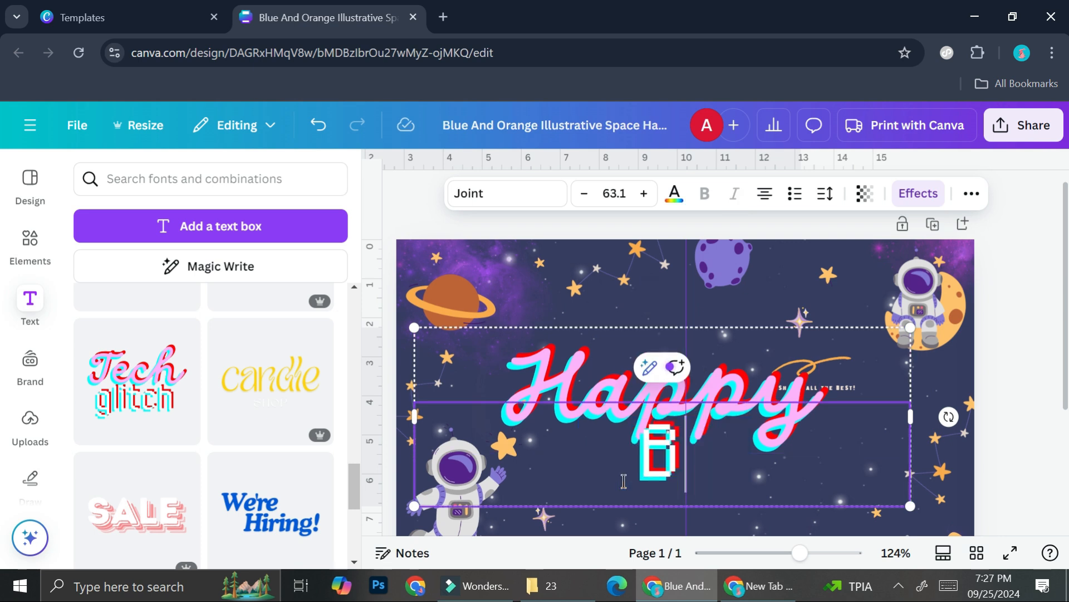
{"action": "type", "text": "Birthday"}
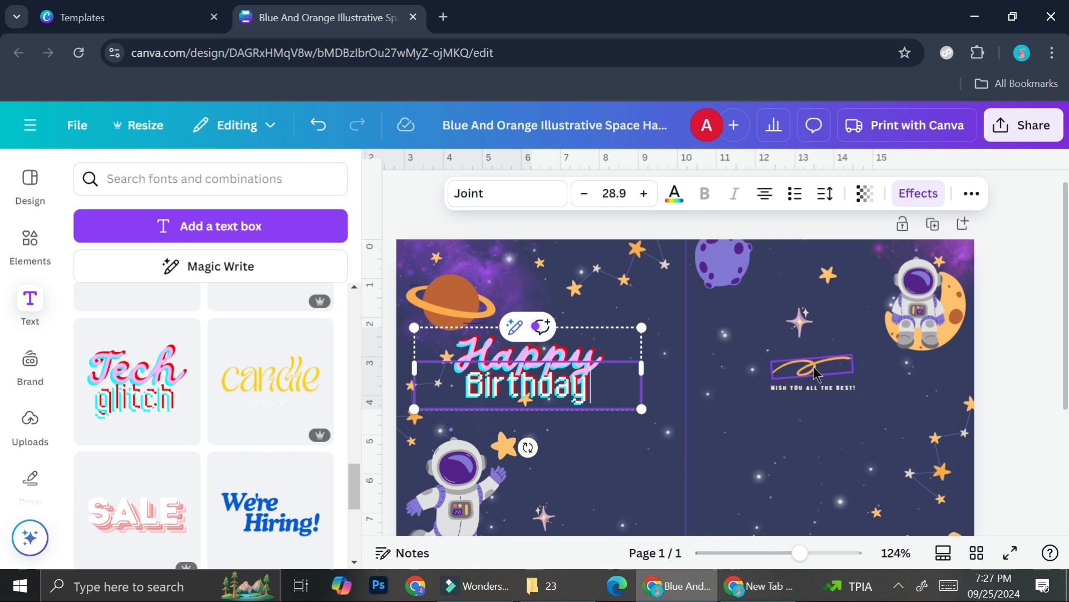
Step: Remove the orange swirl, move the glitch 'Happy Birthday' to the right half and shrink the wish line to size 5
{"action": "left_click", "coordinate": [815, 344]}
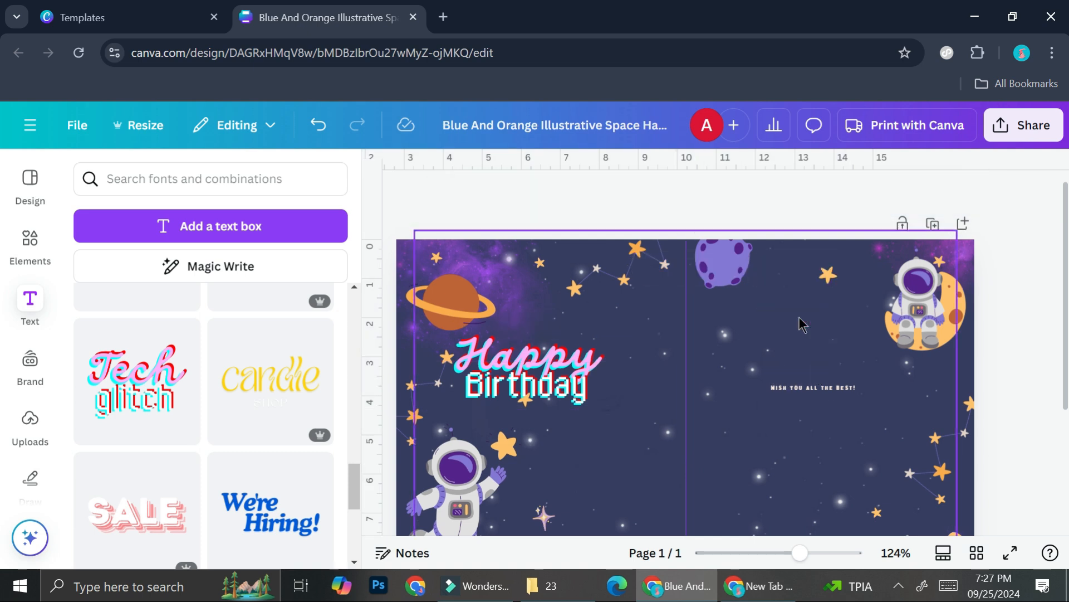
{"action": "left_click", "coordinate": [525, 368]}
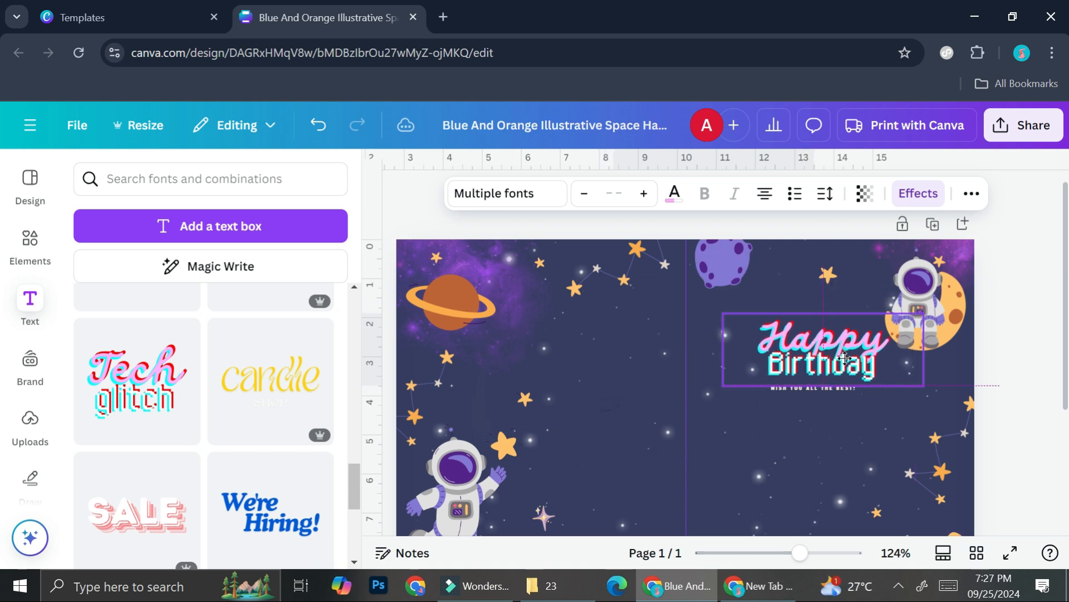
{"action": "left_click", "coordinate": [818, 348]}
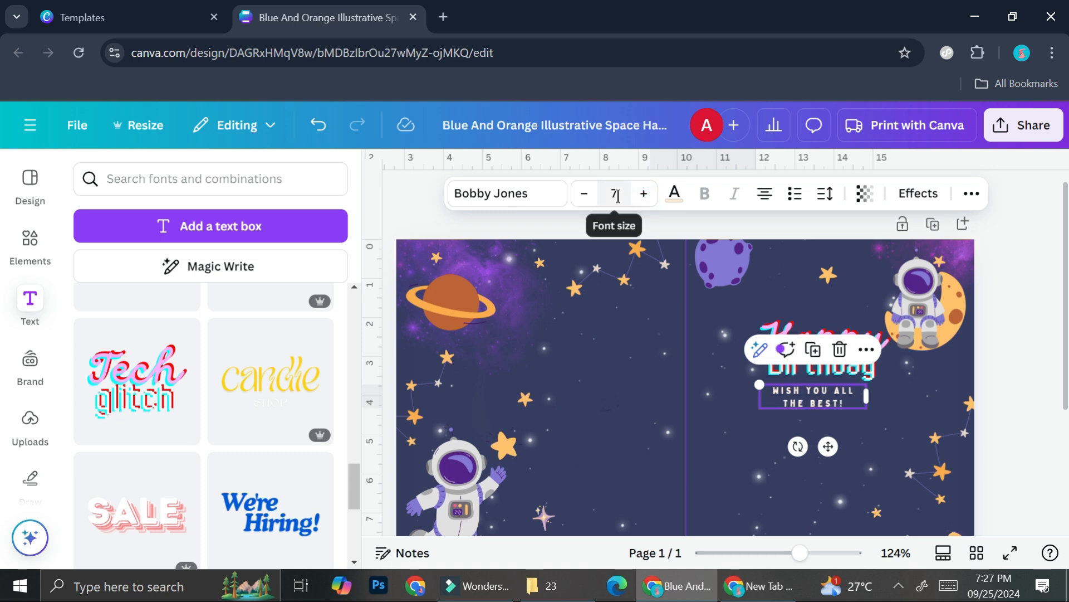
{"action": "left_click", "coordinate": [613, 193]}
{"action": "type", "text": "5"}
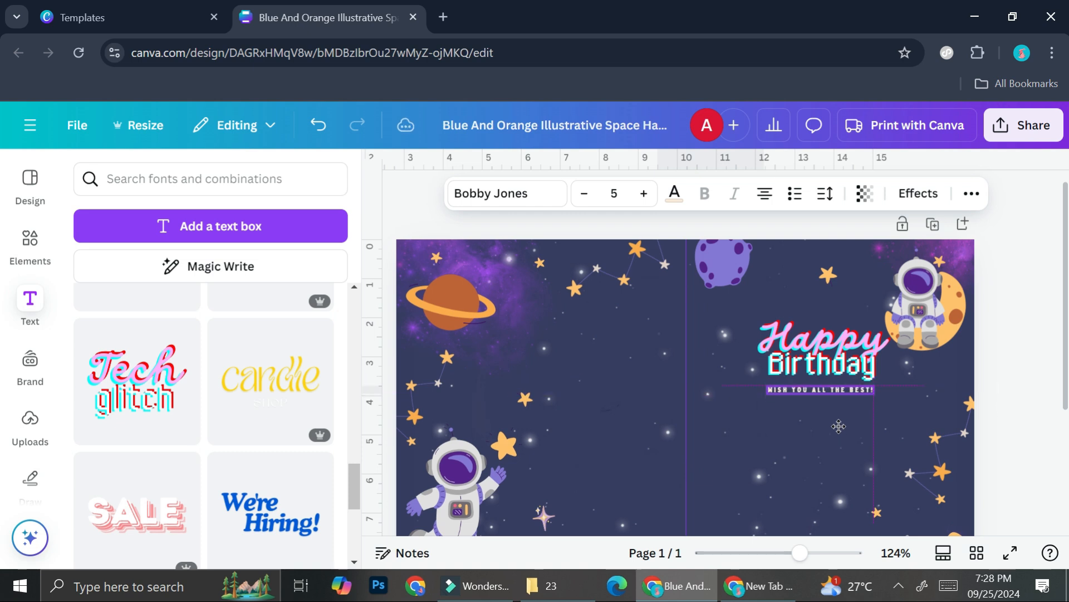
{"action": "left_click", "coordinate": [924, 307]}
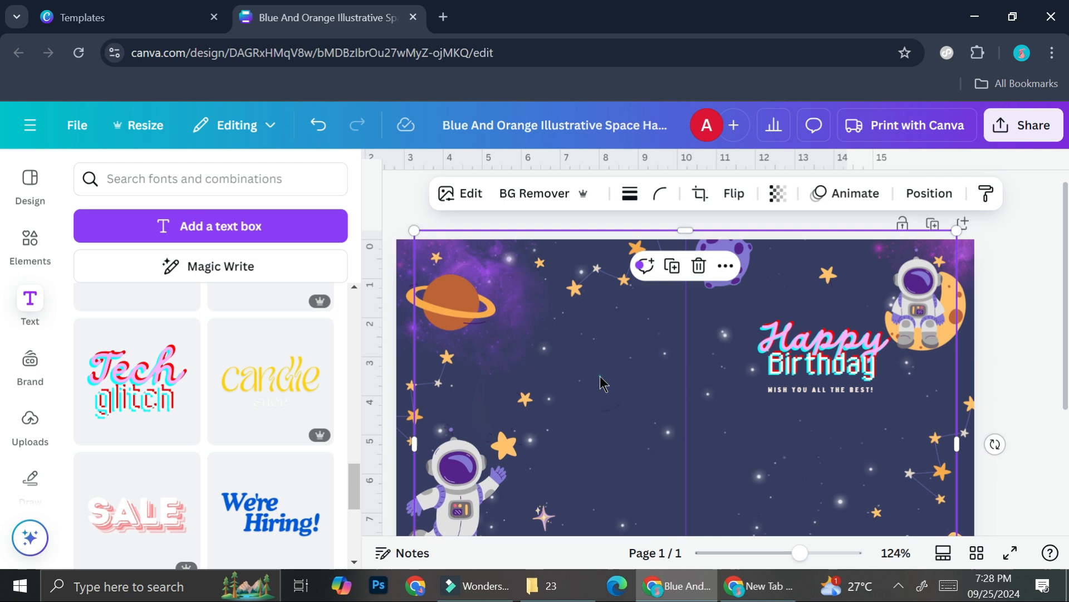
{"action": "mouse_move", "coordinate": [1009, 302]}
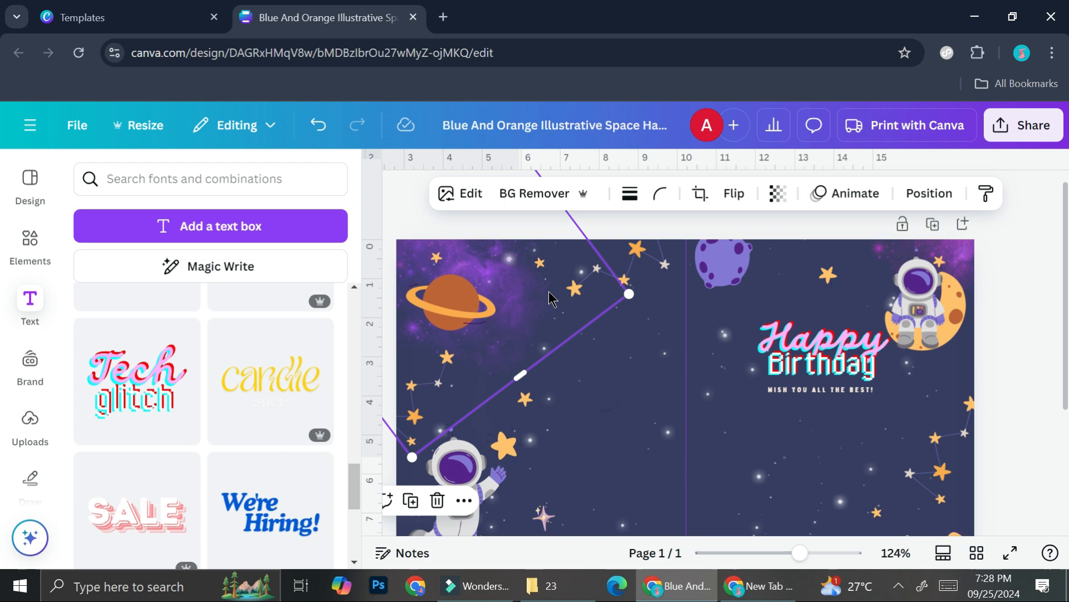
{"action": "mouse_move", "coordinate": [528, 294]}
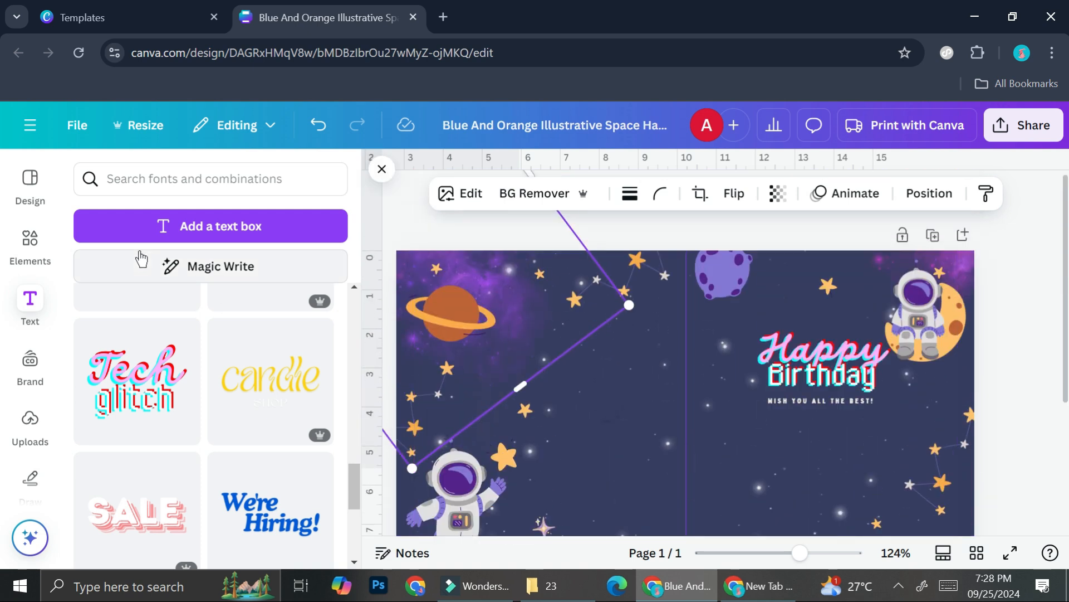
Step: Search Elements for 'galaxy', filter to graphics and add the teal galaxy to the card
{"action": "left_click", "coordinate": [29, 245]}
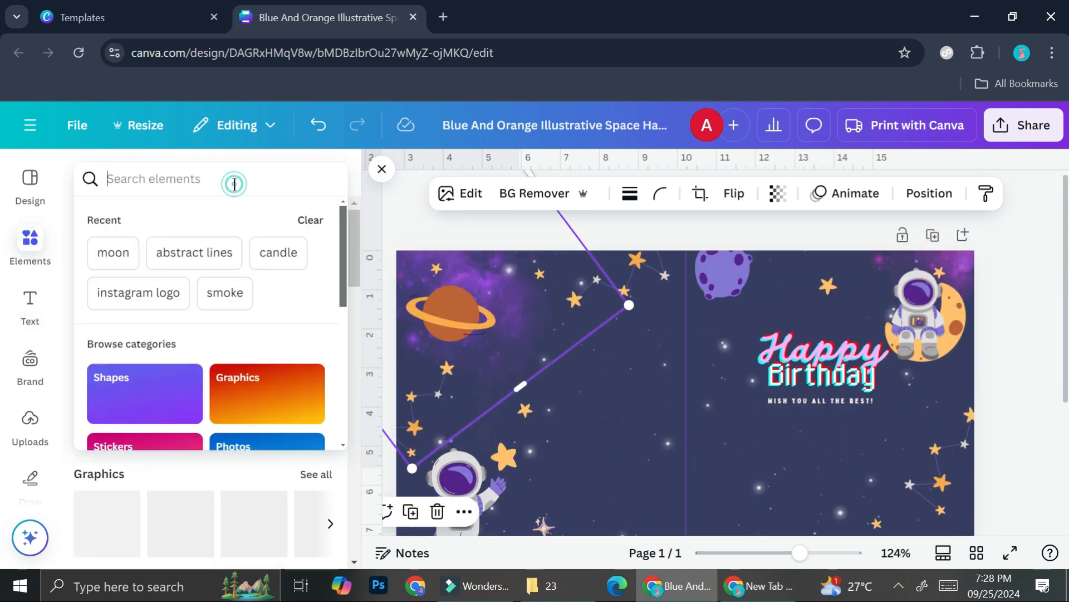
{"action": "type", "text": "galaxy"}
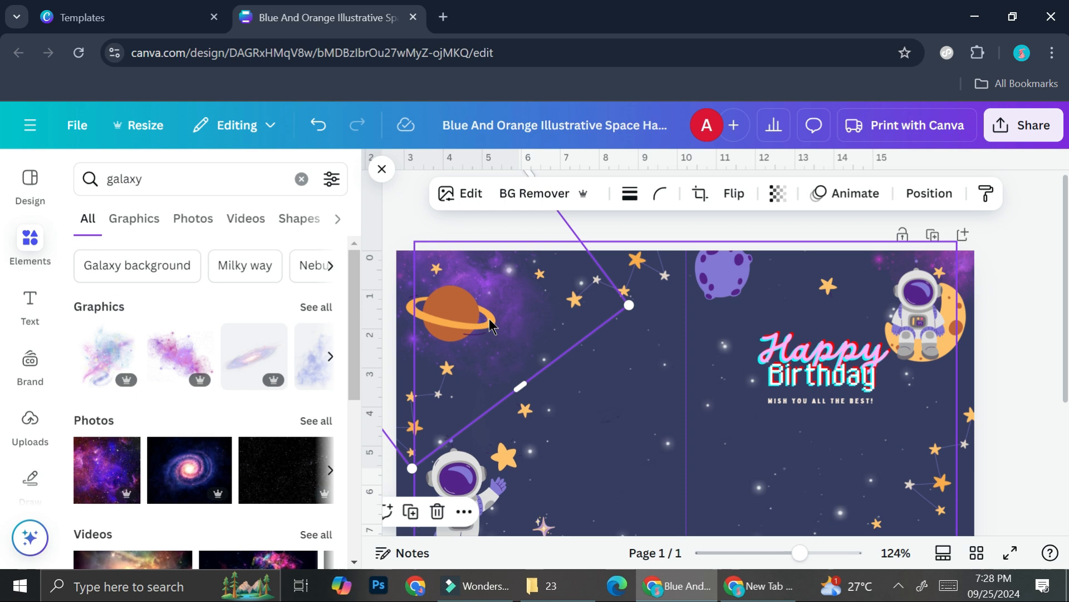
{"action": "left_click", "coordinate": [134, 218]}
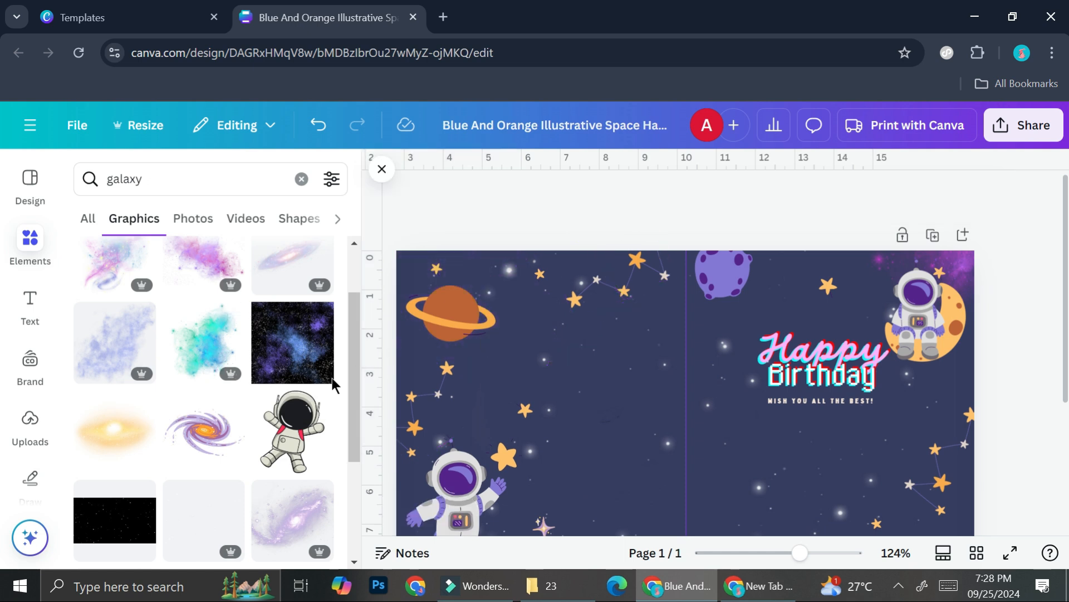
{"action": "scroll", "scroll_direction": "down", "scroll_amount": 3}
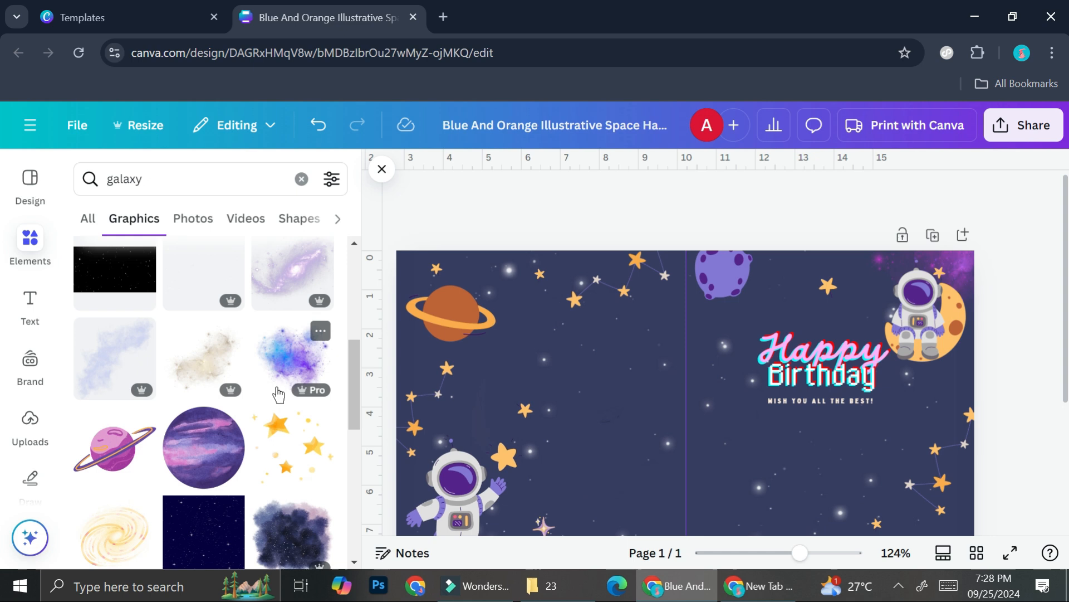
{"action": "scroll", "scroll_direction": "down", "scroll_amount": 3}
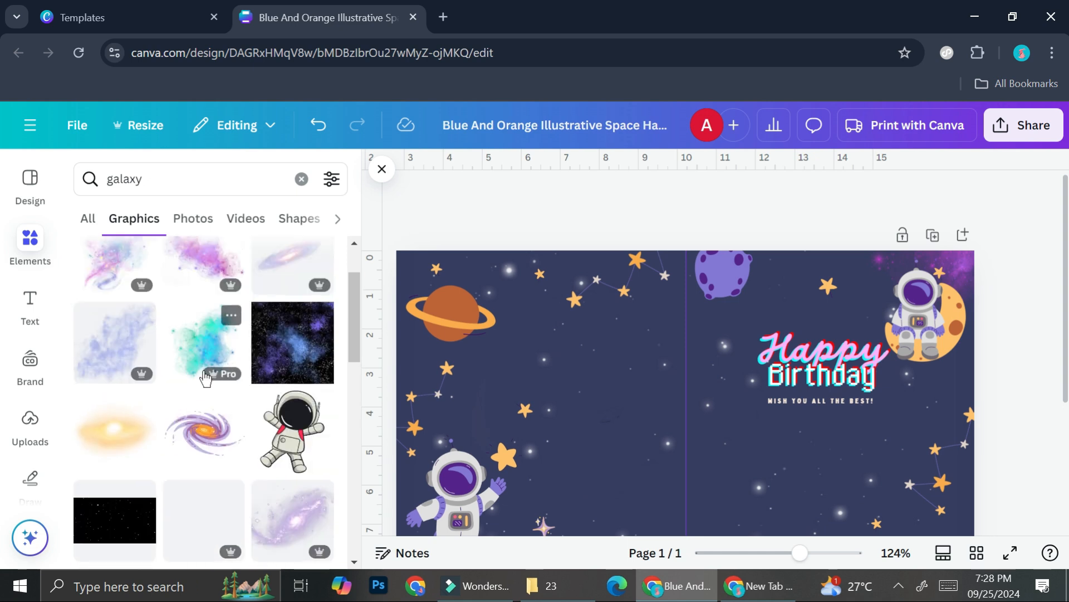
{"action": "left_click", "coordinate": [205, 342]}
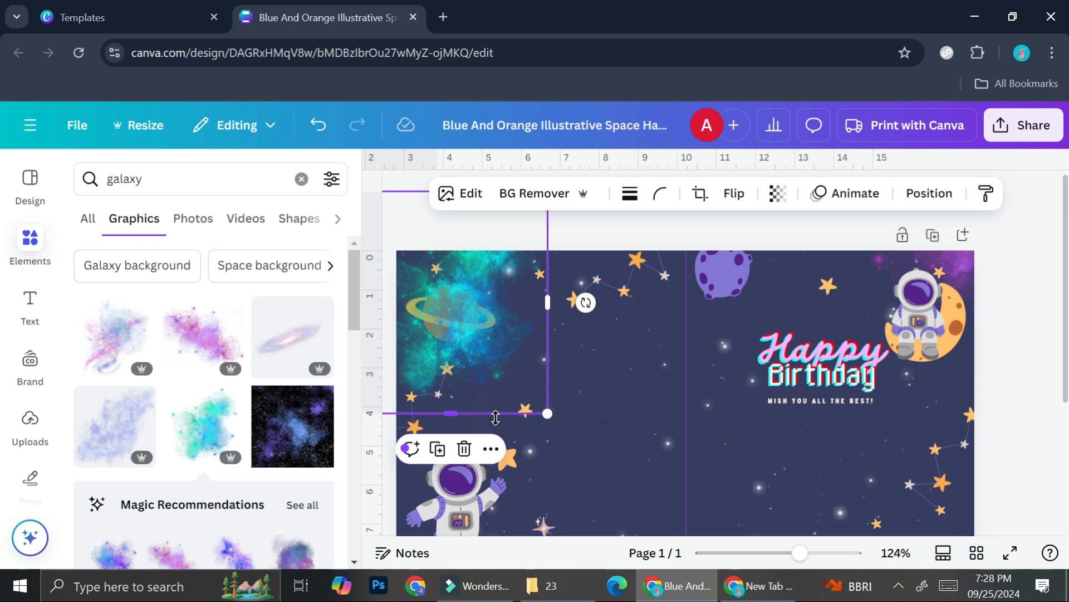
{"action": "mouse_move", "coordinate": [490, 449]}
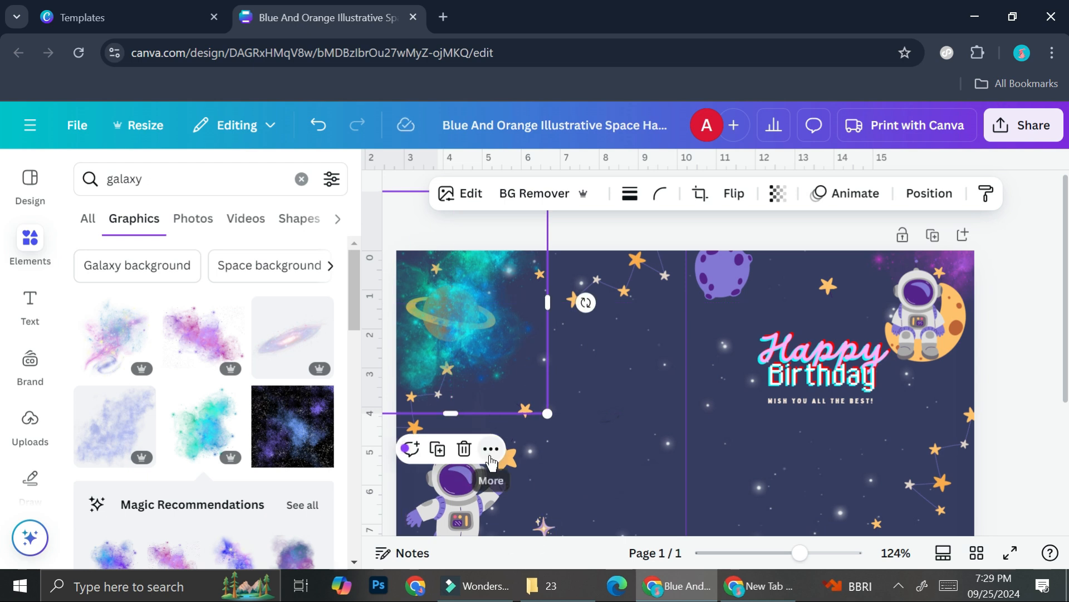
Step: Send the teal galaxy one layer backward so the orange ringed planet sits in front
{"action": "left_click", "coordinate": [490, 449]}
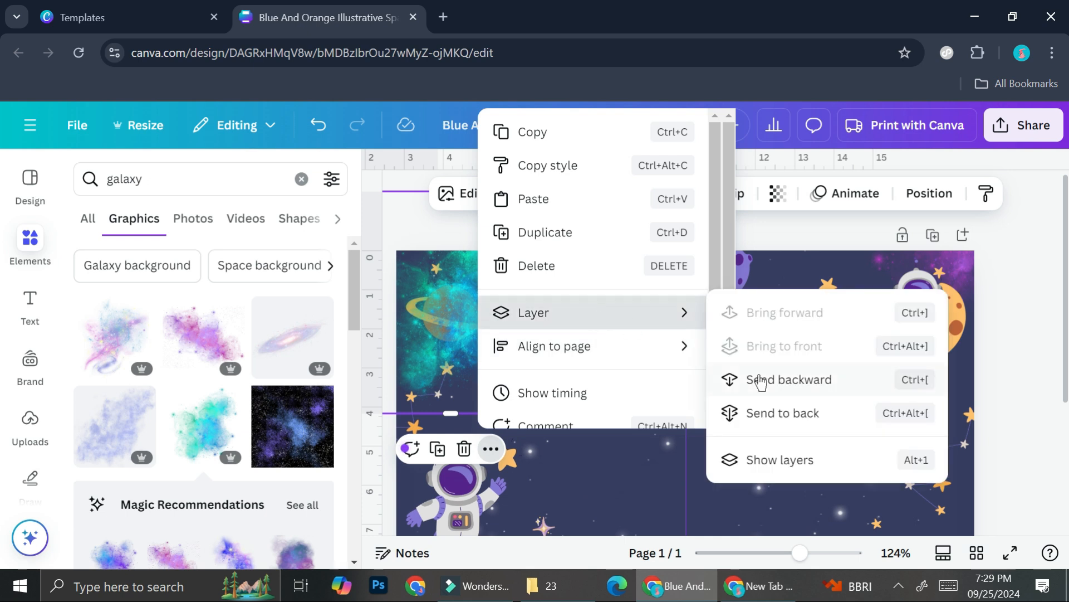
{"action": "left_click", "coordinate": [790, 379]}
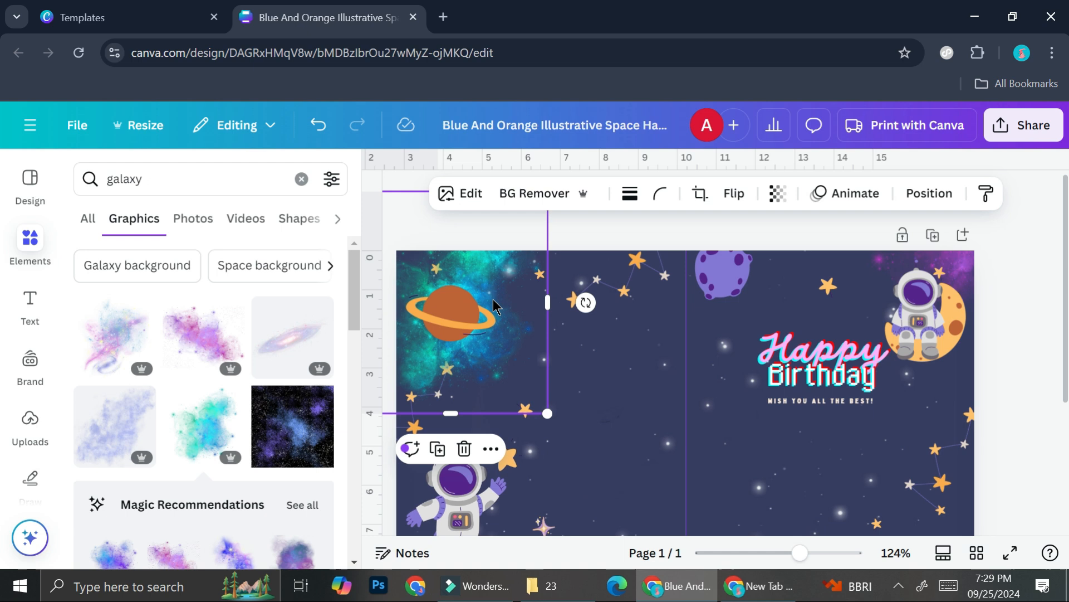
Step: Duplicate the top-left galaxy graphic to make copies for the other corners
{"action": "scroll", "scroll_direction": "down", "scroll_amount": 3}
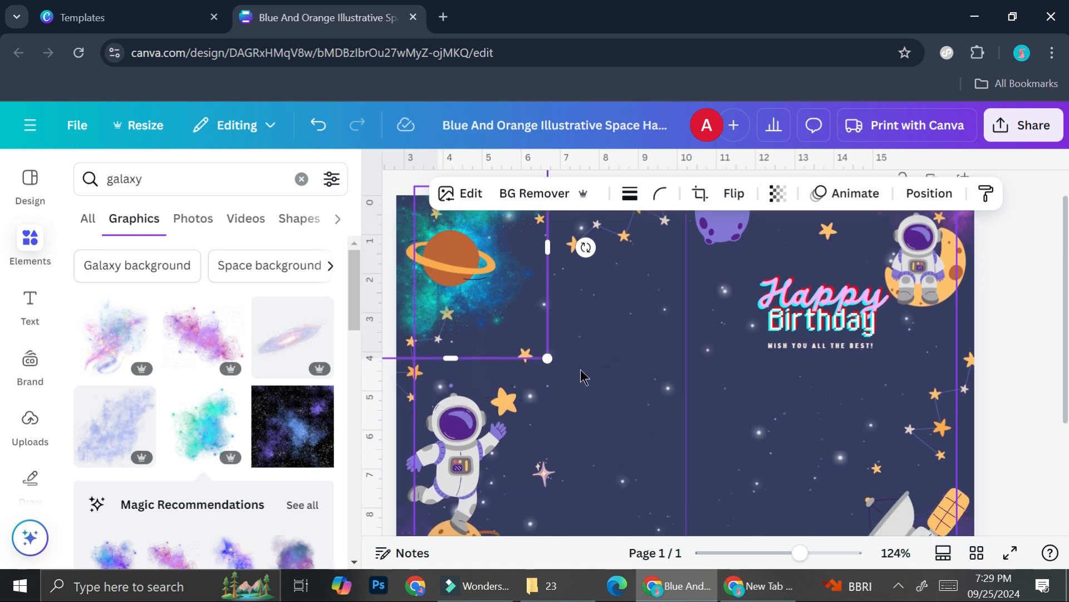
{"action": "scroll", "scroll_direction": "down", "scroll_amount": 3}
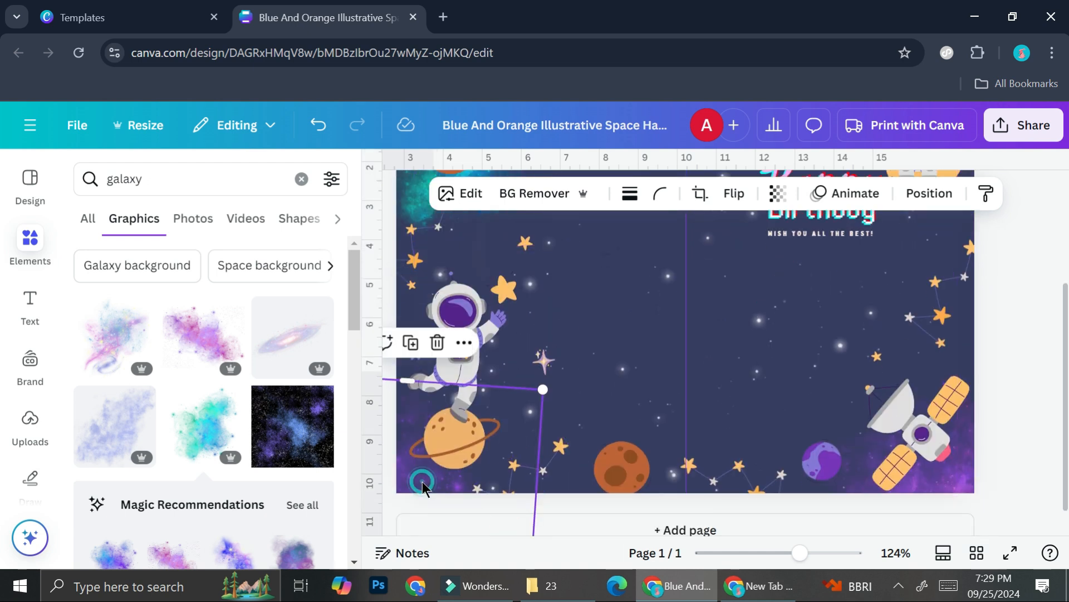
{"action": "left_click", "coordinate": [914, 436]}
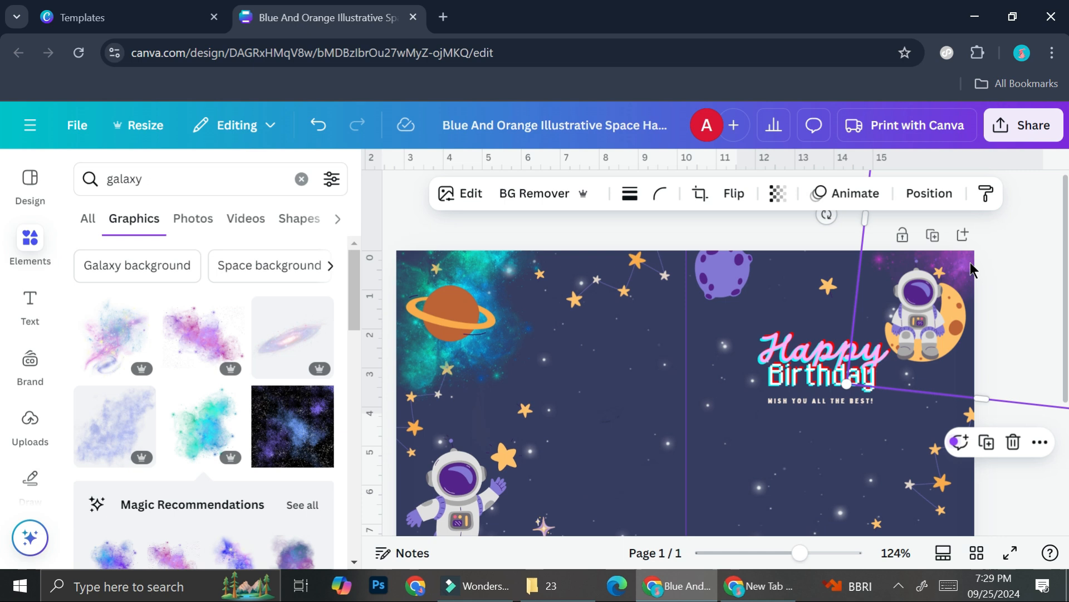
{"action": "left_click", "coordinate": [498, 337]}
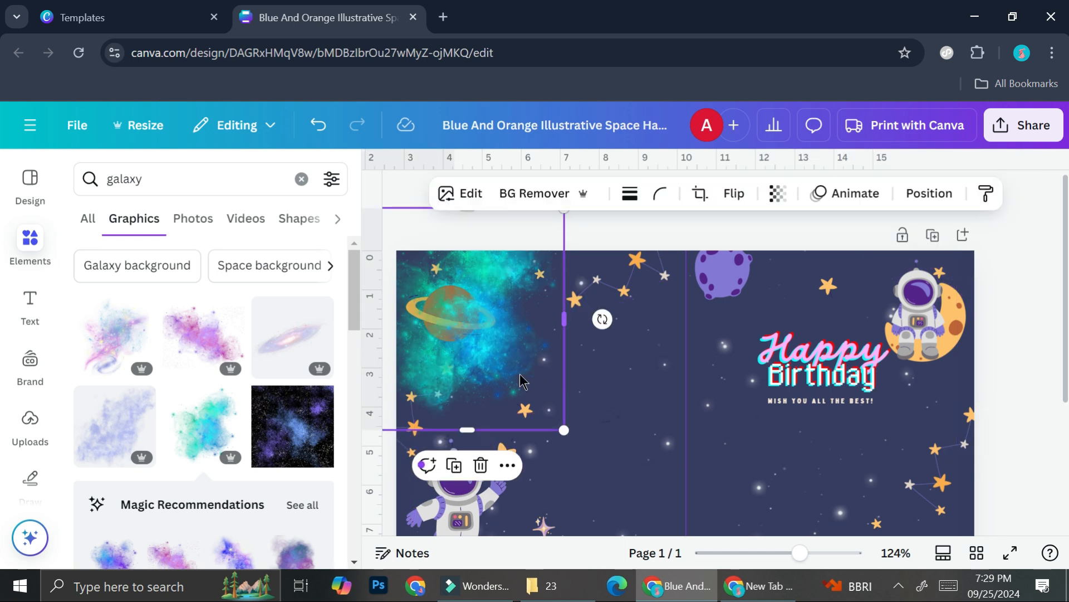
{"action": "scroll", "scroll_direction": "down", "scroll_amount": 3}
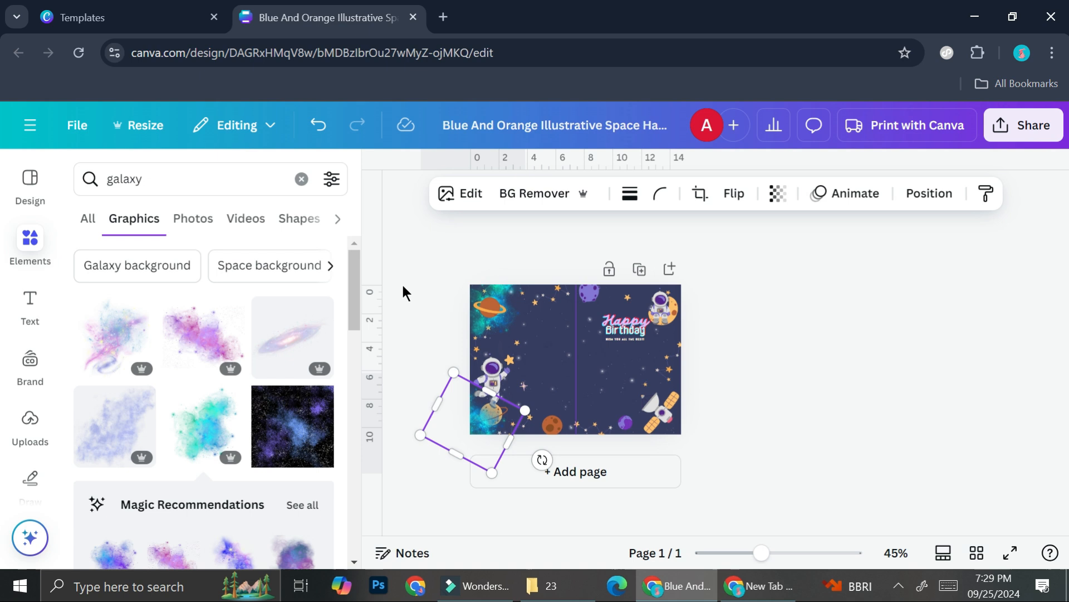
{"action": "left_click", "coordinate": [508, 429]}
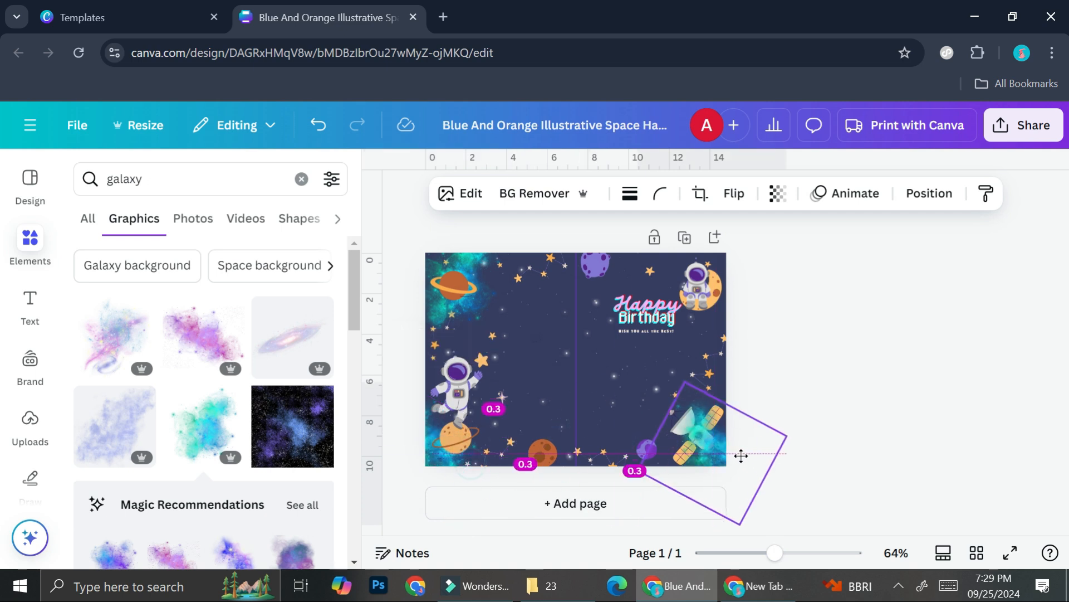
Step: Move and fit galaxy copies into the bottom-right and remaining corners behind the artwork
{"action": "left_click_drag", "start_coordinate": [681, 429], "coordinate": [689, 440]}
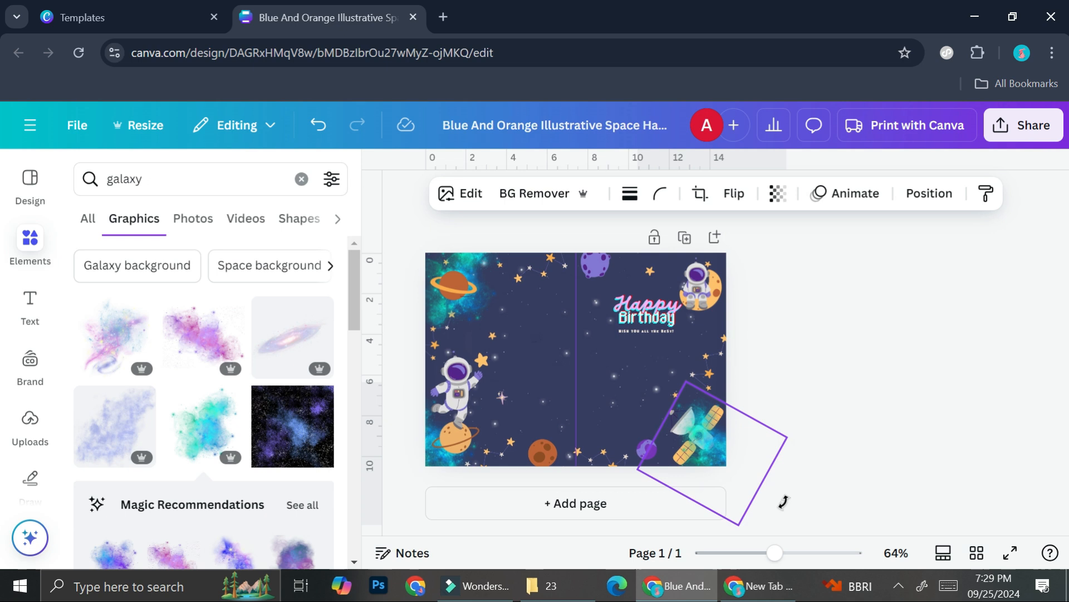
{"action": "left_click", "coordinate": [695, 436]}
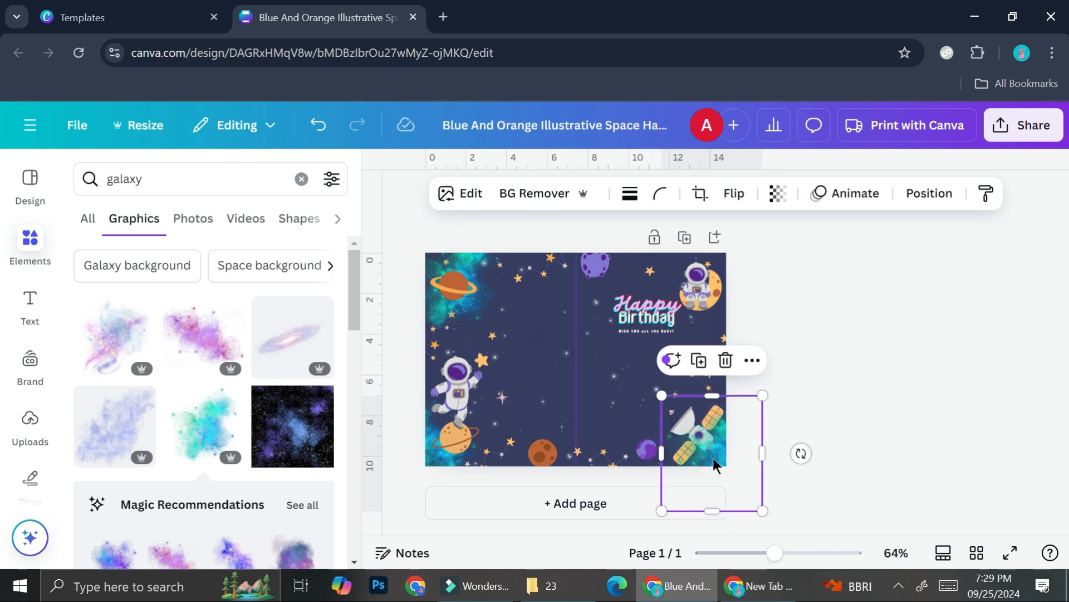
{"action": "left_click_drag", "start_coordinate": [692, 437], "coordinate": [464, 450]}
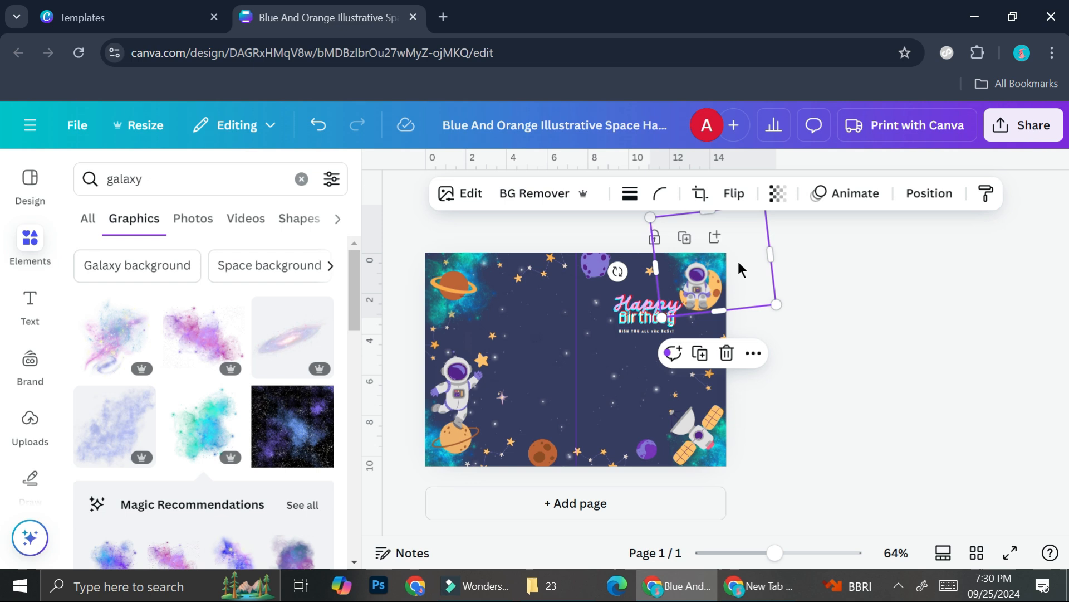
{"action": "left_click", "coordinate": [634, 426]}
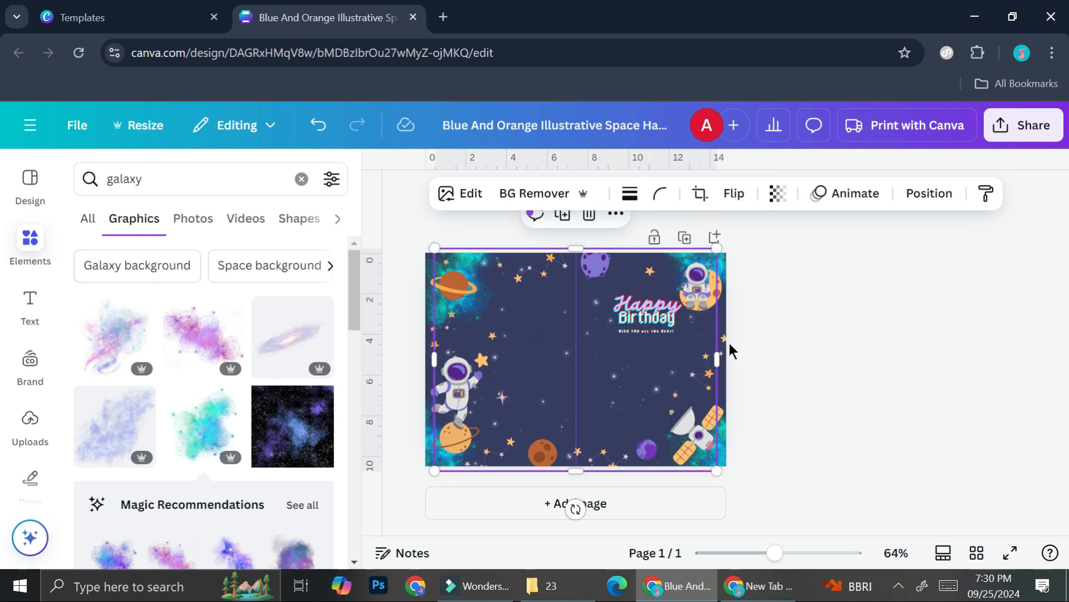
{"action": "mouse_move", "coordinate": [427, 364]}
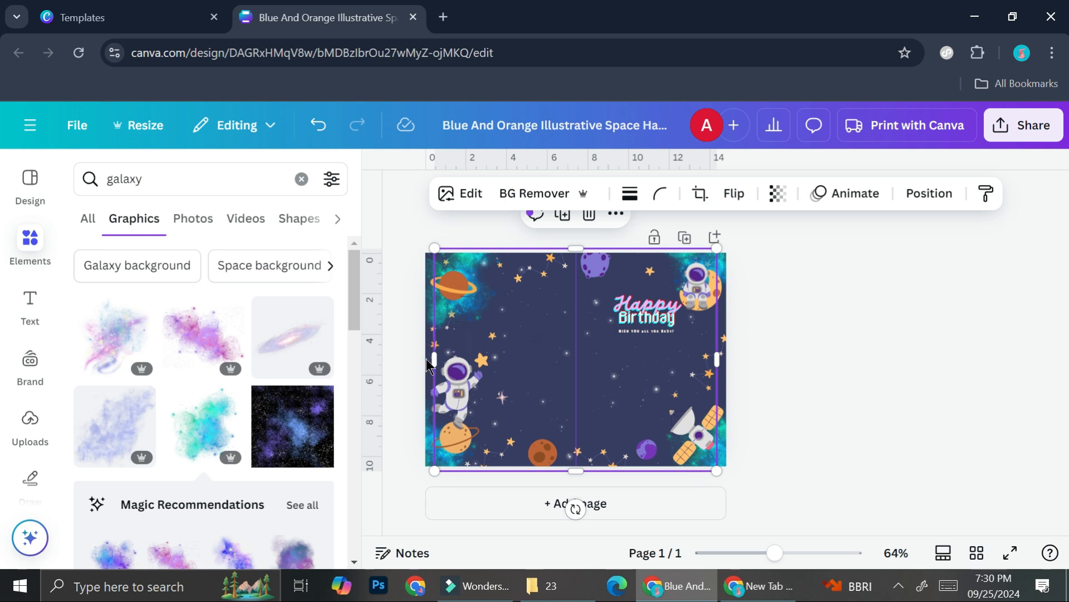
Step: Select the page background and pick a bluer shade from the background colour choices
{"action": "left_click", "coordinate": [574, 358]}
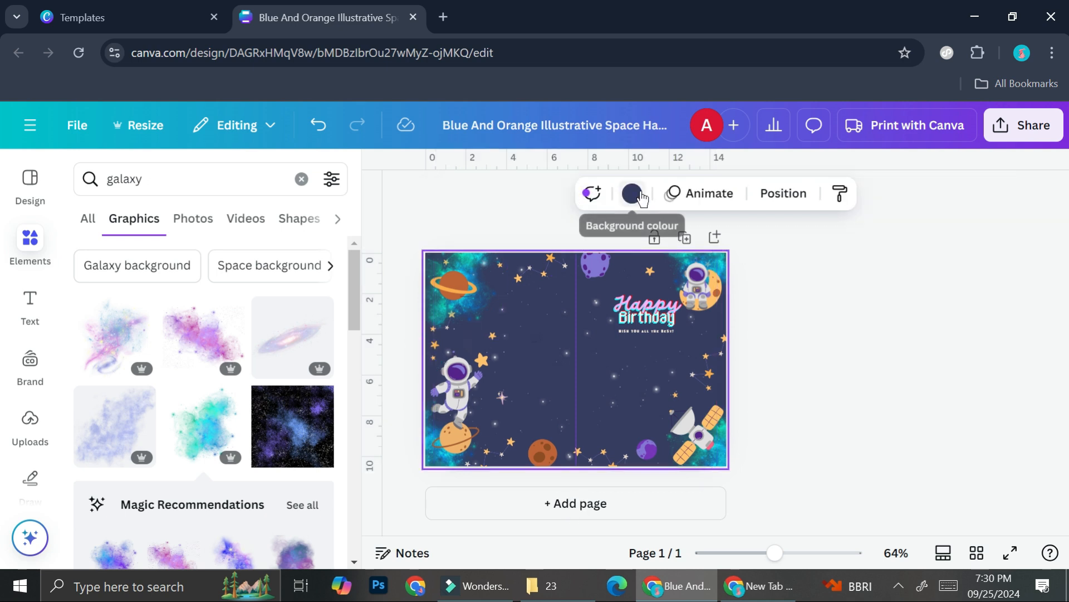
{"action": "left_click", "coordinate": [632, 194]}
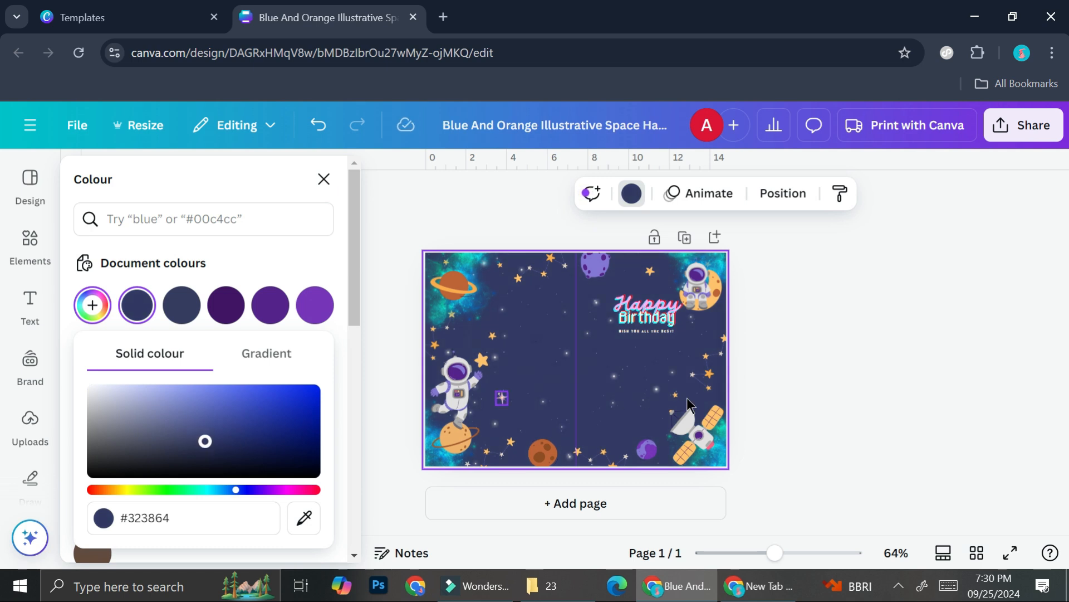
{"action": "left_click", "coordinate": [30, 245]}
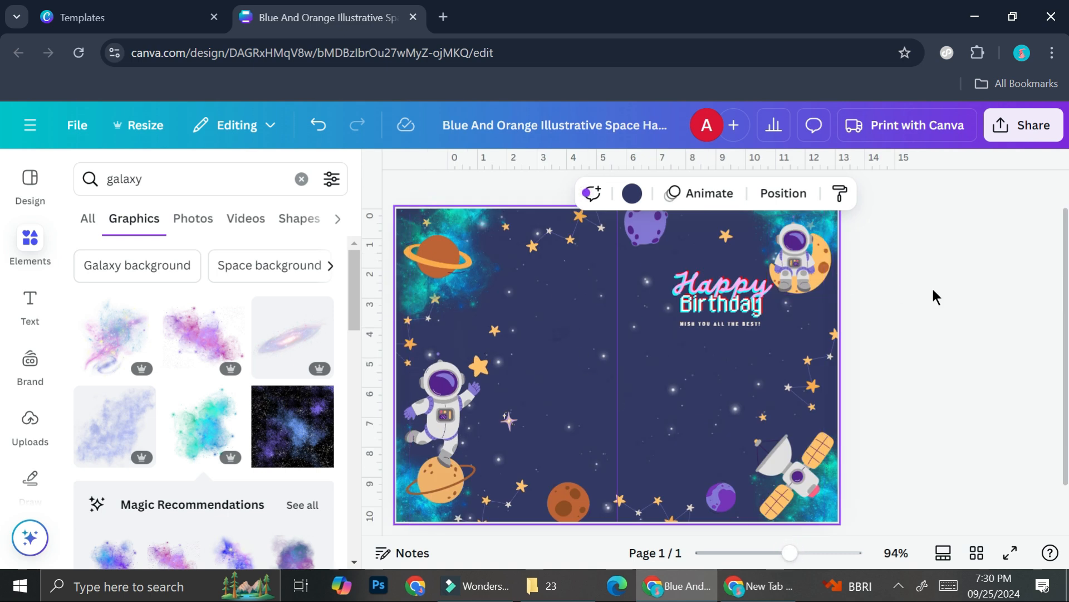
Step: Search the Elements graphics for 'astronaut' while checking the astronauts on the card
{"action": "left_click", "coordinate": [443, 402]}
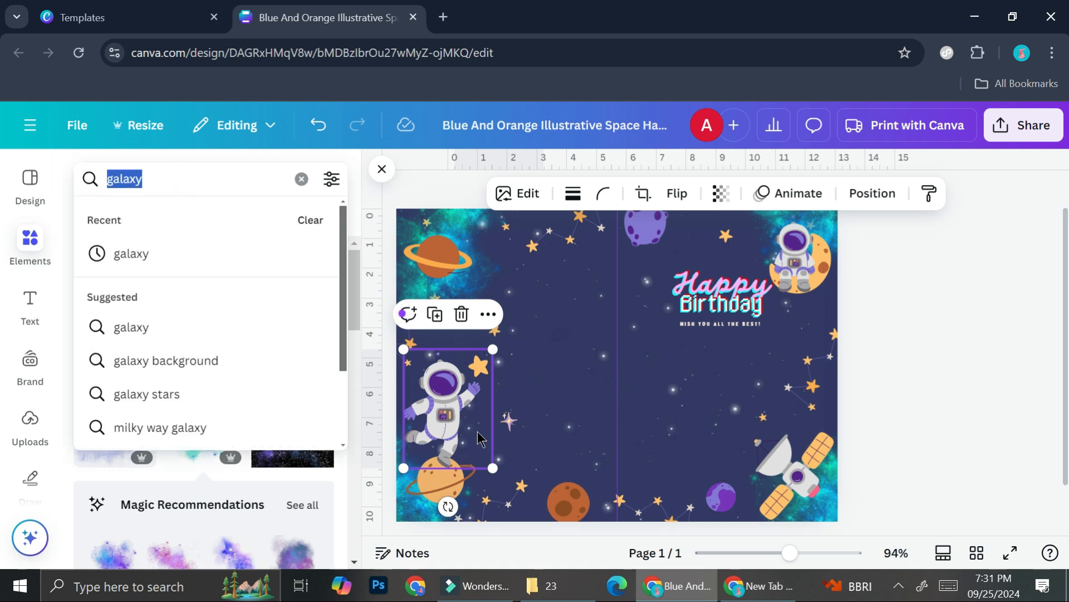
{"action": "type", "text": "ast"}
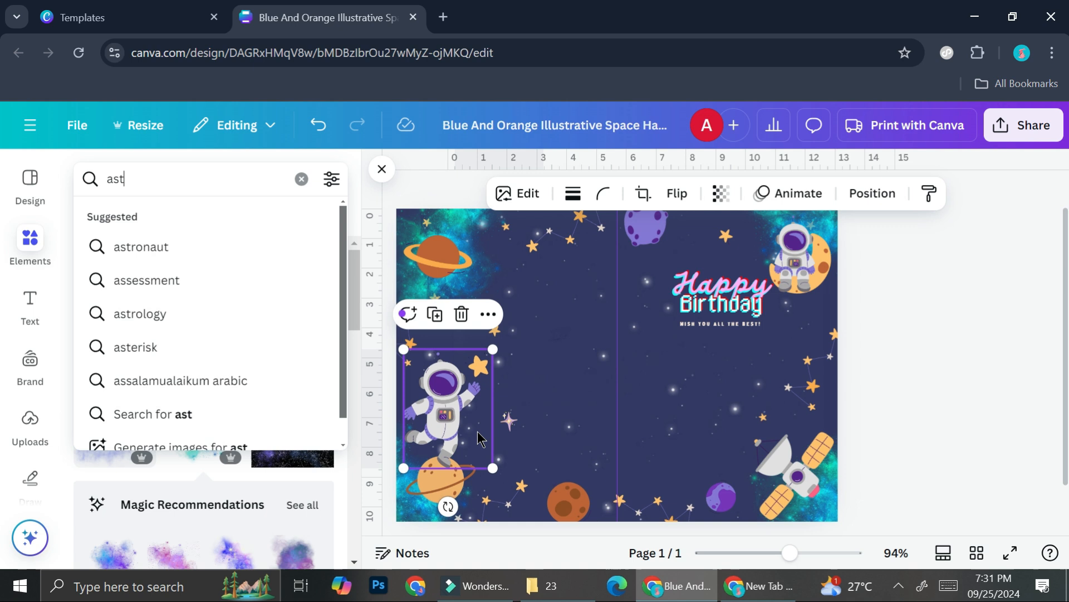
{"action": "left_click", "coordinate": [142, 246]}
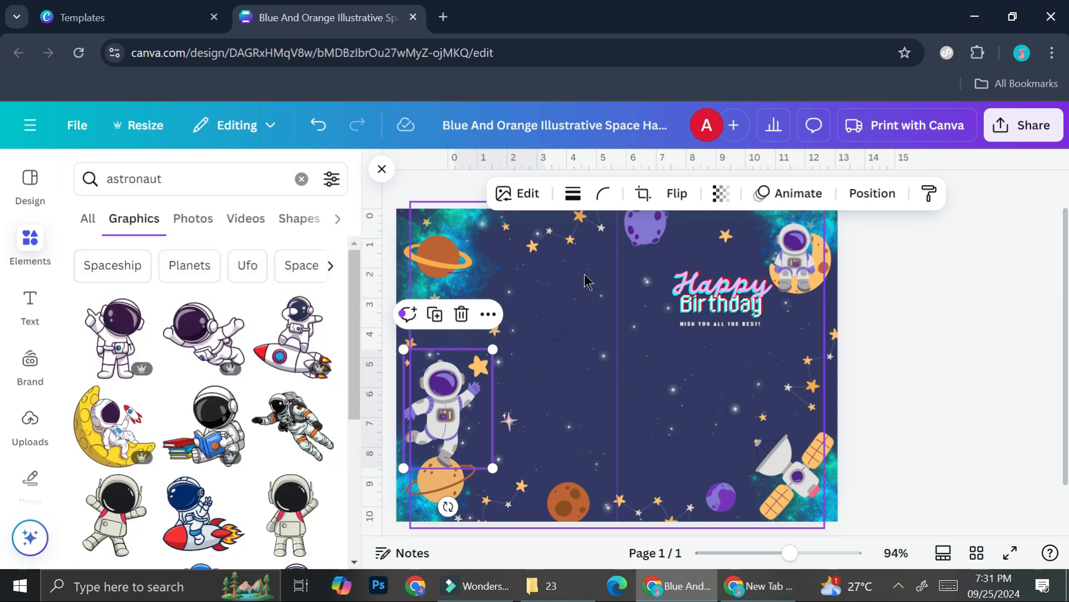
{"action": "left_click", "coordinate": [716, 293]}
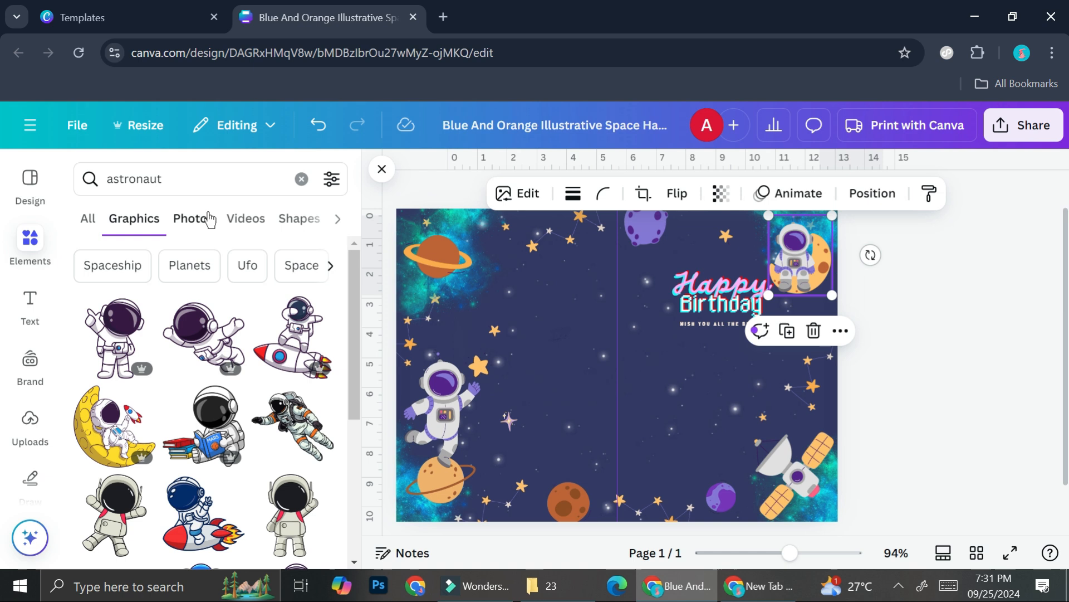
{"action": "left_click", "coordinate": [553, 406]}
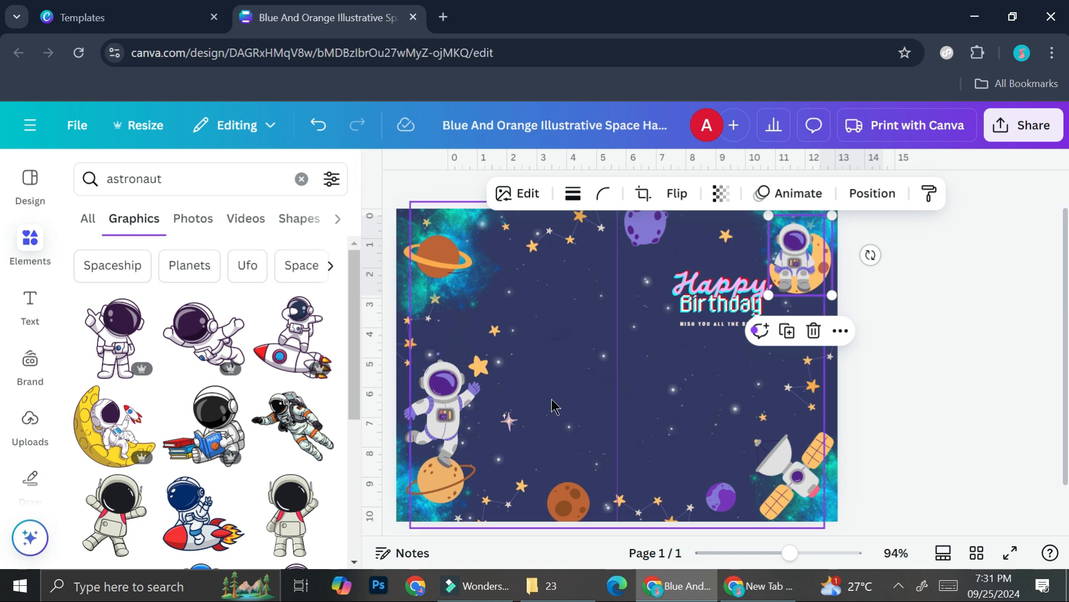
{"action": "mouse_move", "coordinate": [663, 459]}
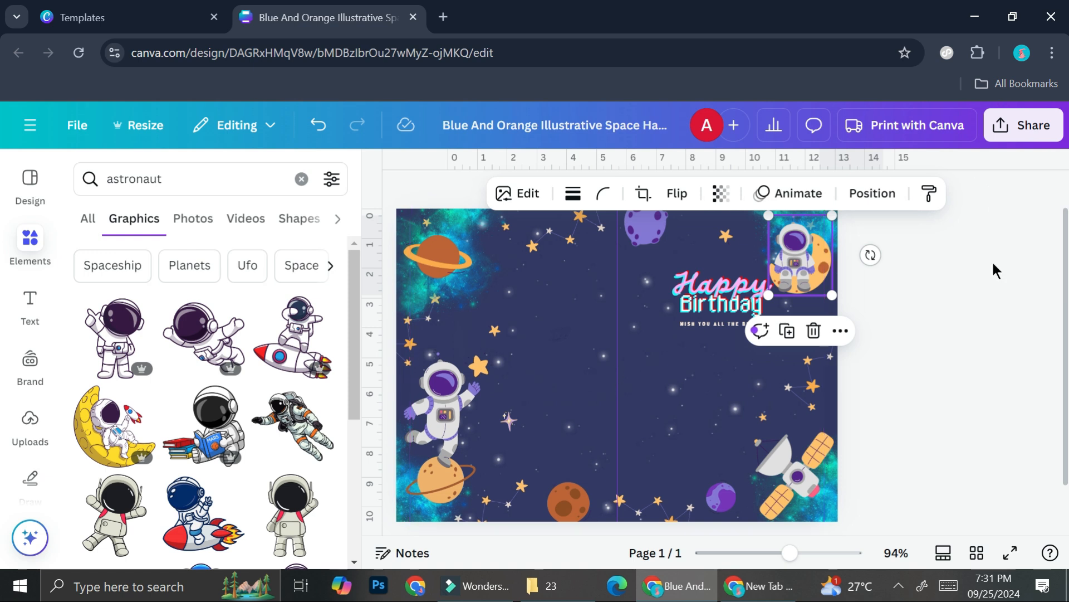
{"action": "left_click", "coordinate": [1023, 125]}
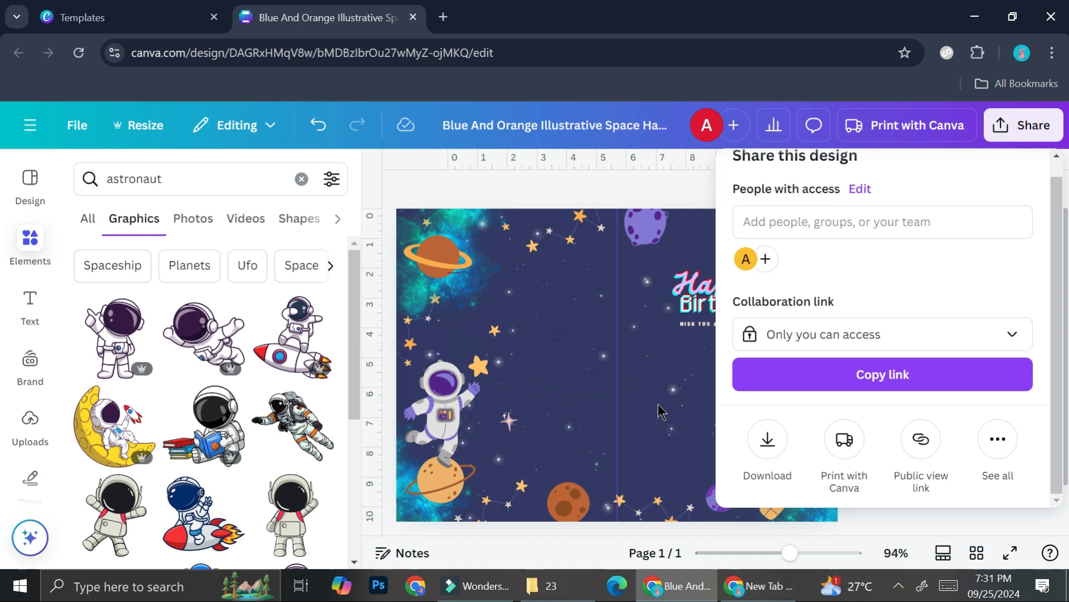
{"action": "left_click", "coordinate": [661, 411]}
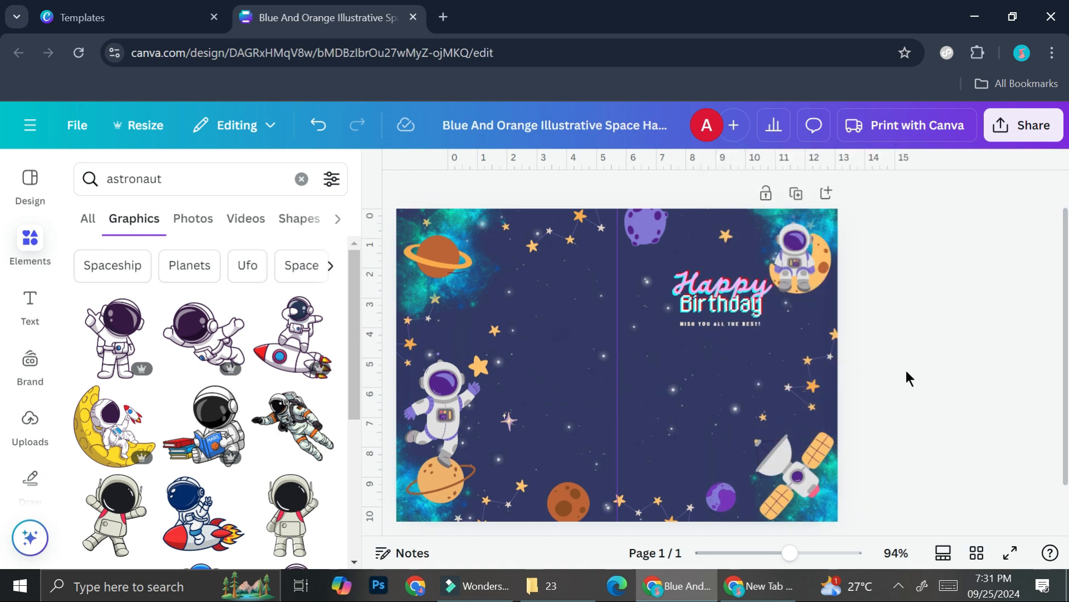